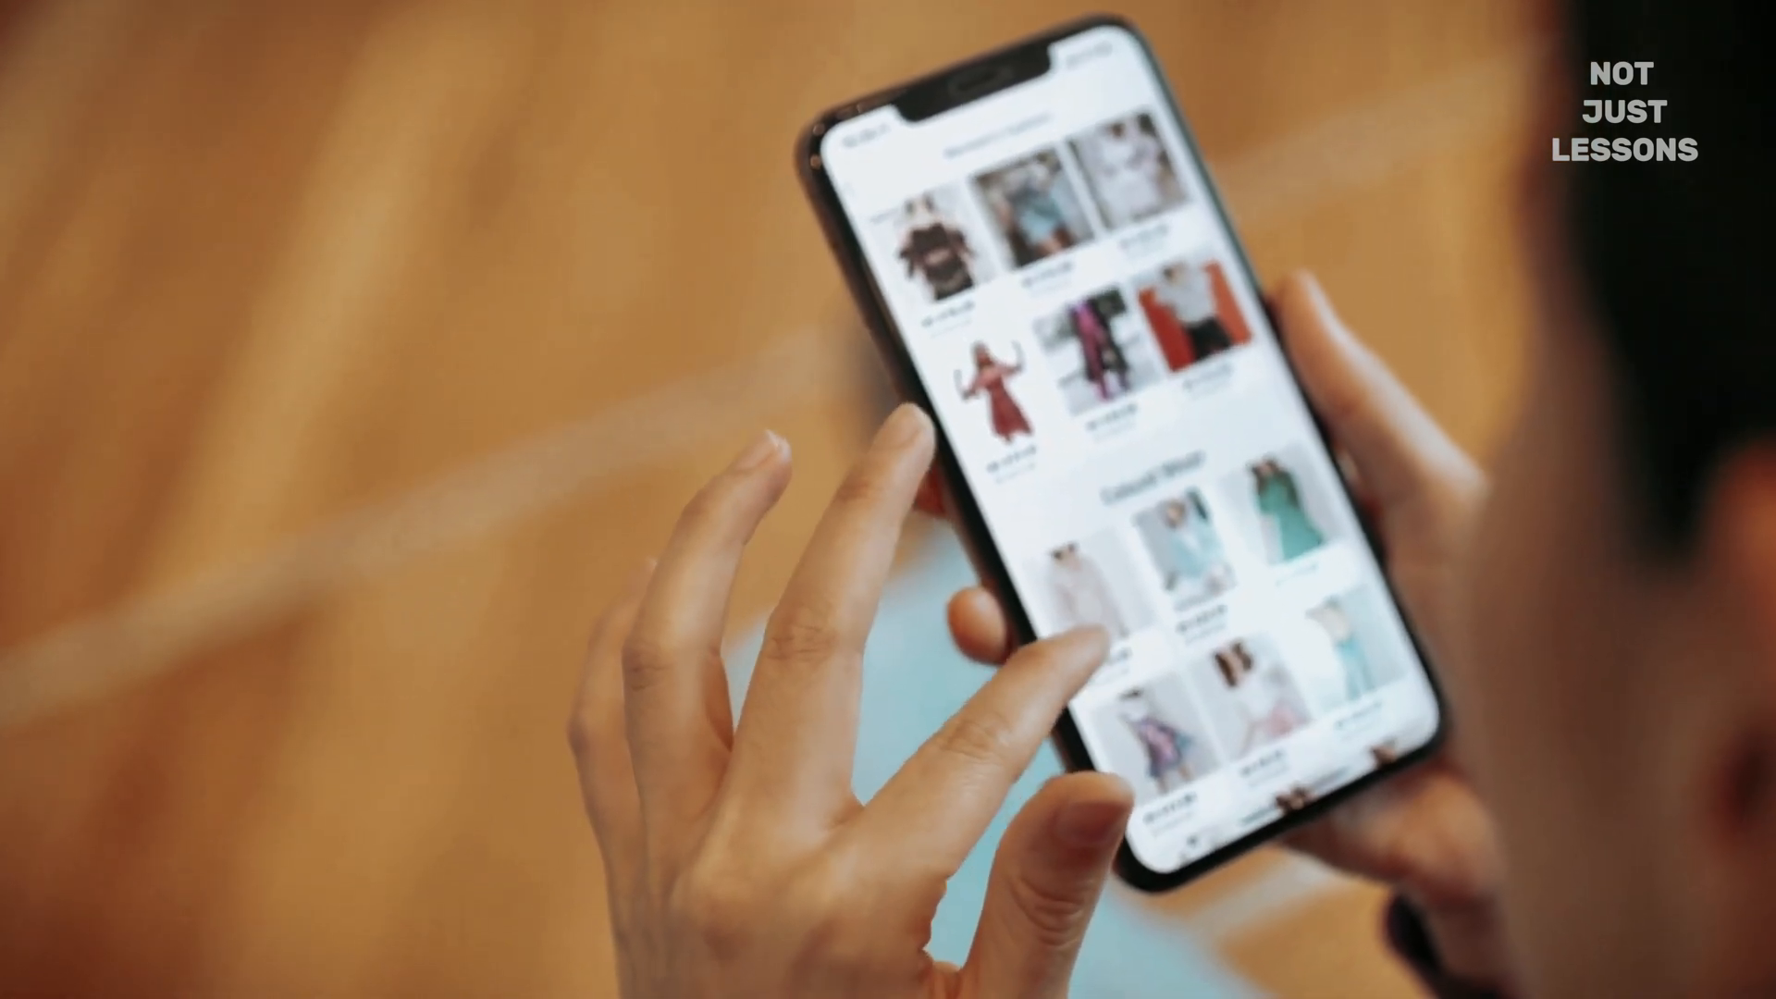
- Search the phone settings for 'DNS' and go to the Private DNS entry on More connections
scroll("down", 3)
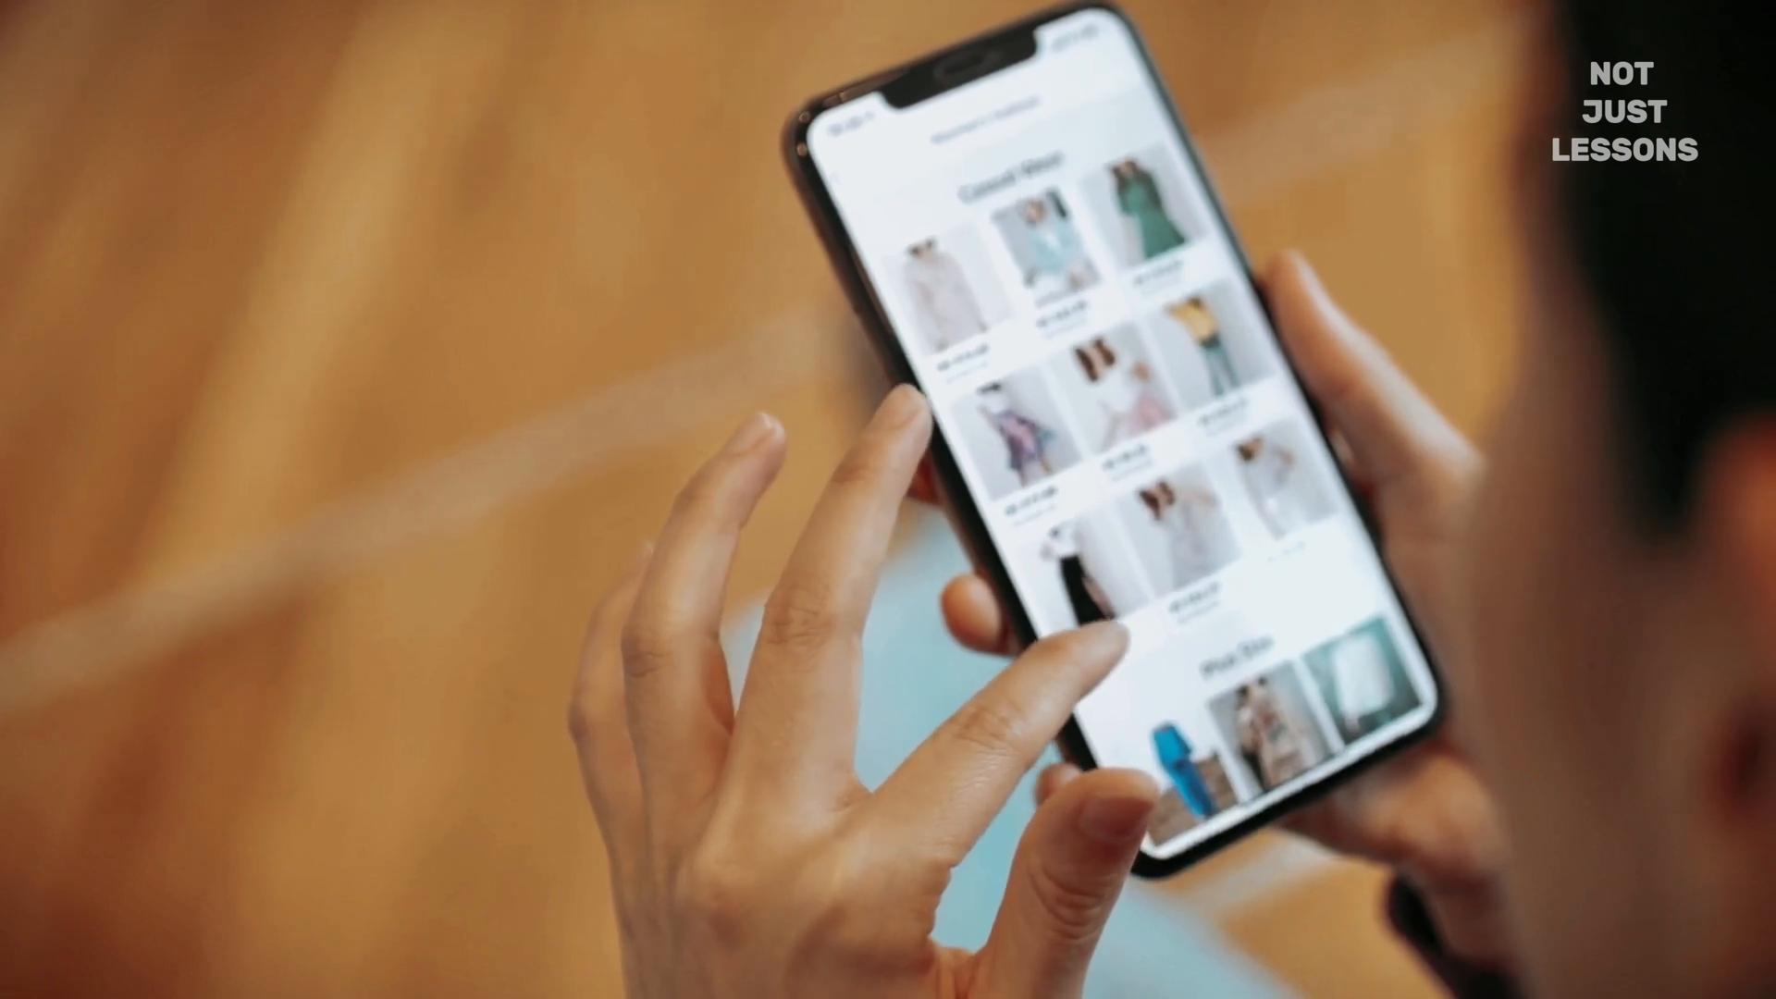
scroll("down", 3)
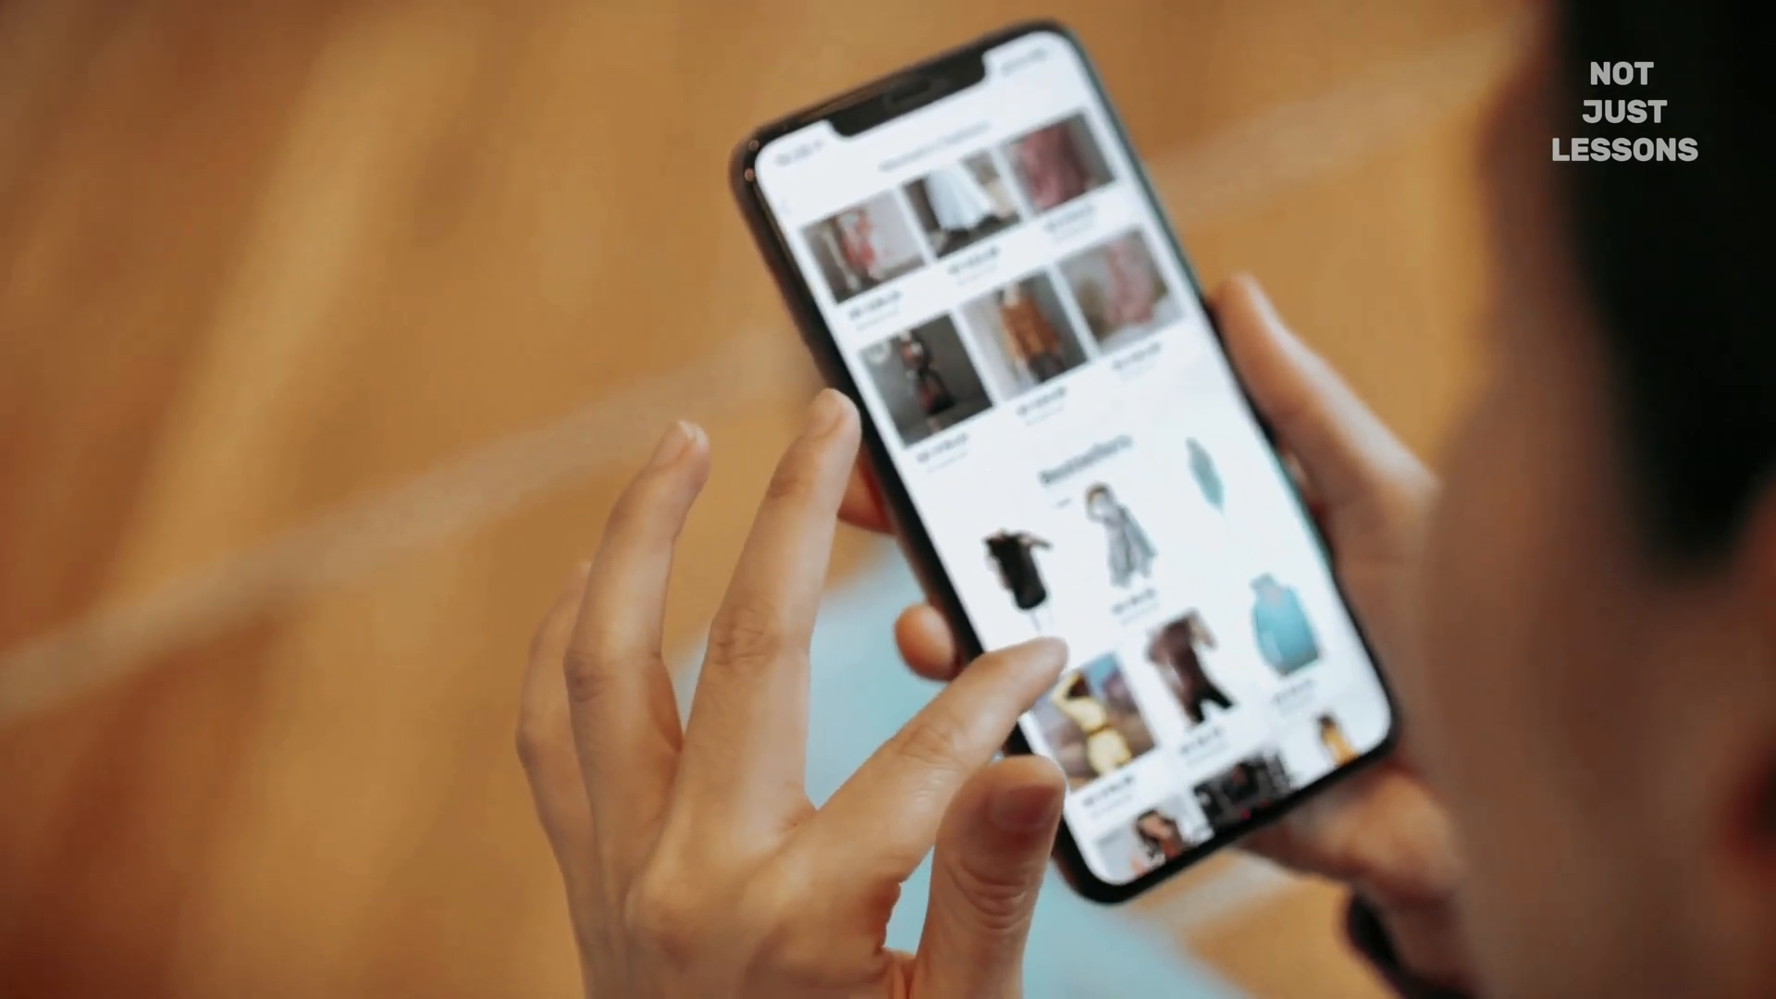
scroll("down", 3)
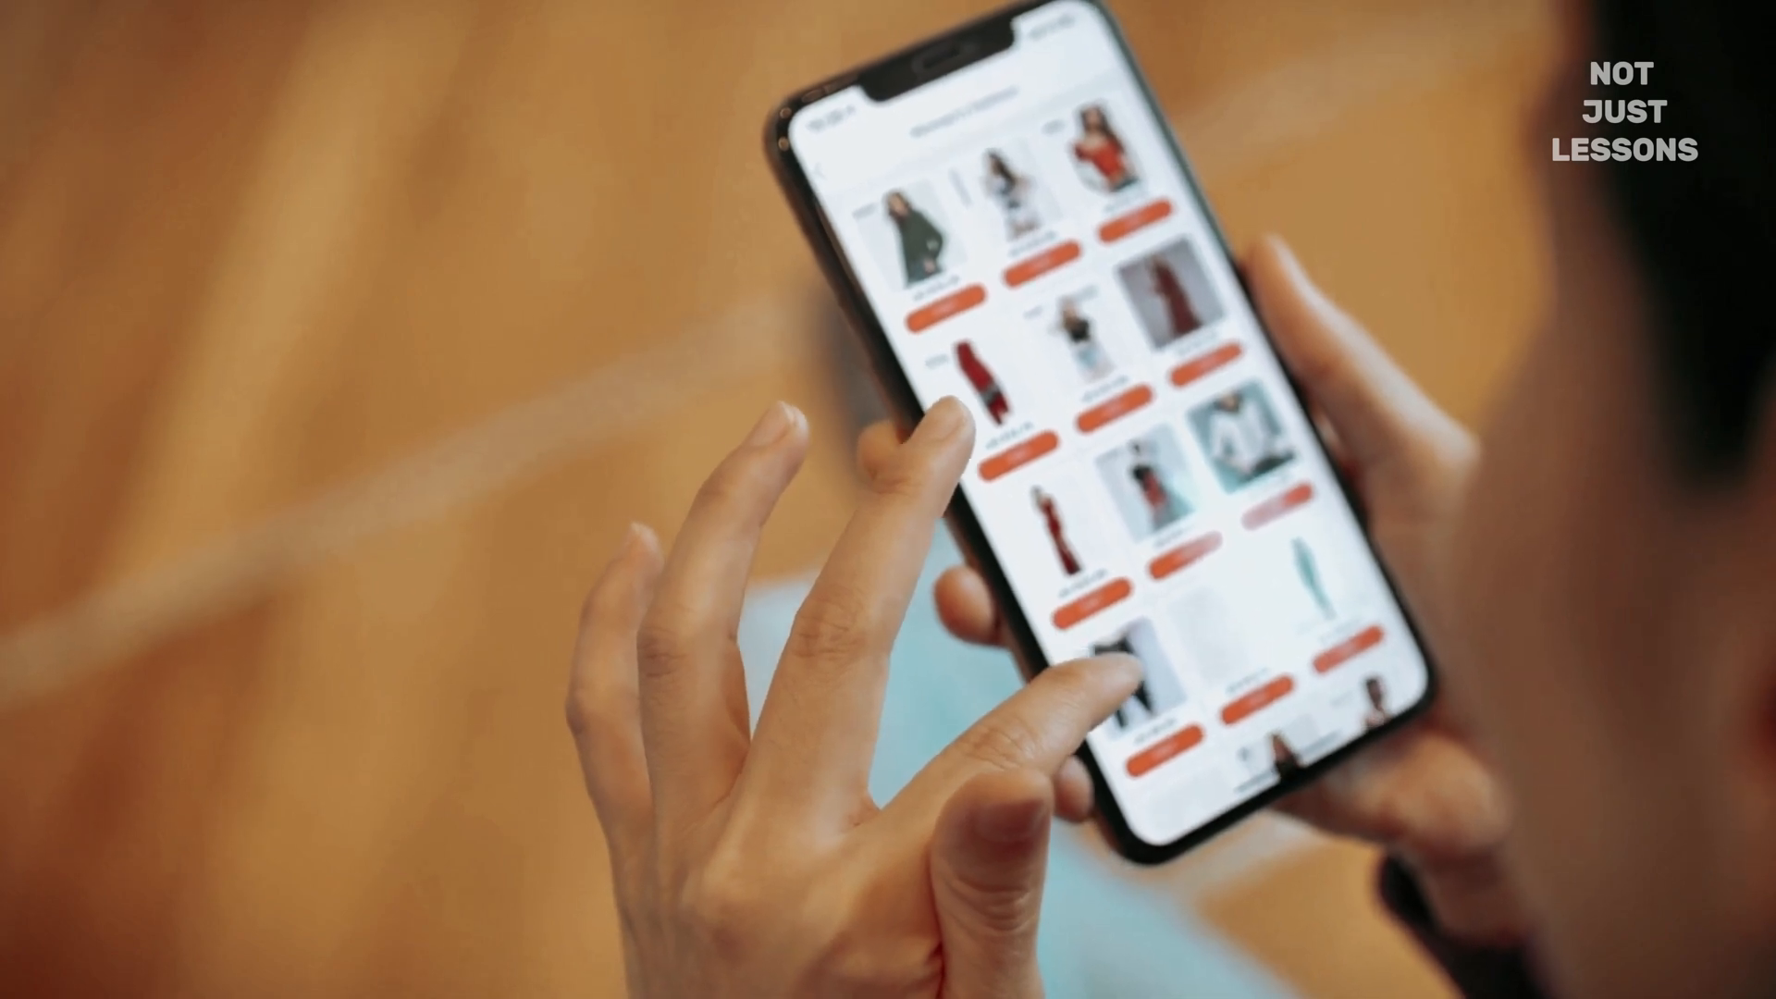
scroll("down", 3)
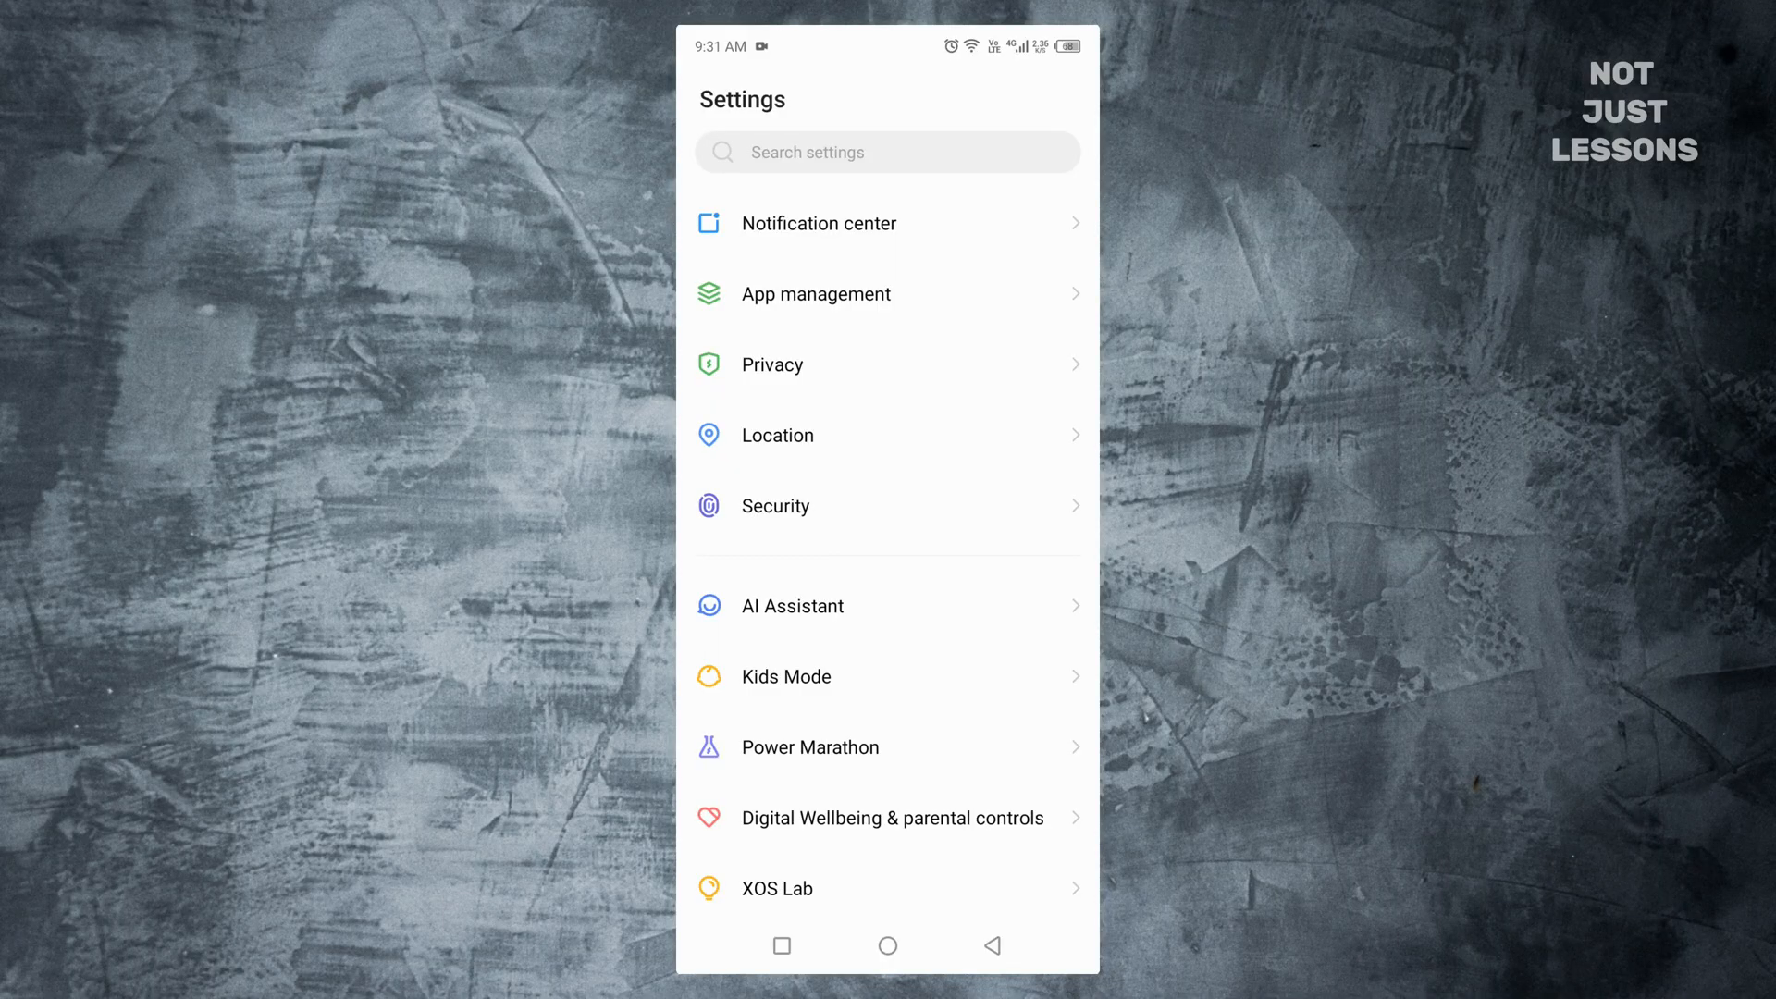
left_click(887, 152)
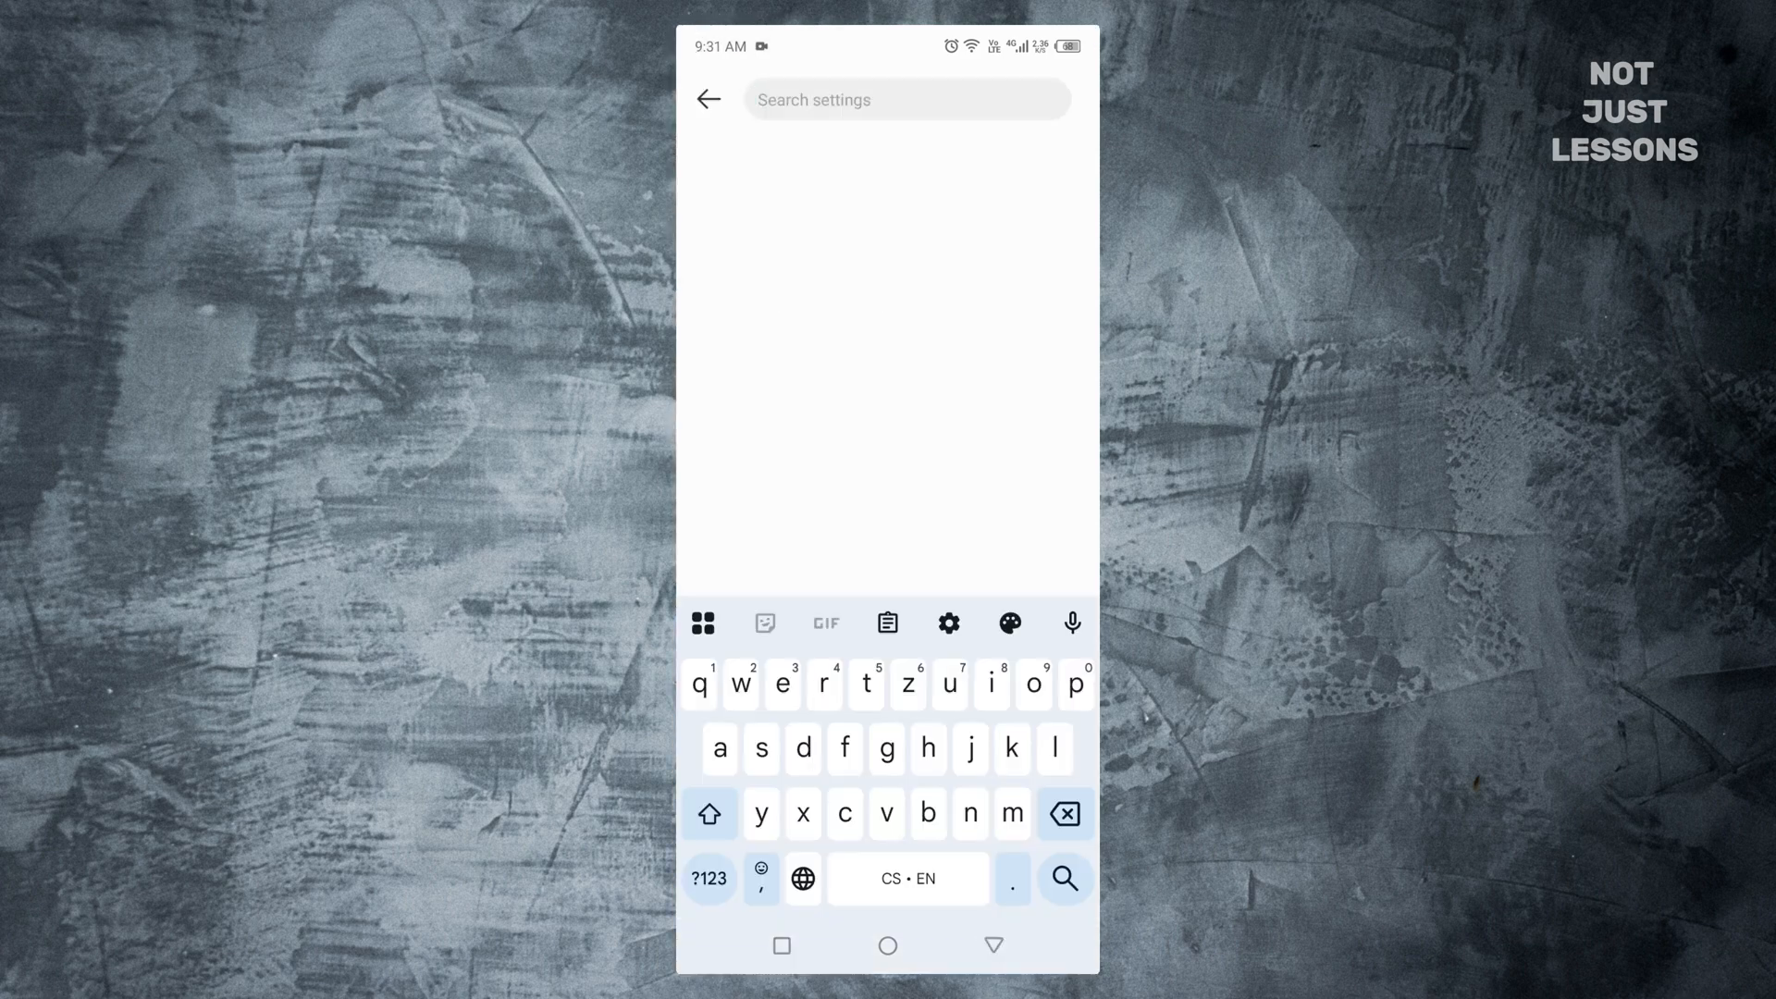
type("dns")
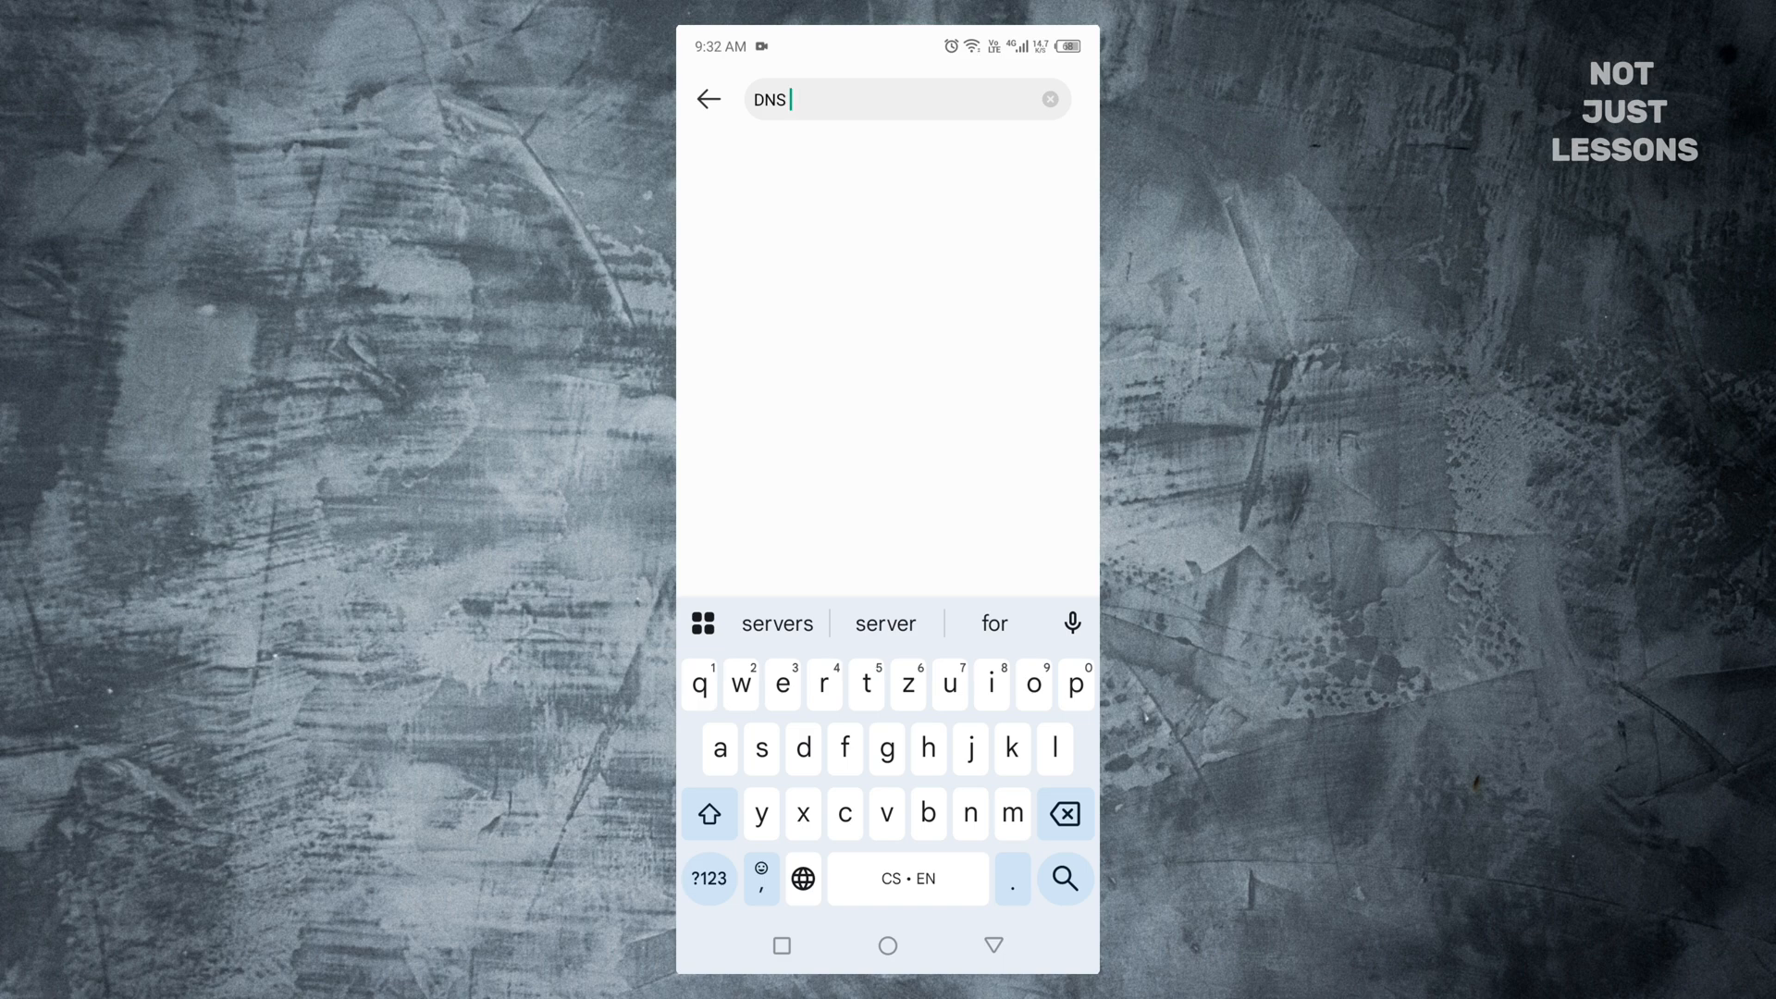
type("DNS")
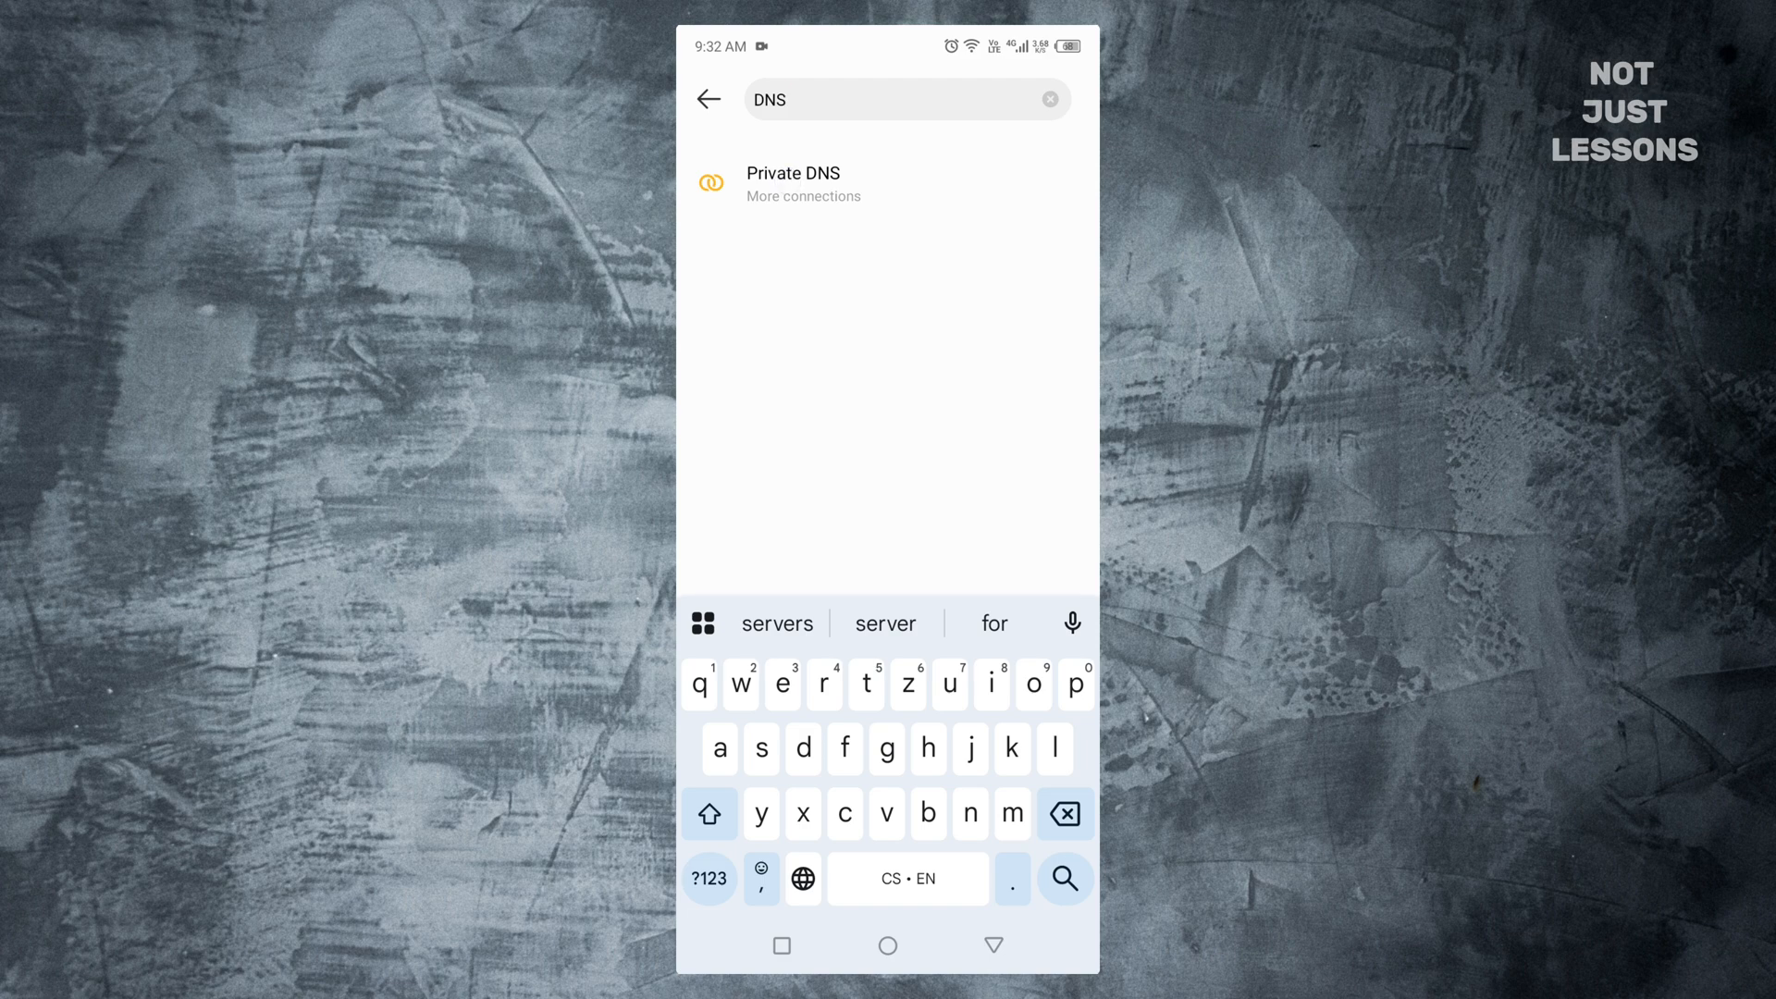
left_click(803, 185)
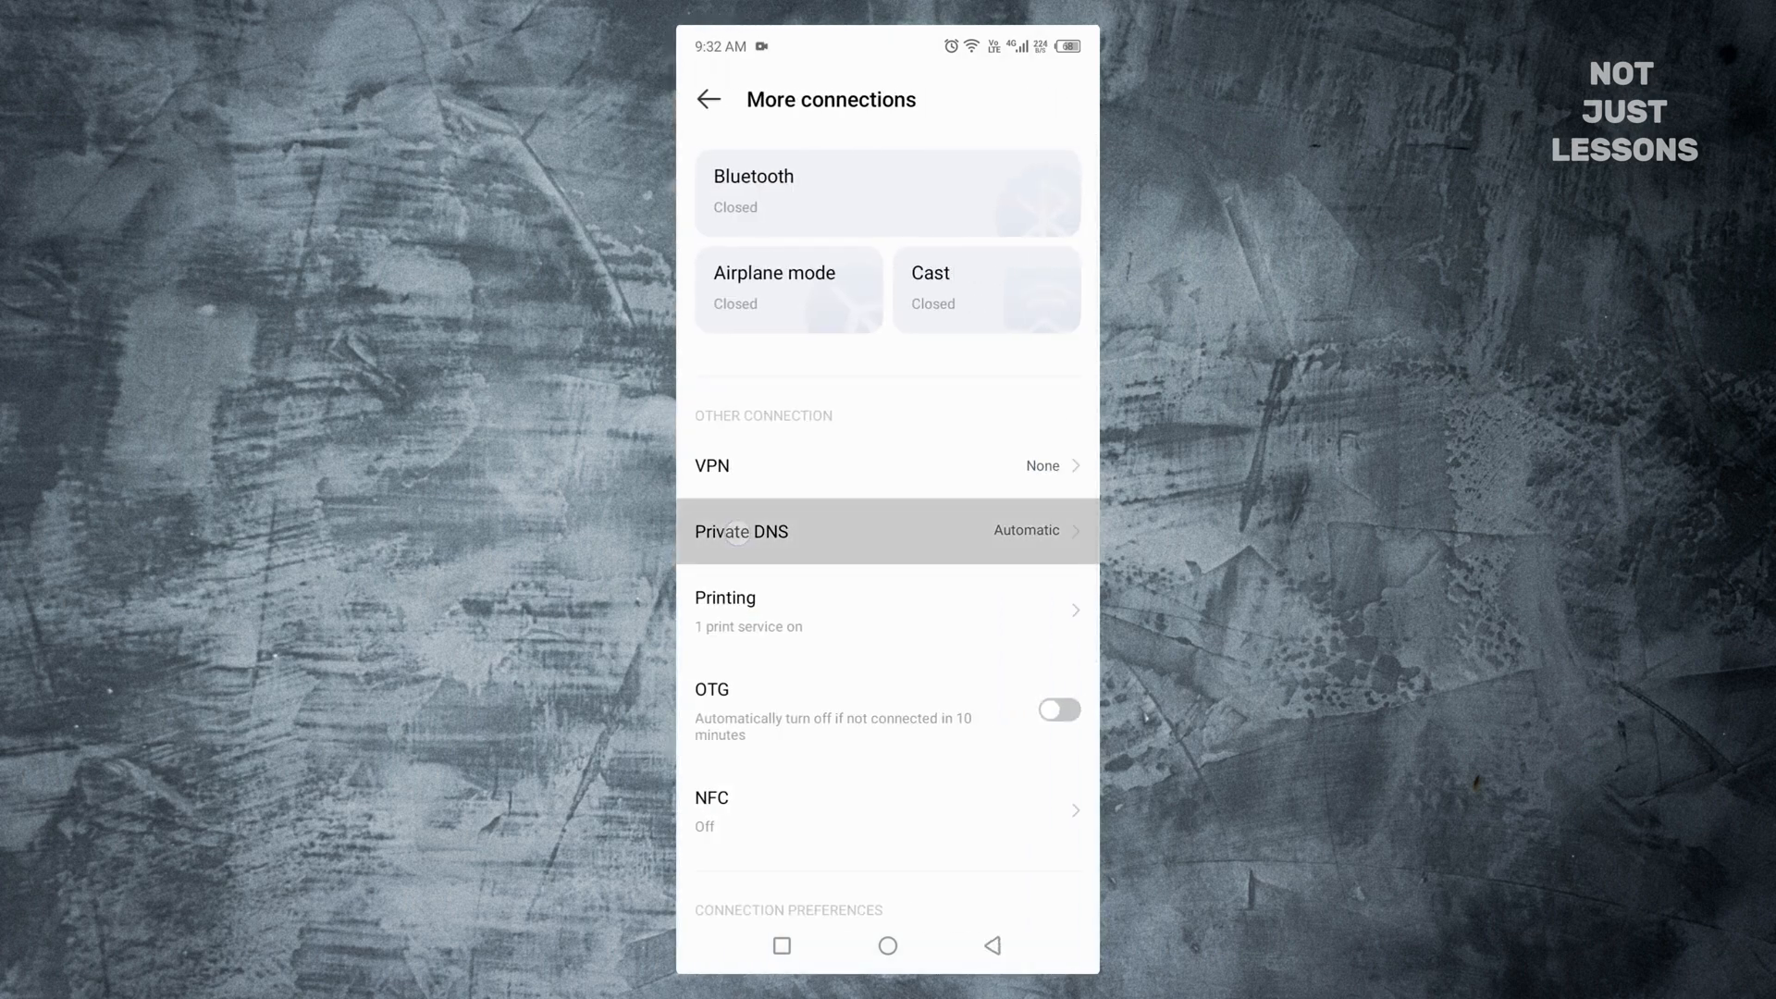
- Set Private DNS to provider hostname dns.adguard.com and save it
left_click(742, 531)
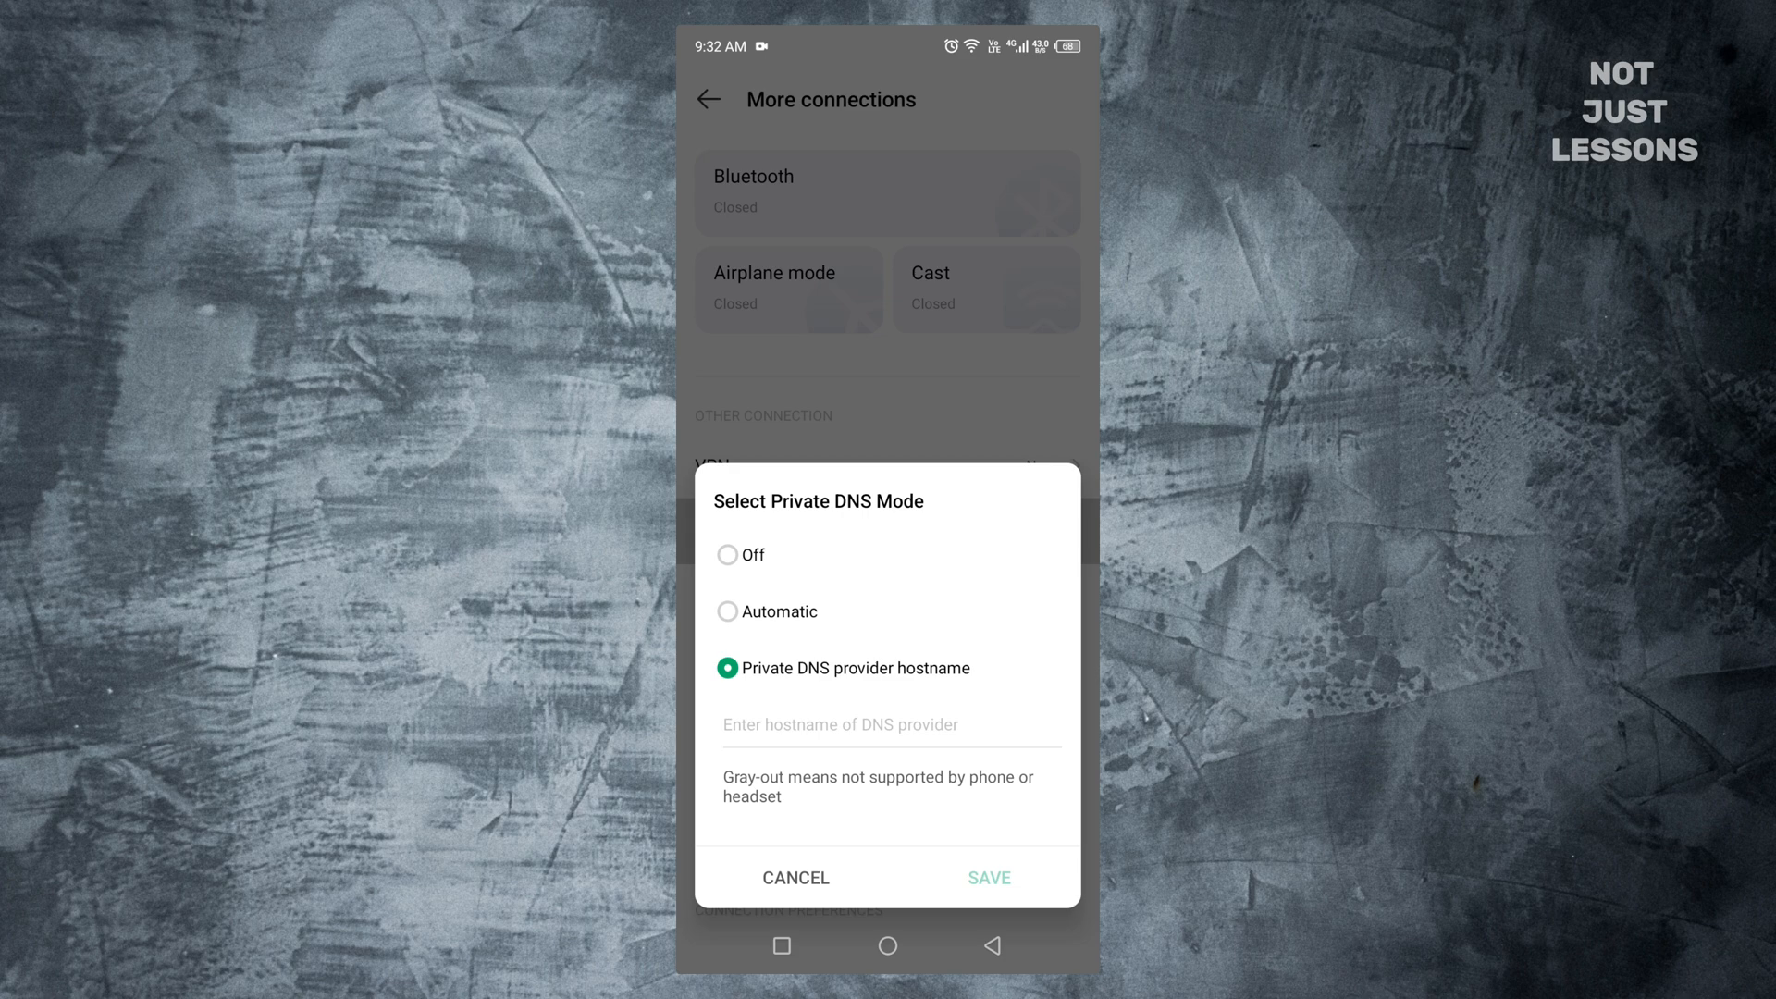
left_click(890, 724)
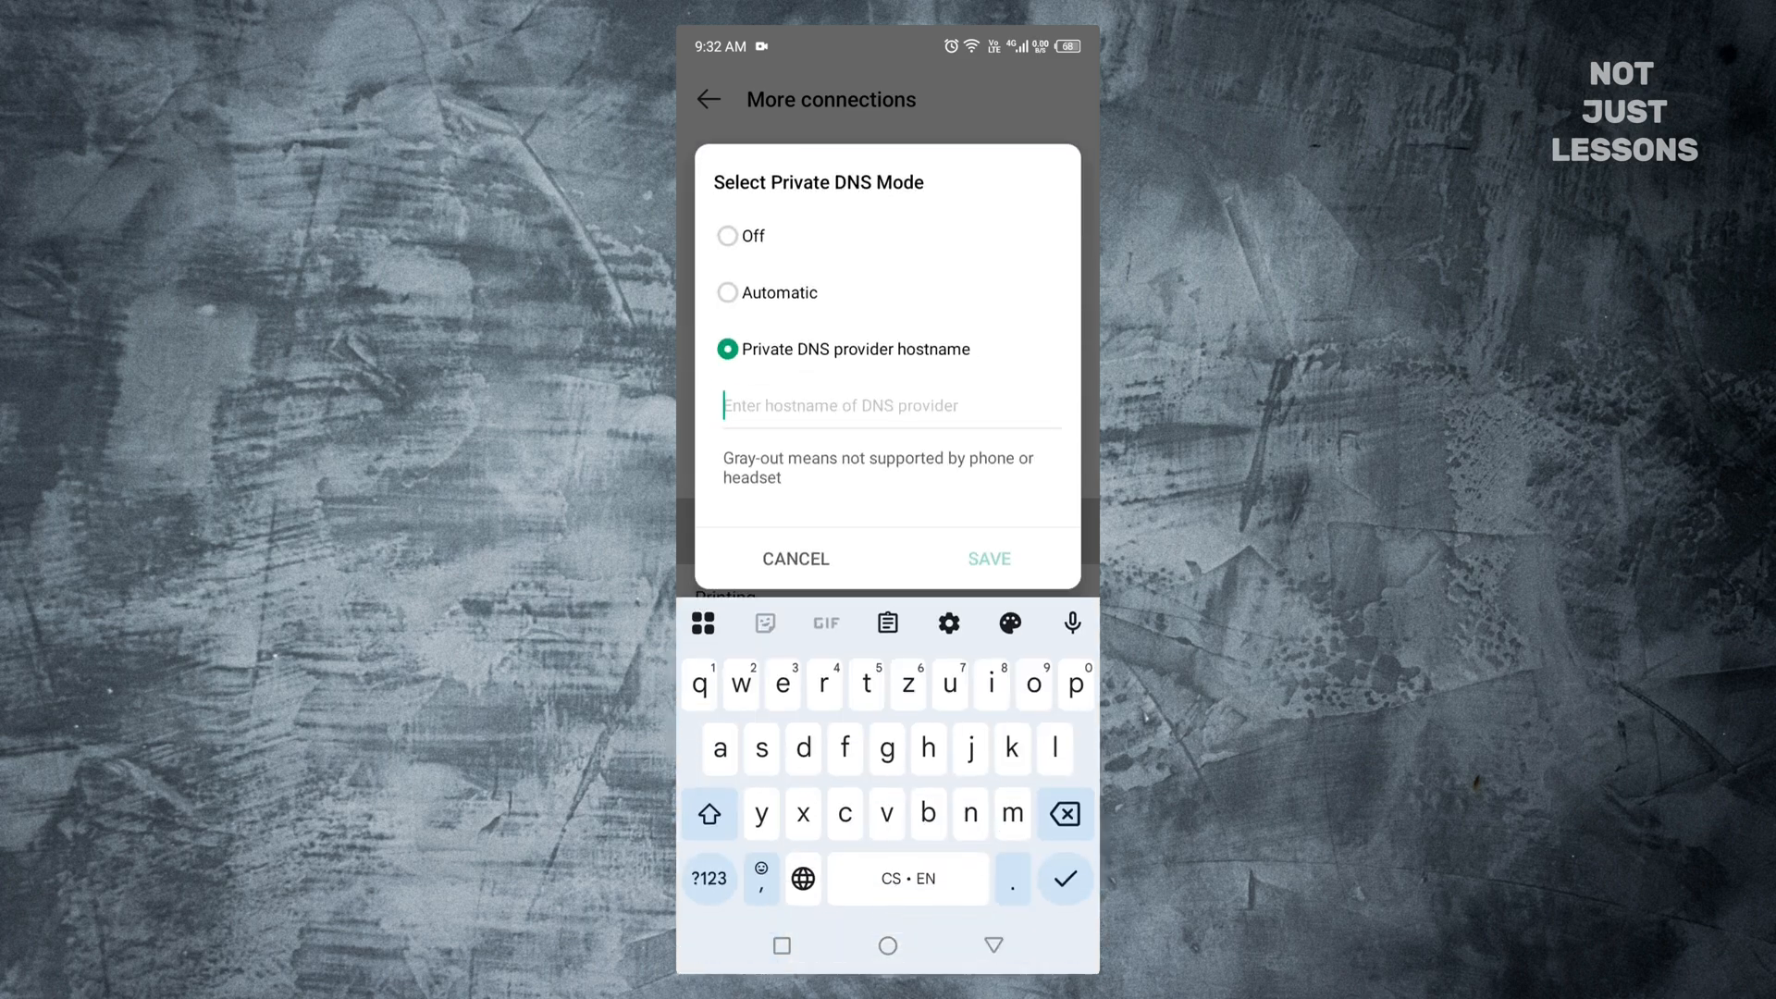
type("dns.adgu")
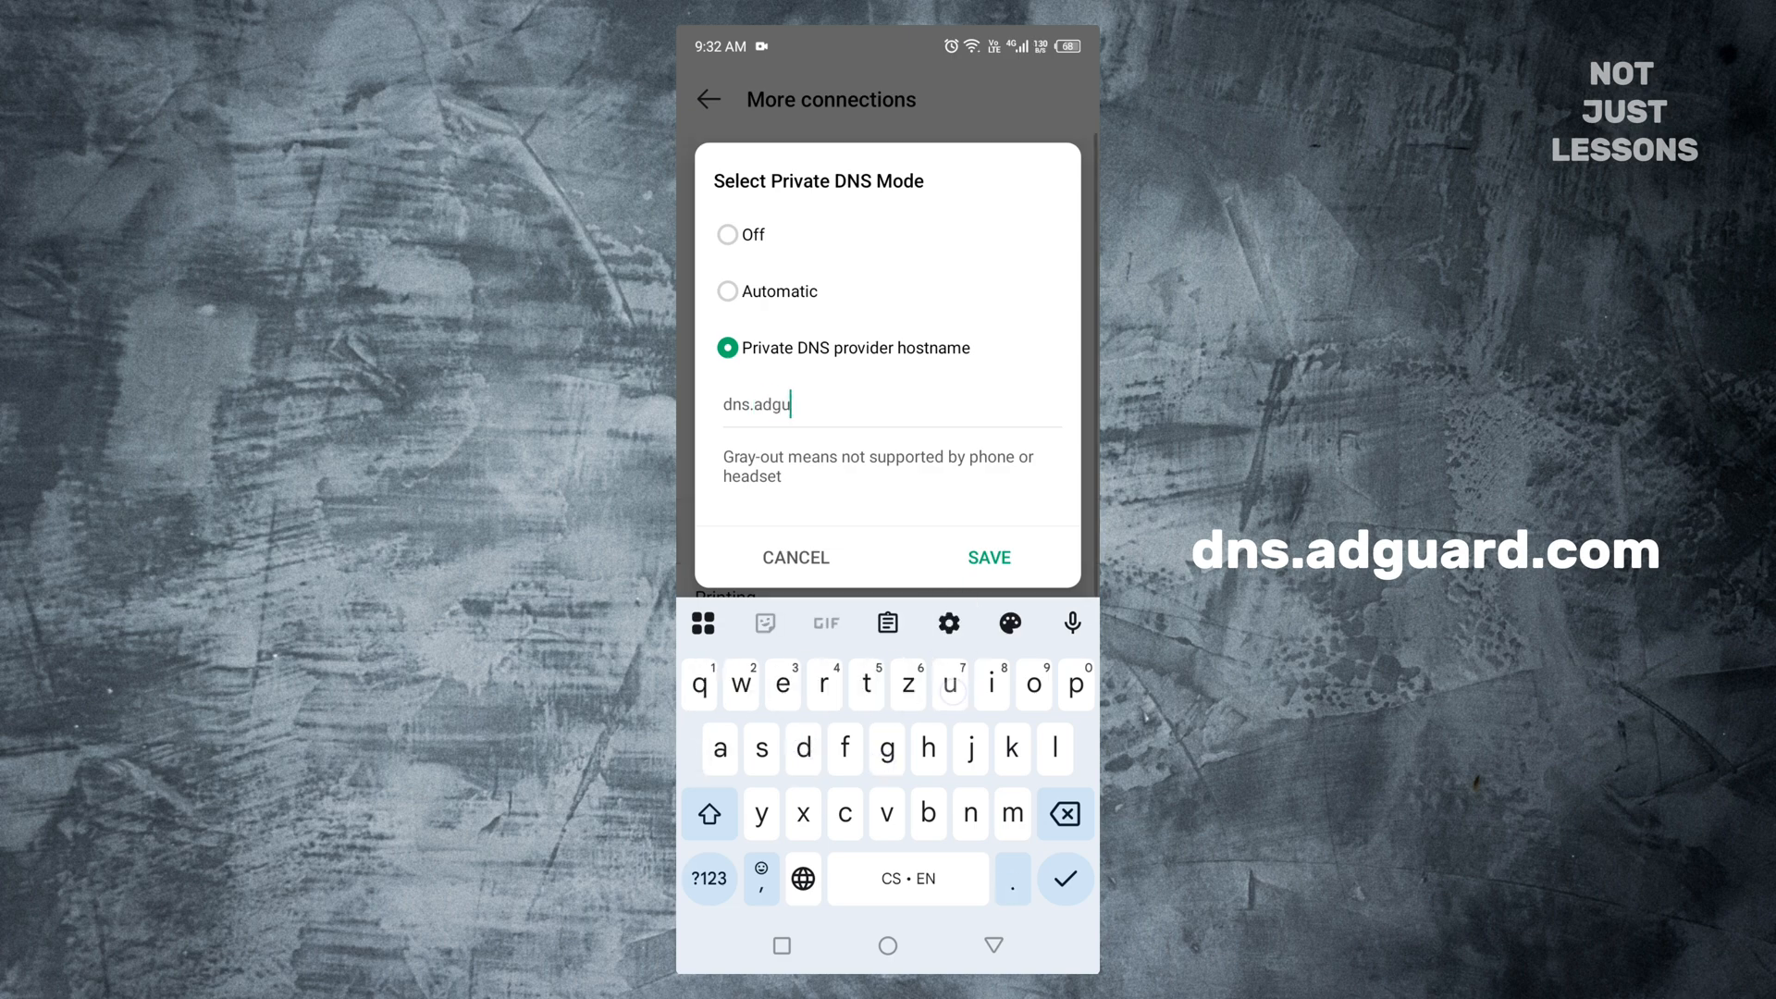
type("ard")
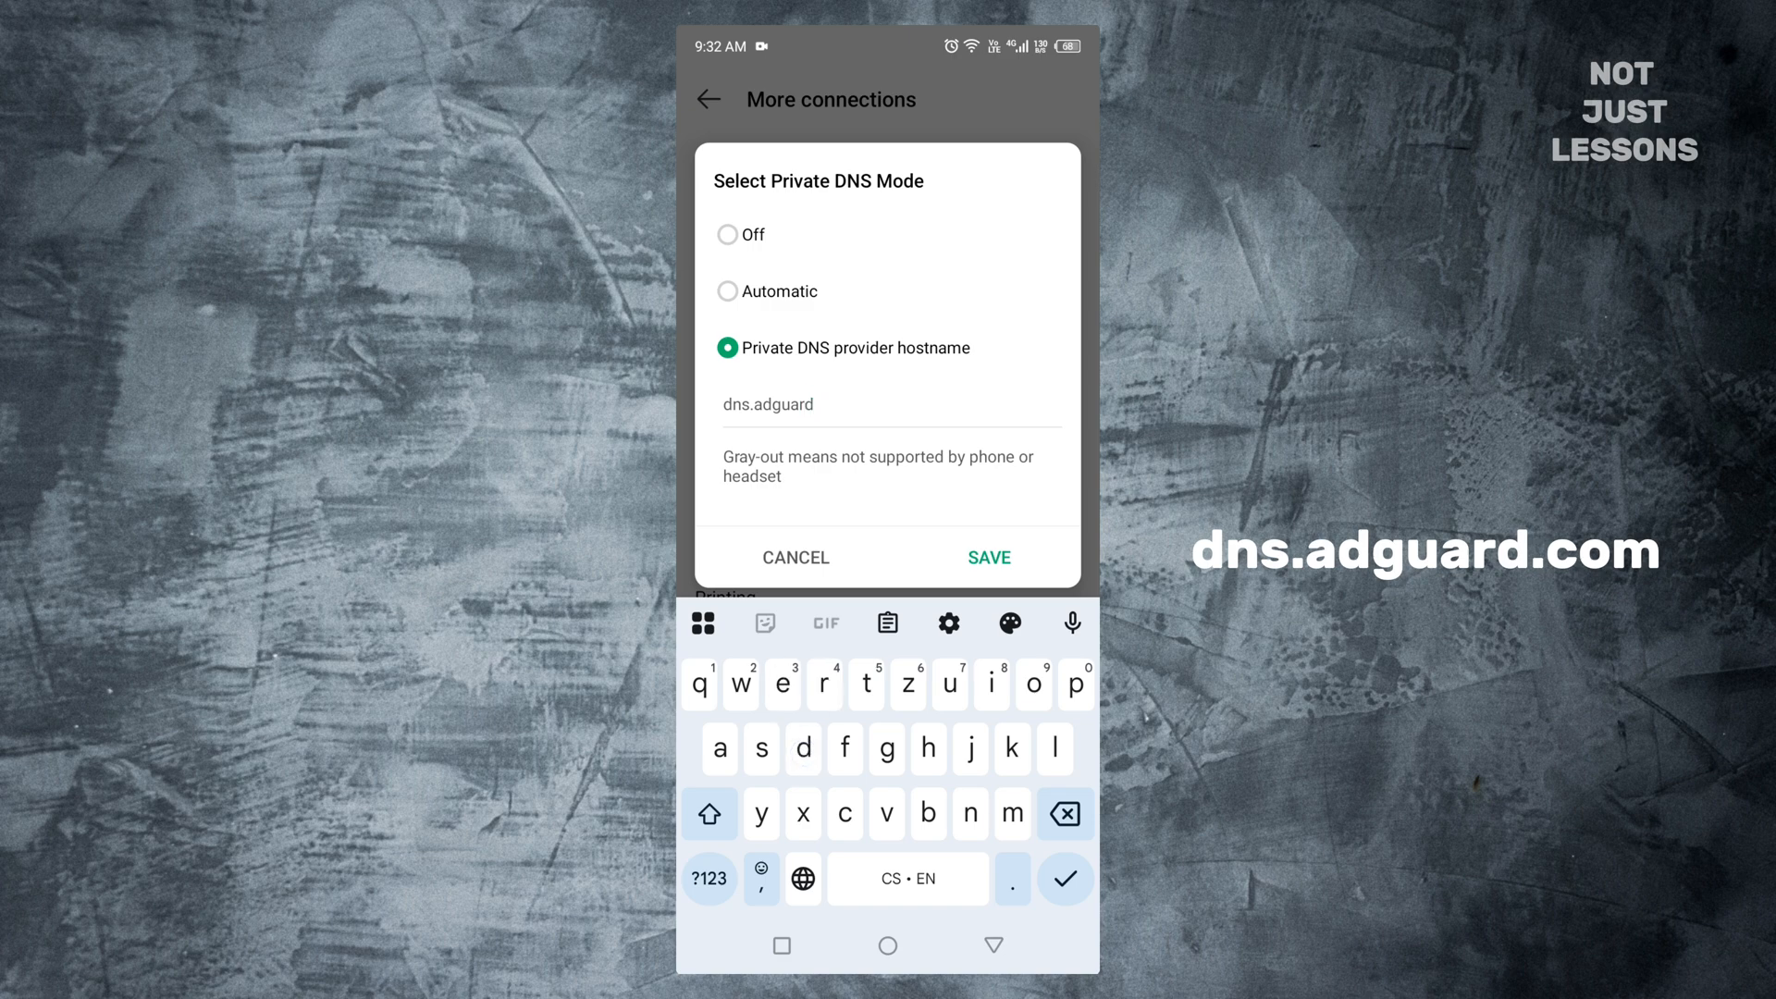
type(".com")
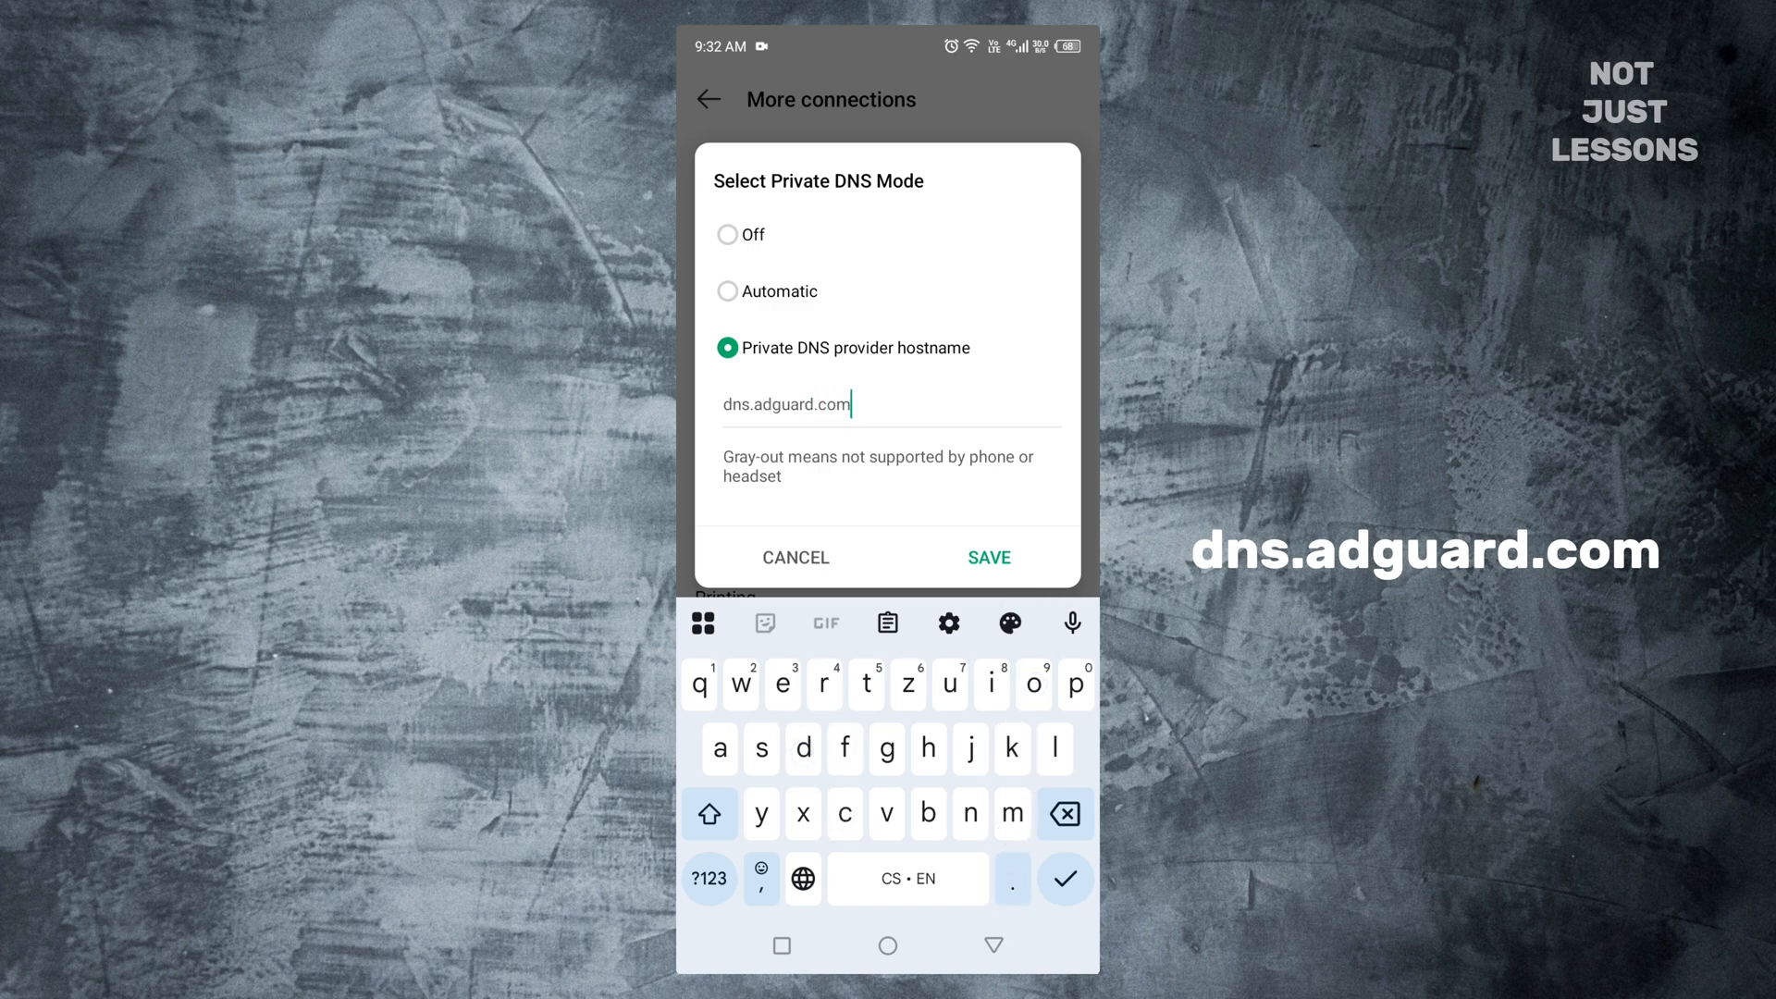
left_click(987, 557)
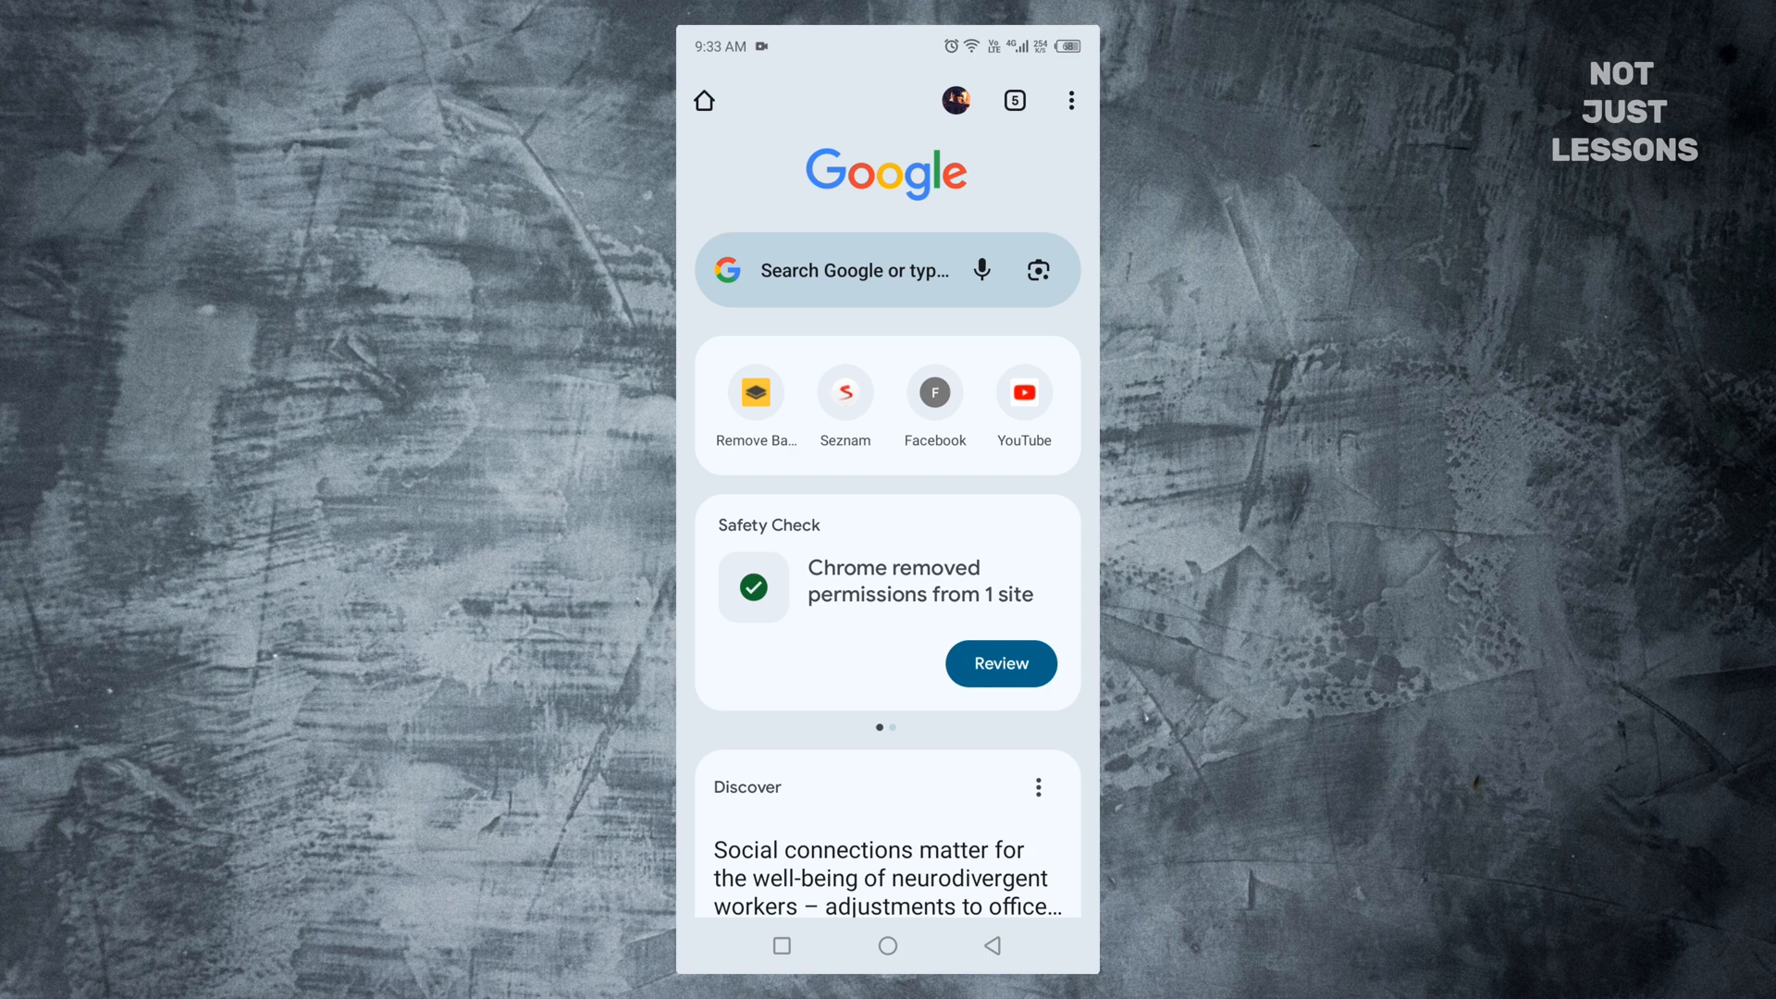
- Switch off Allow notifications for Chrome via Chrome's Settings > Notifications
left_click(1070, 100)
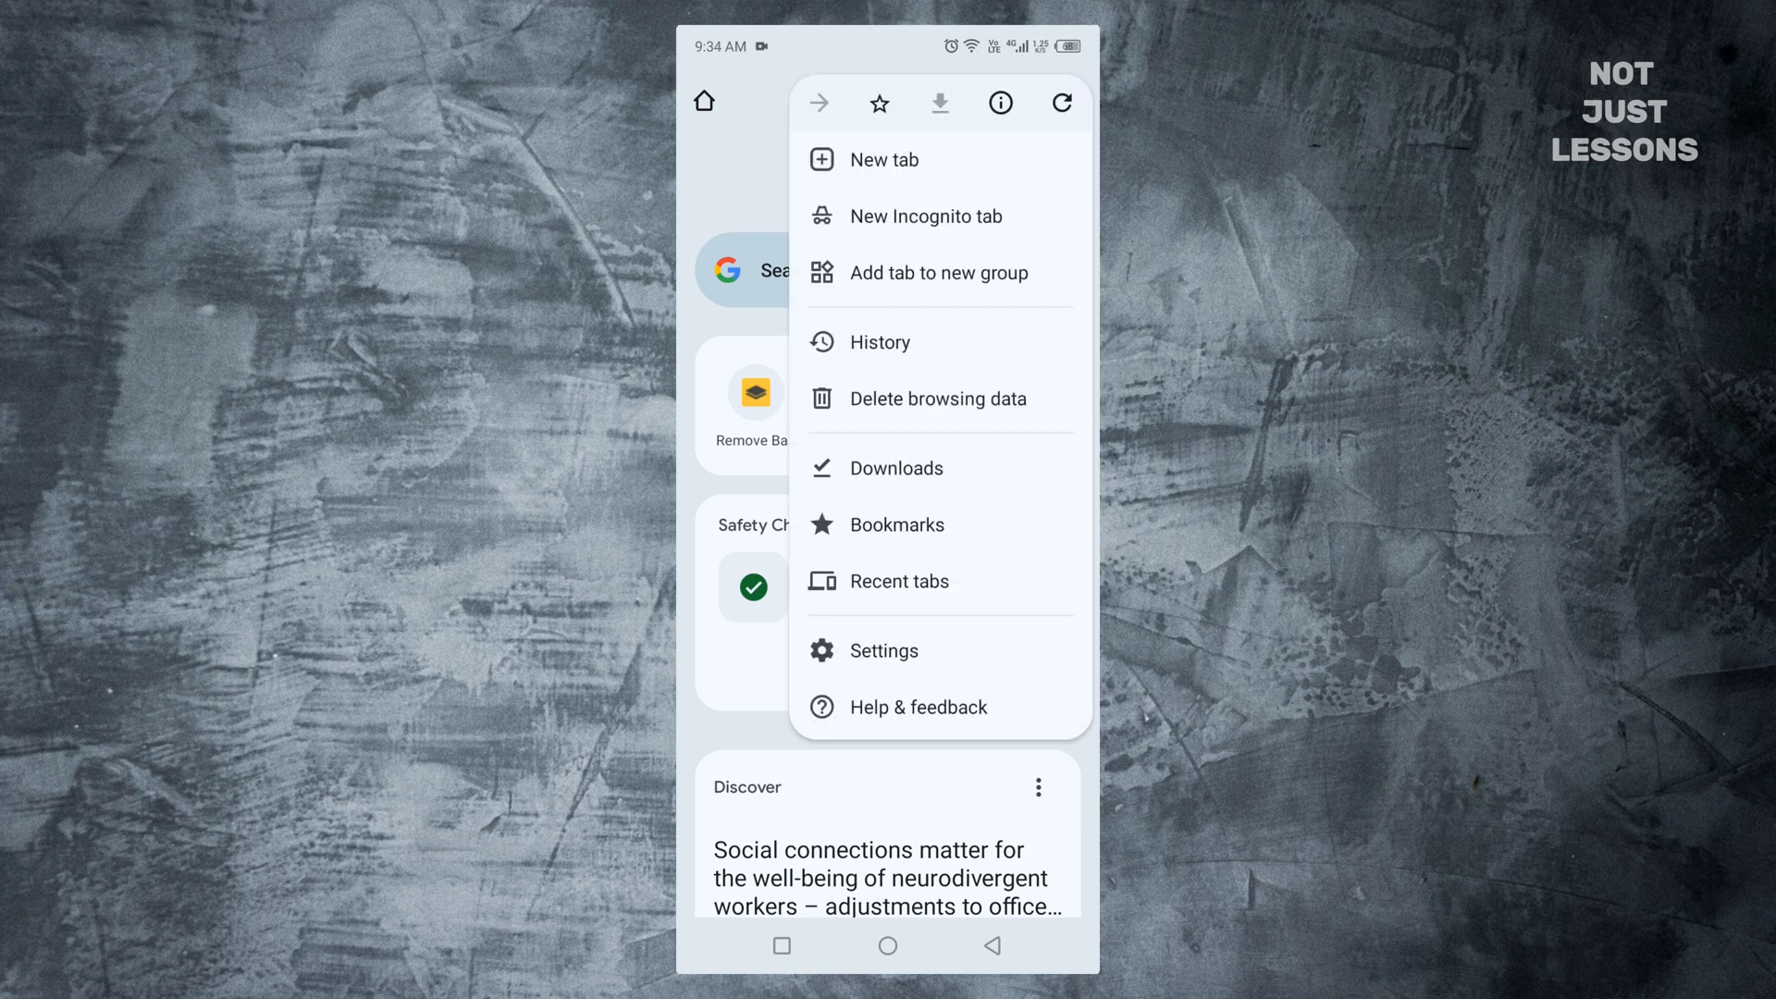
left_click(883, 649)
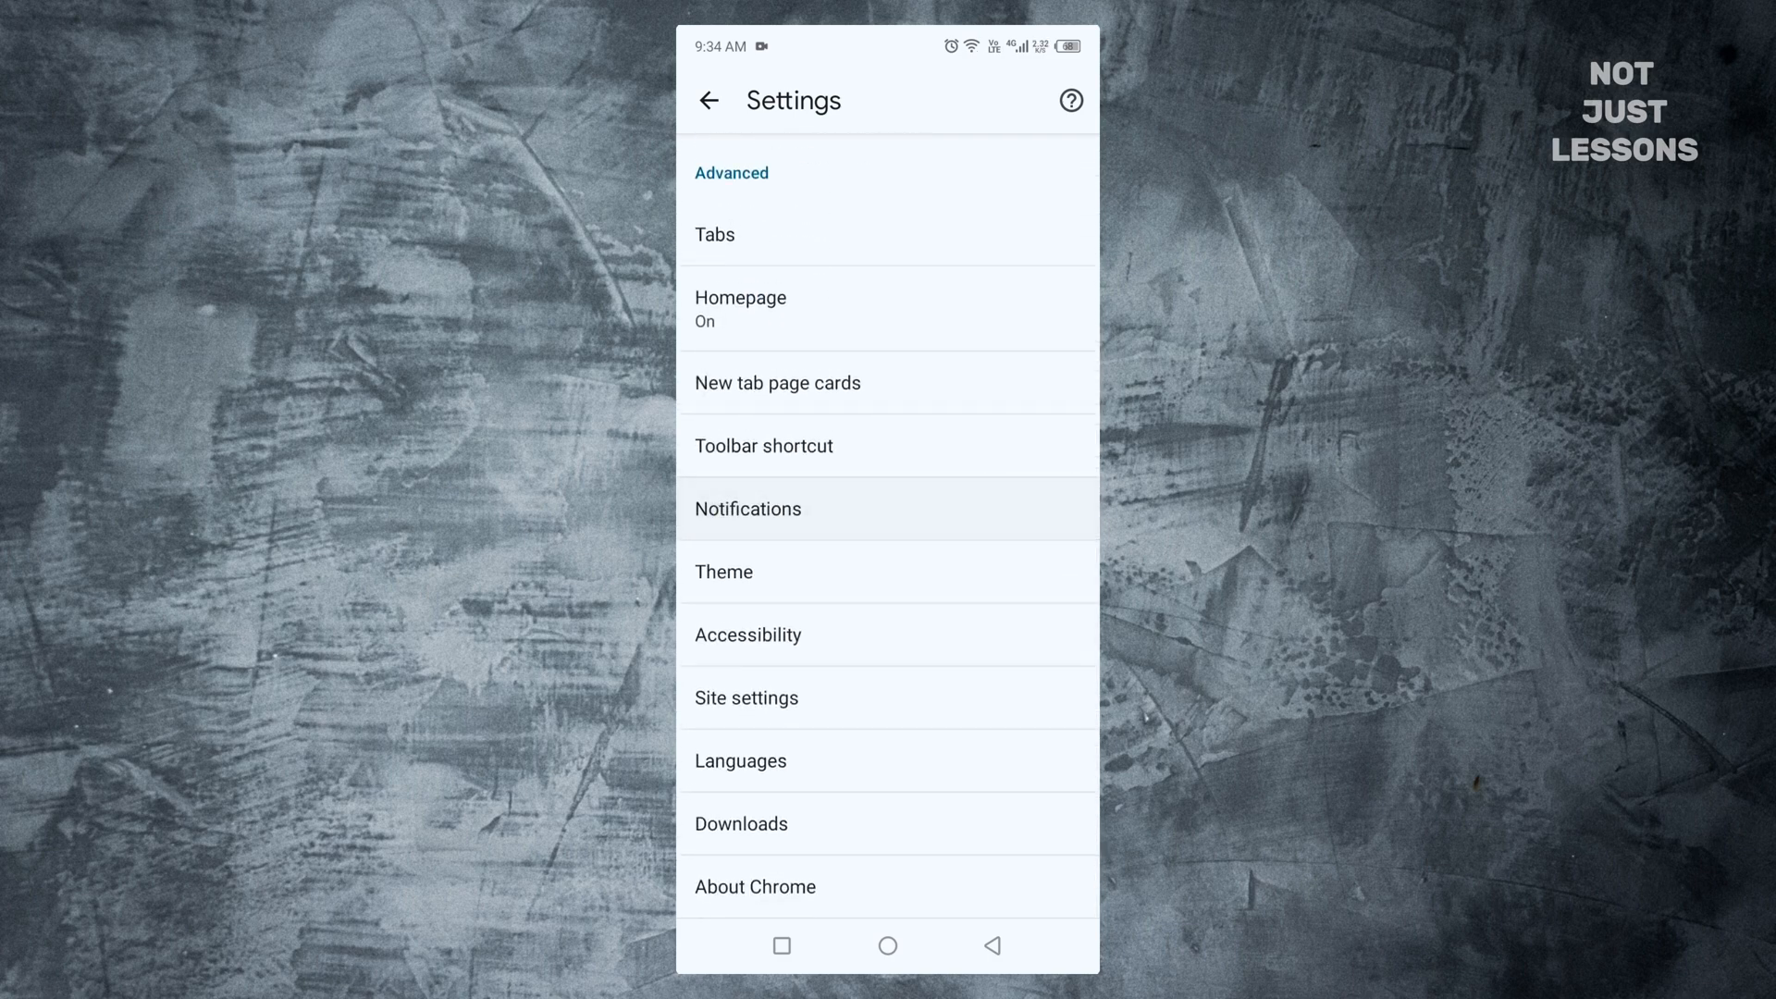
left_click(746, 509)
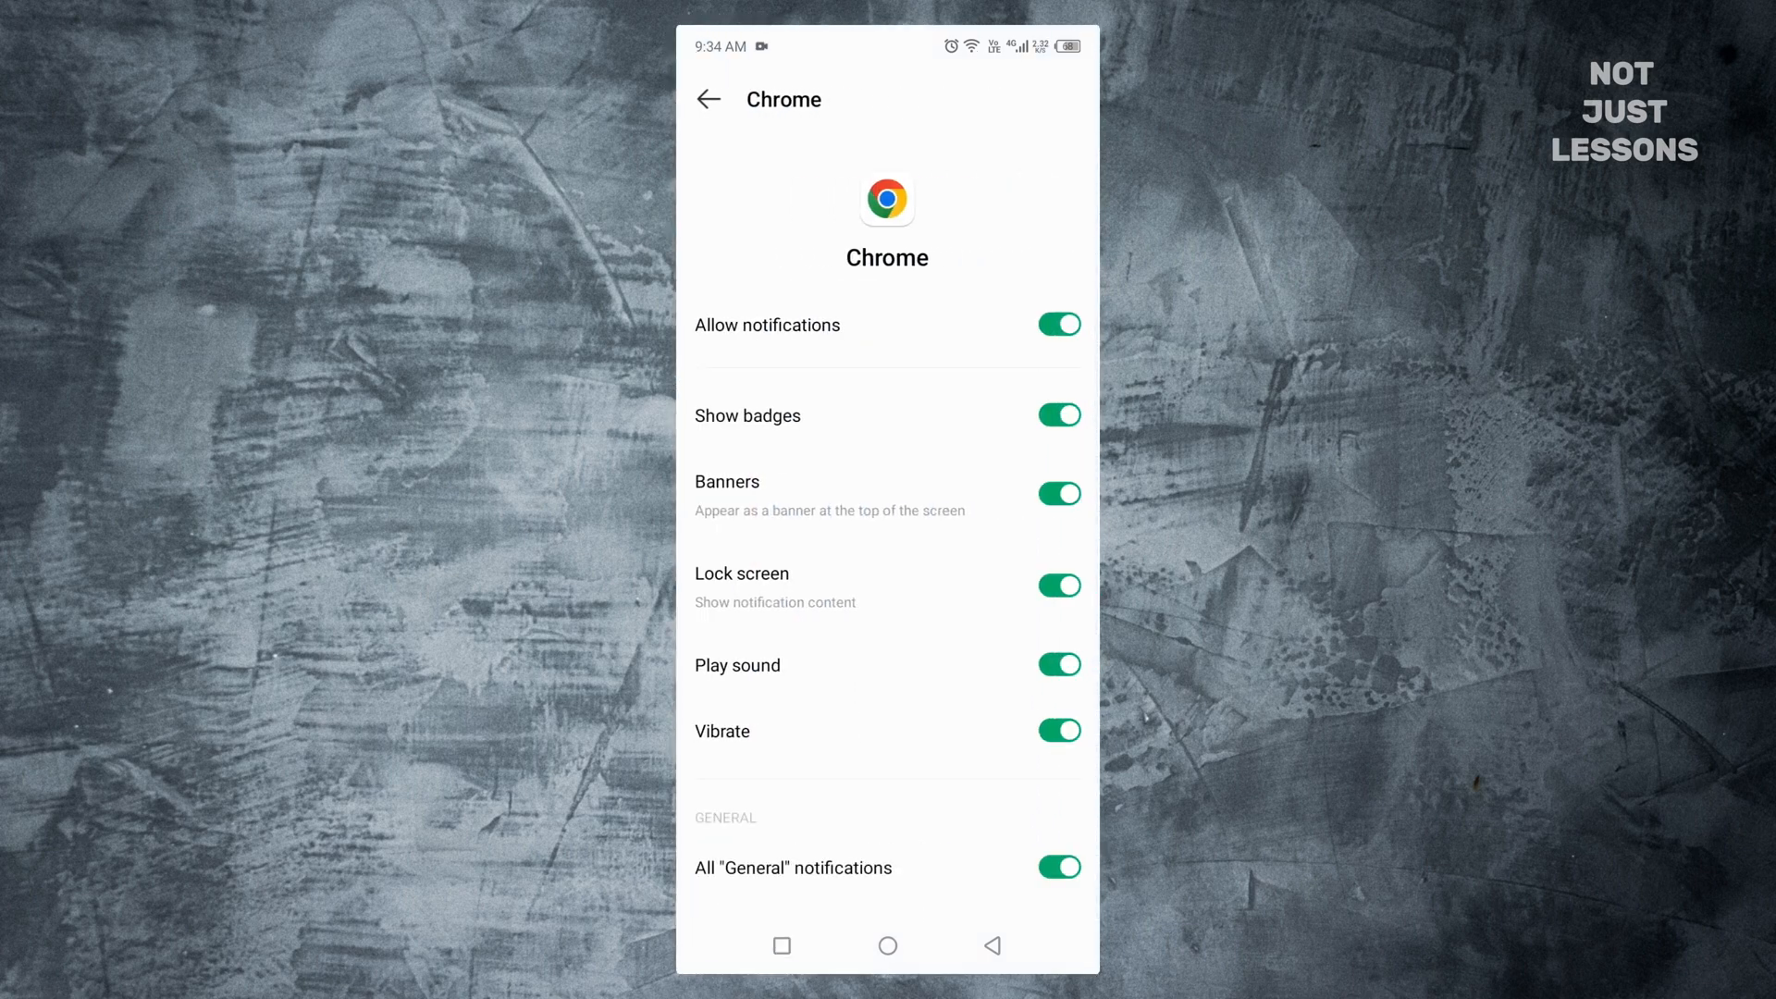
scroll("down", 3)
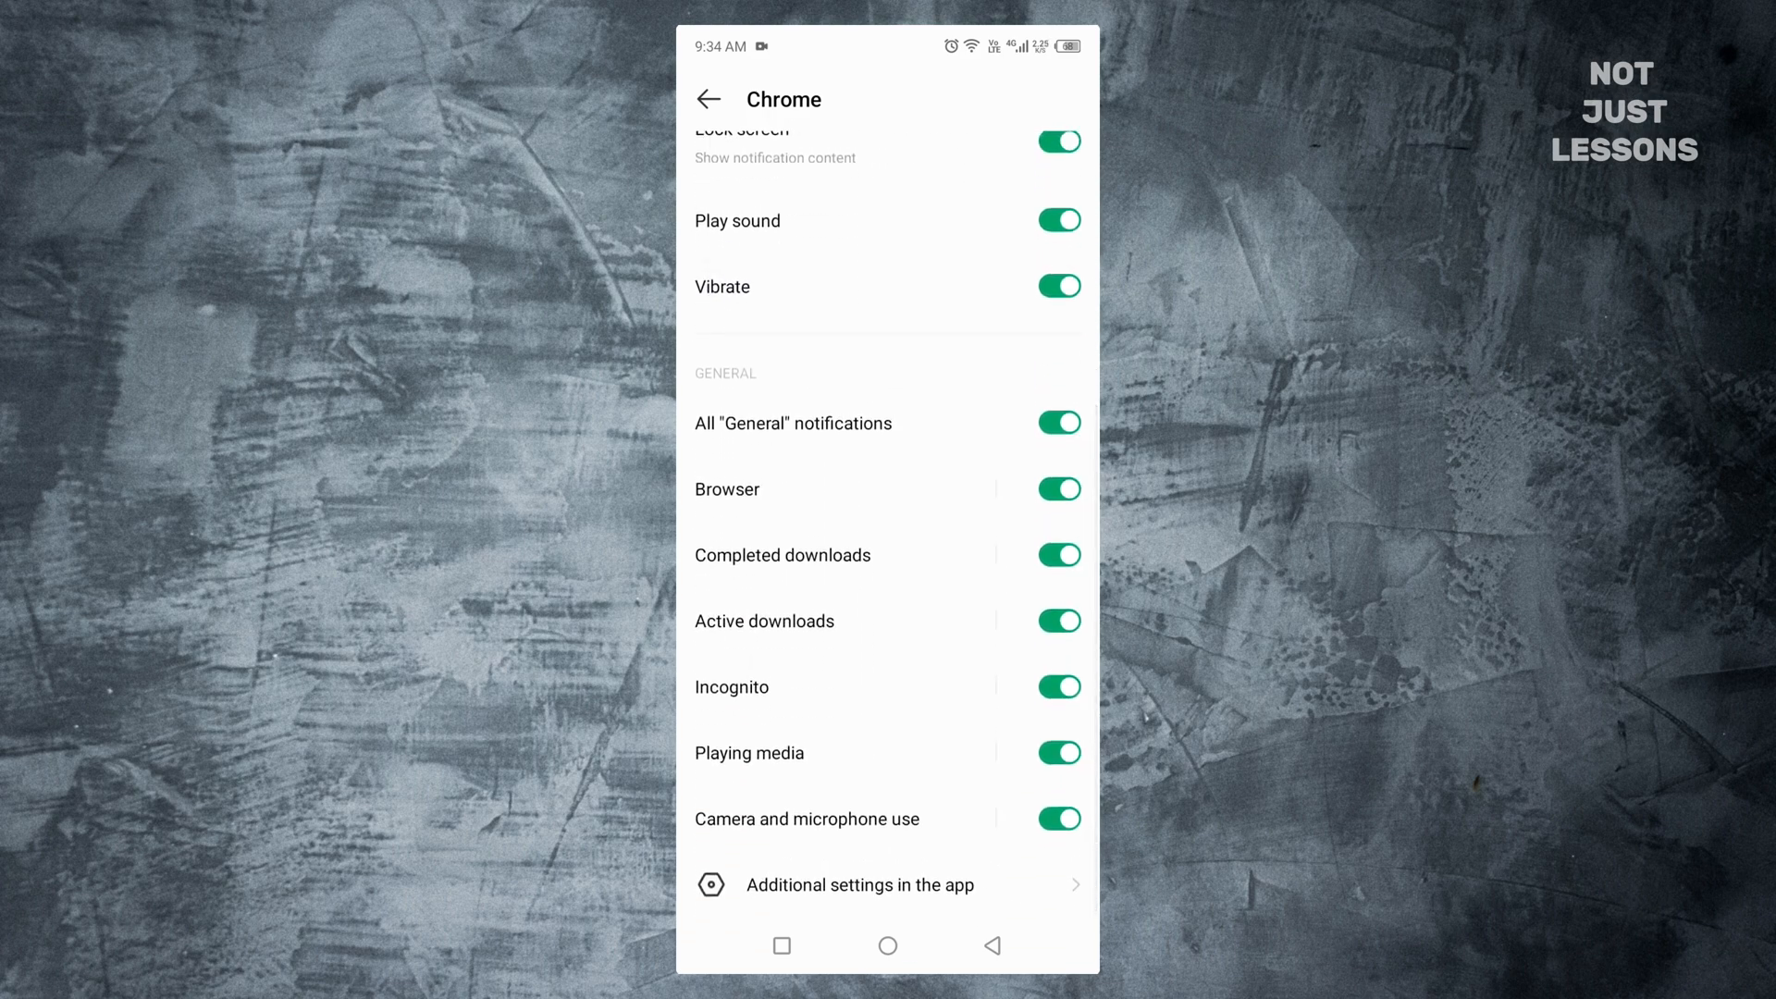
scroll("down", 3)
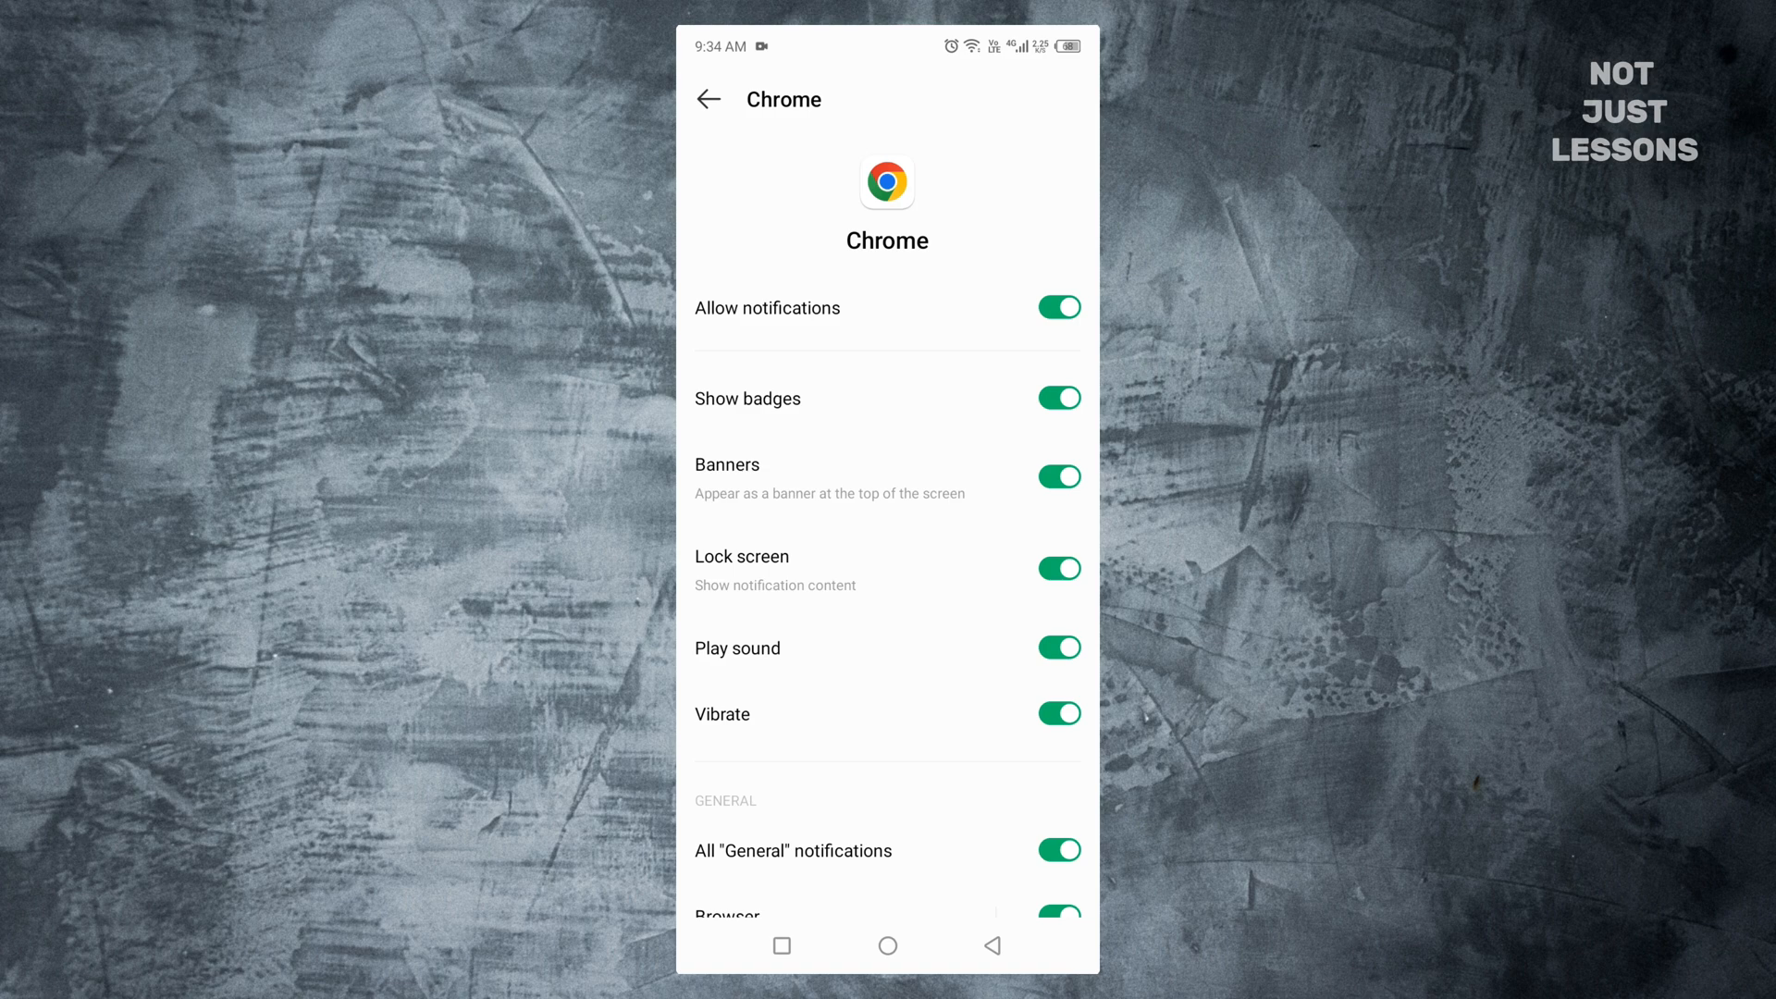
scroll("down", 3)
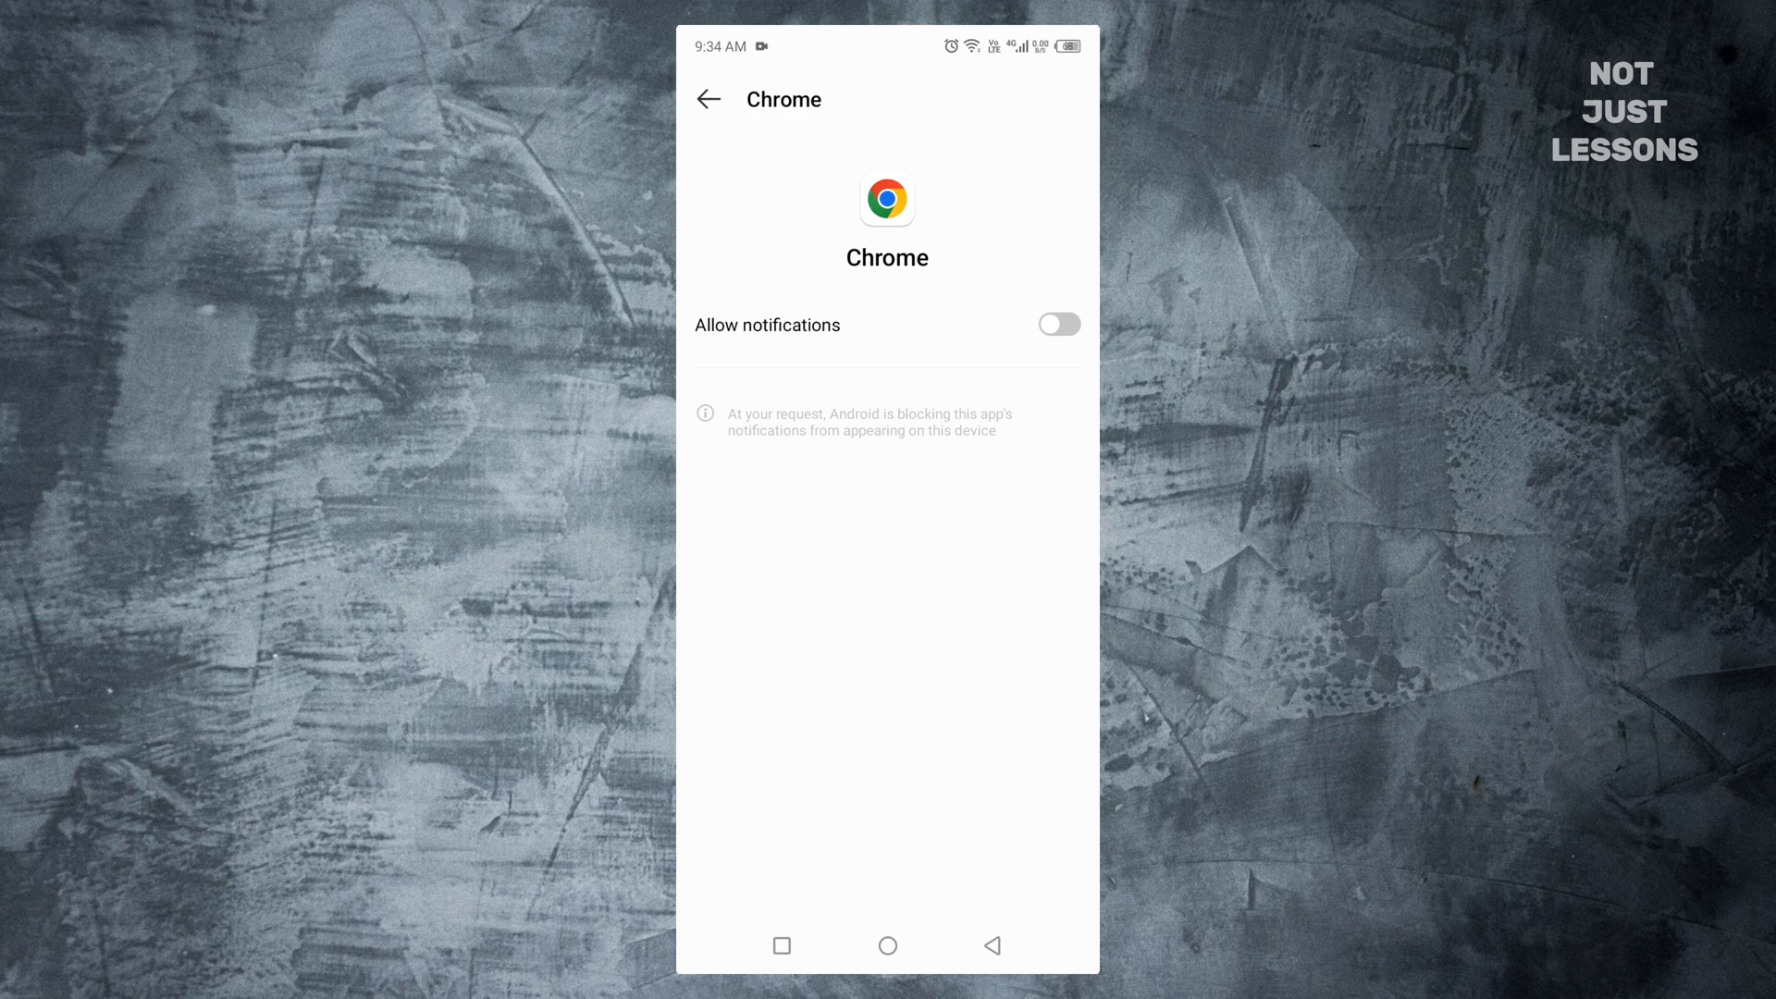
left_click(709, 100)
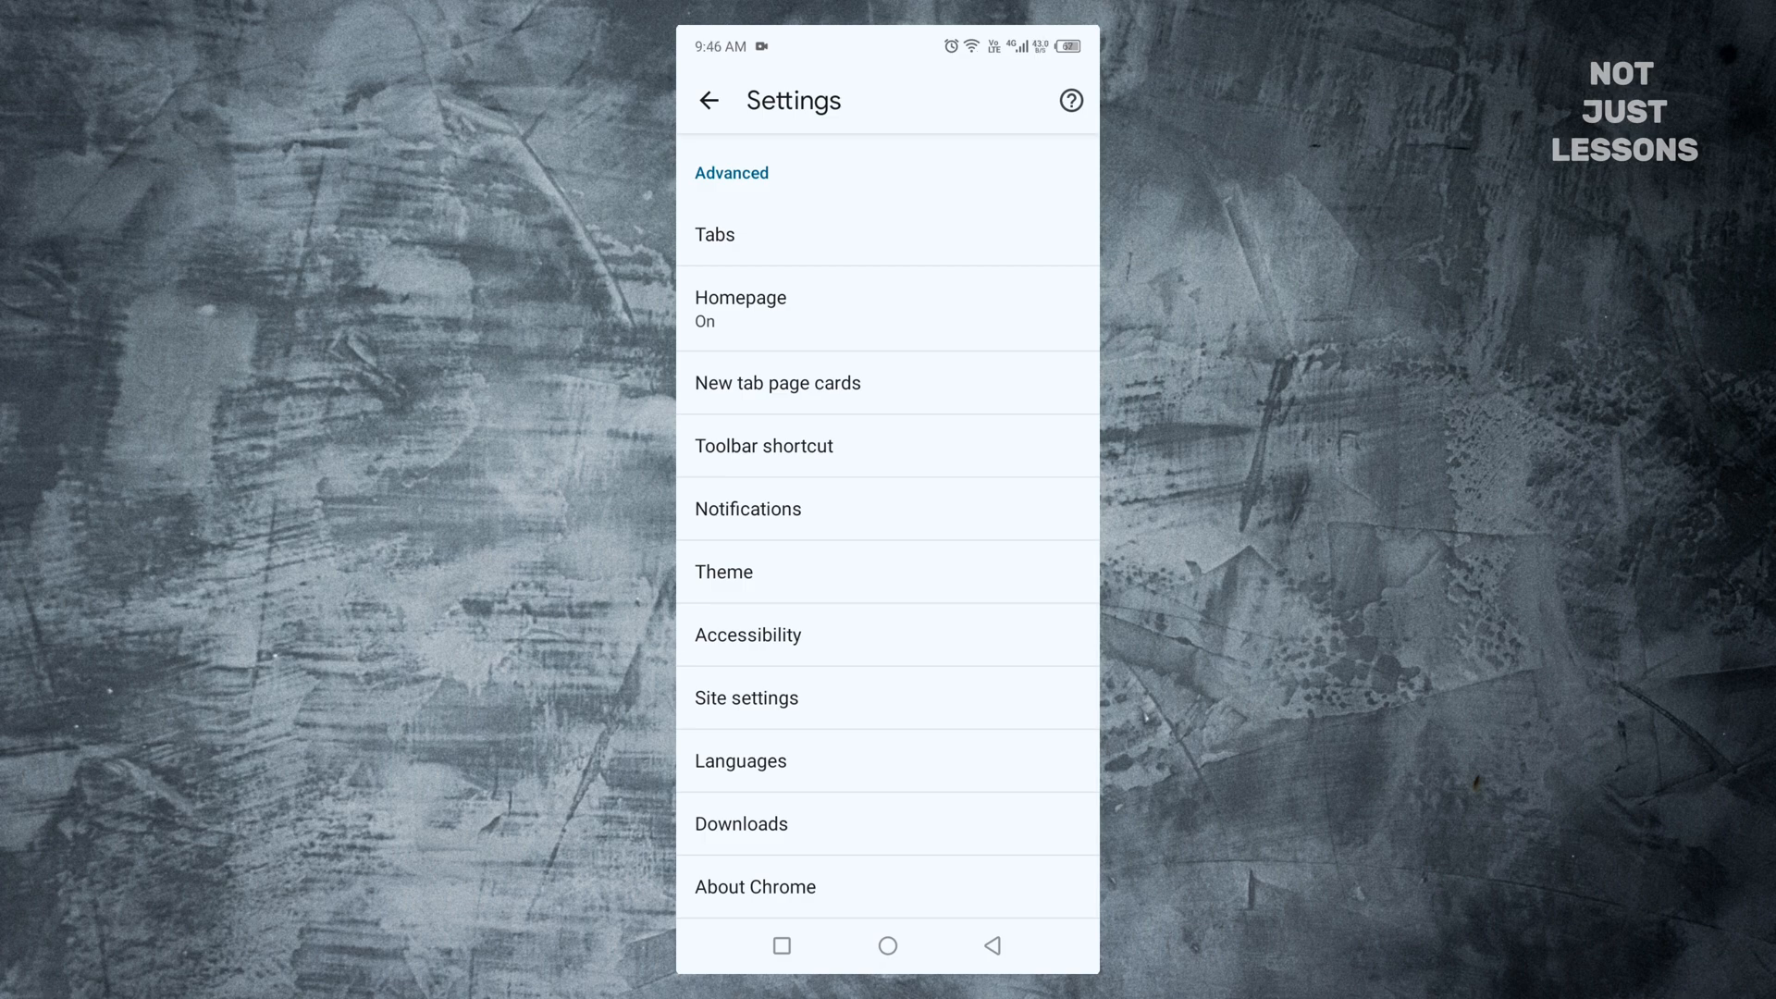
- In Chrome Site settings, keep Pop-ups and redirects and Intrusive ads set to blocked
left_click(746, 697)
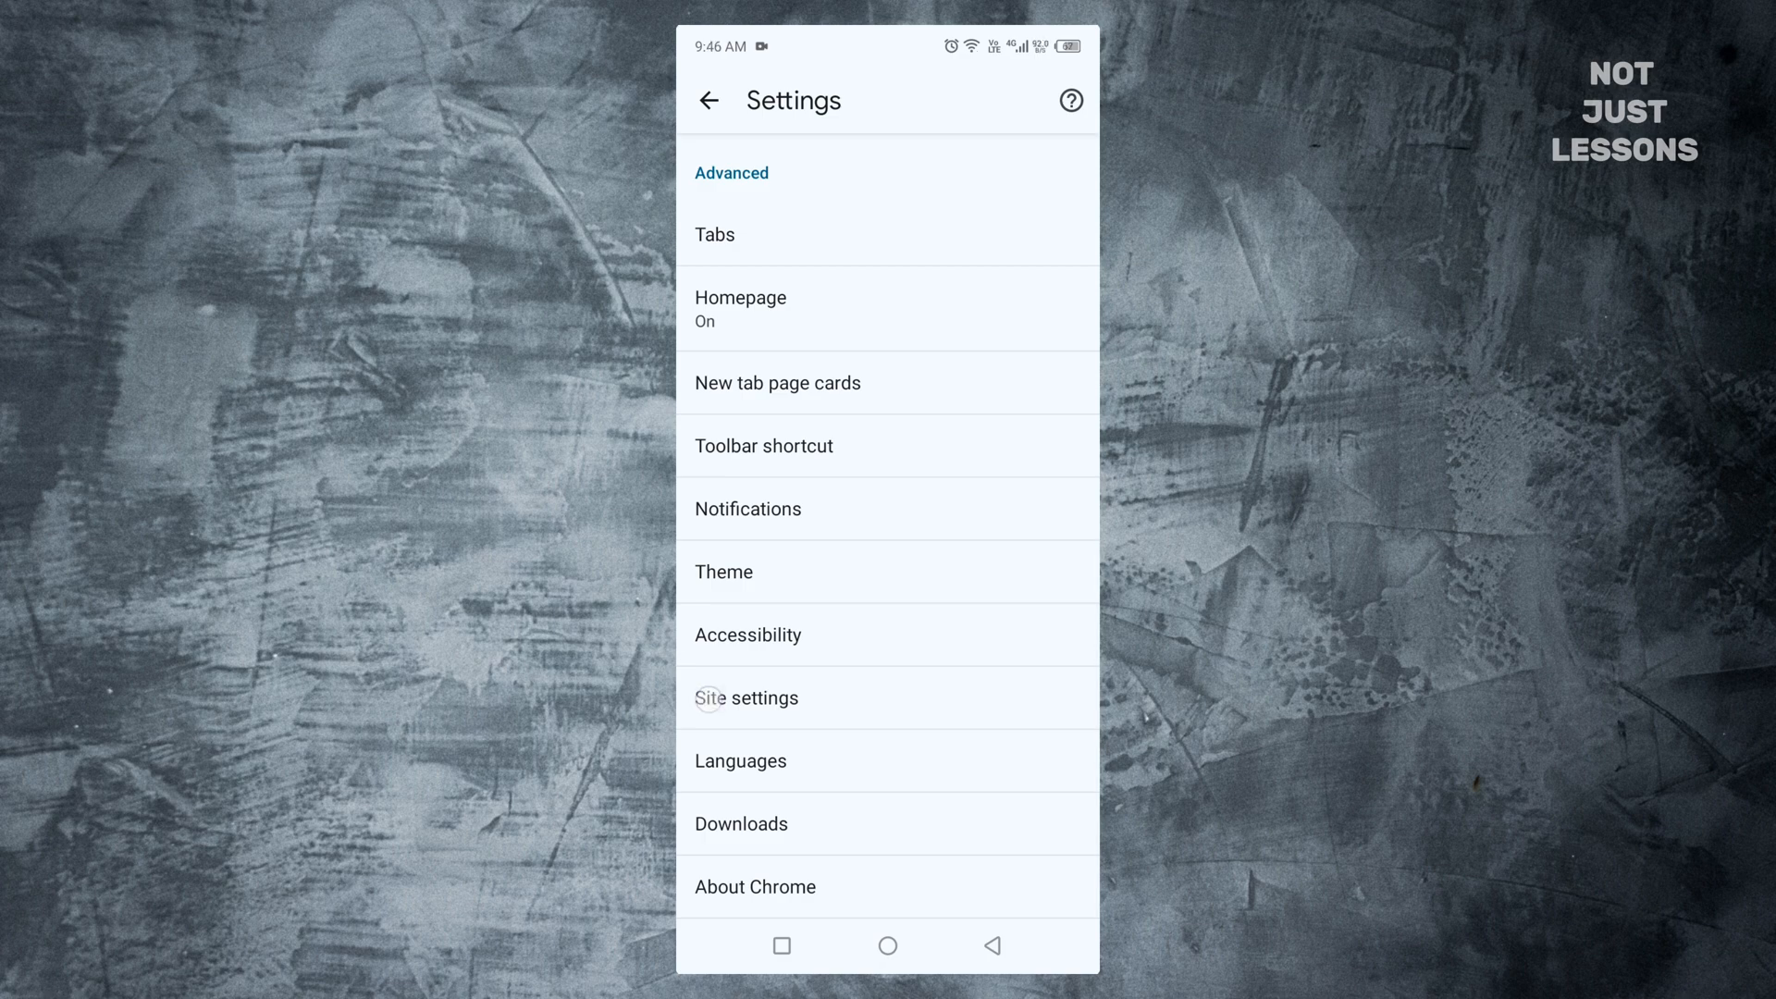
left_click(746, 698)
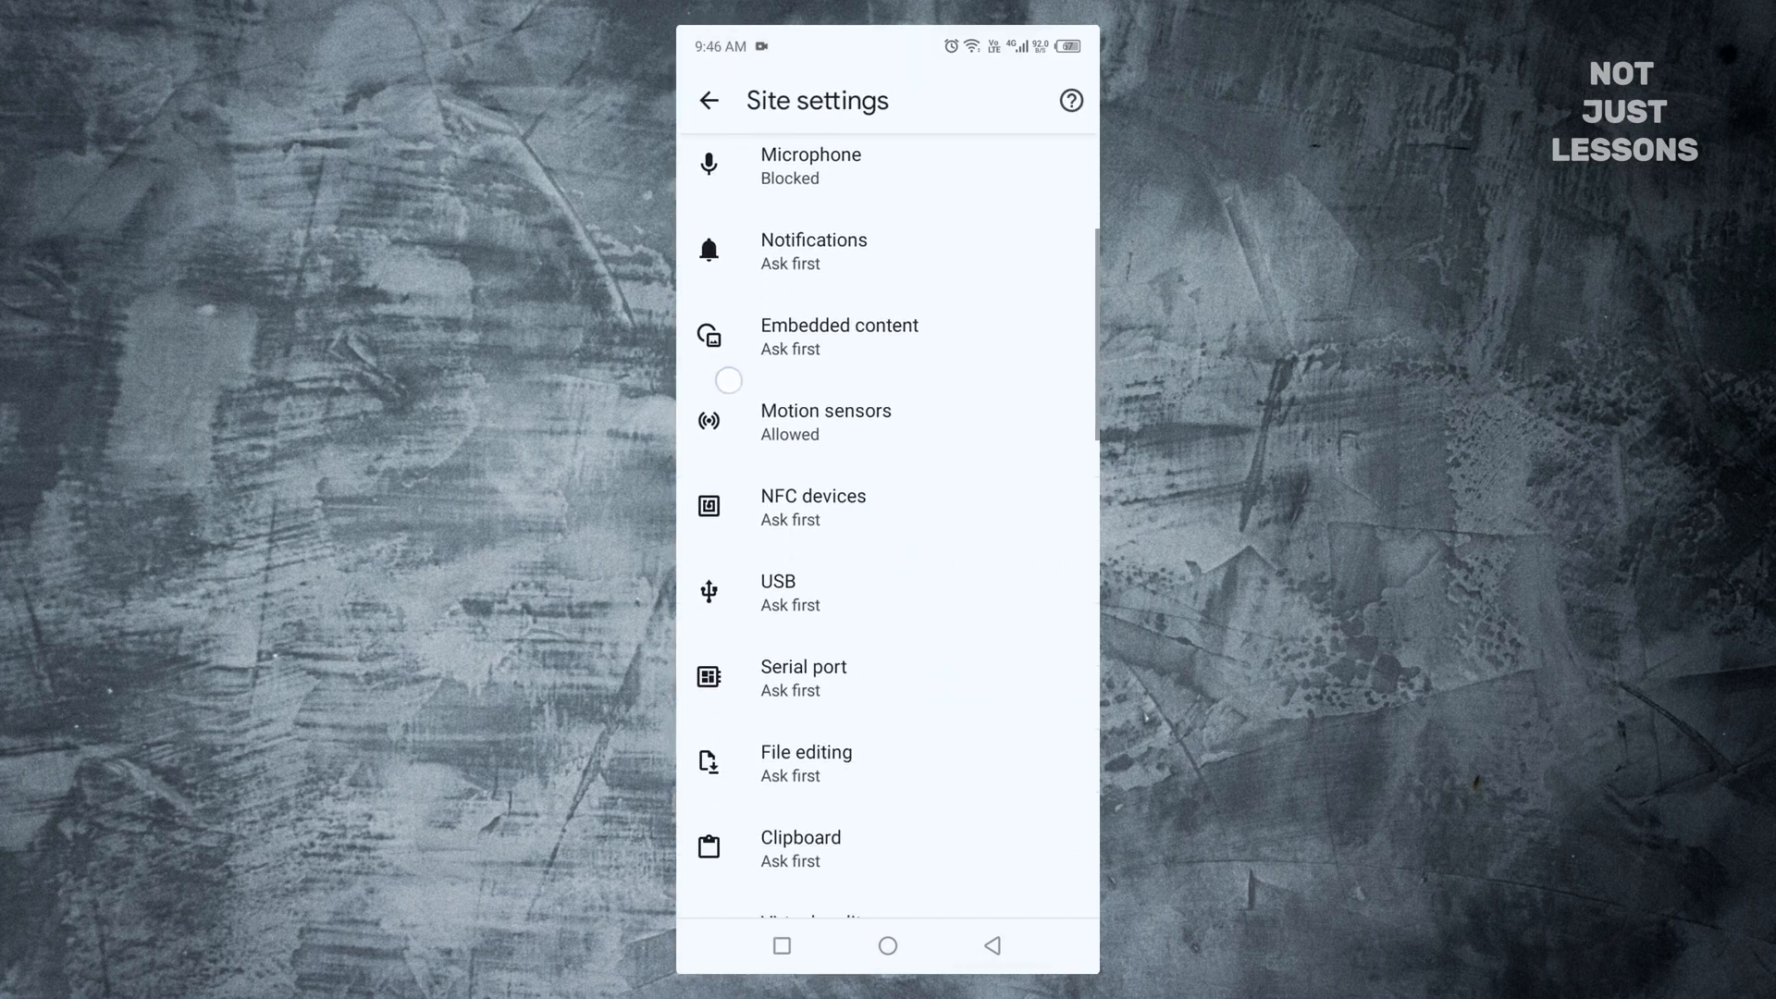
scroll("down", 3)
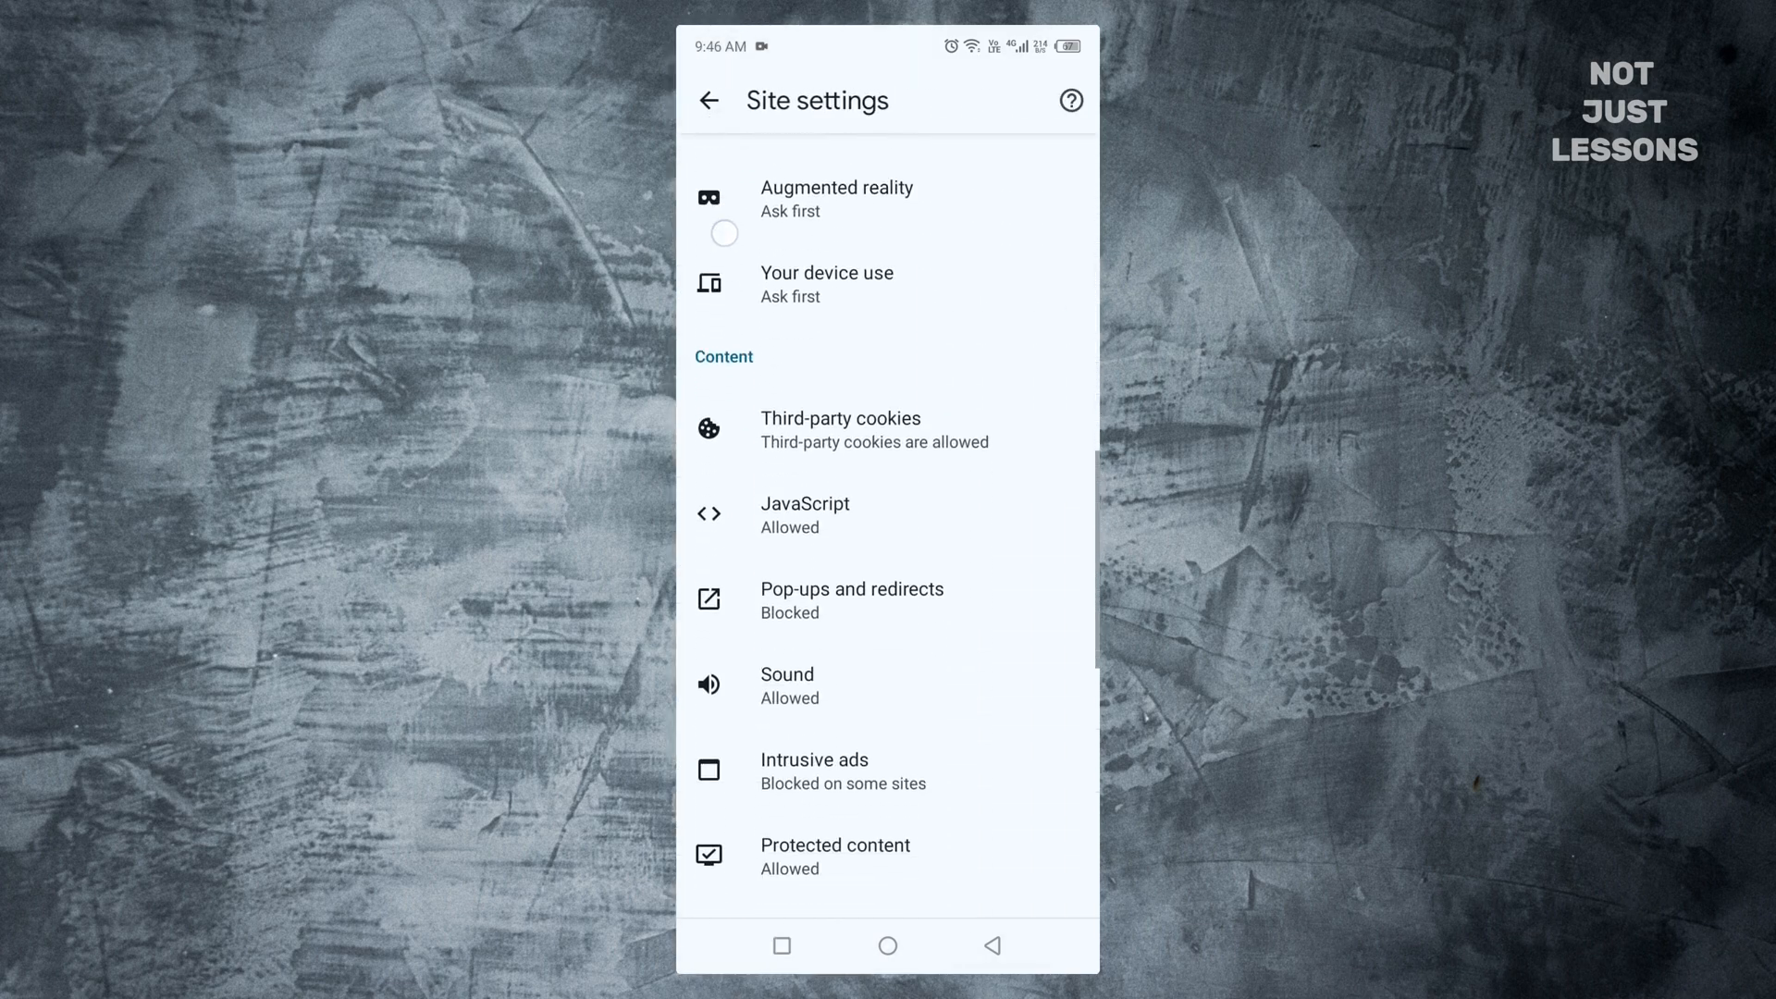
left_click(851, 600)
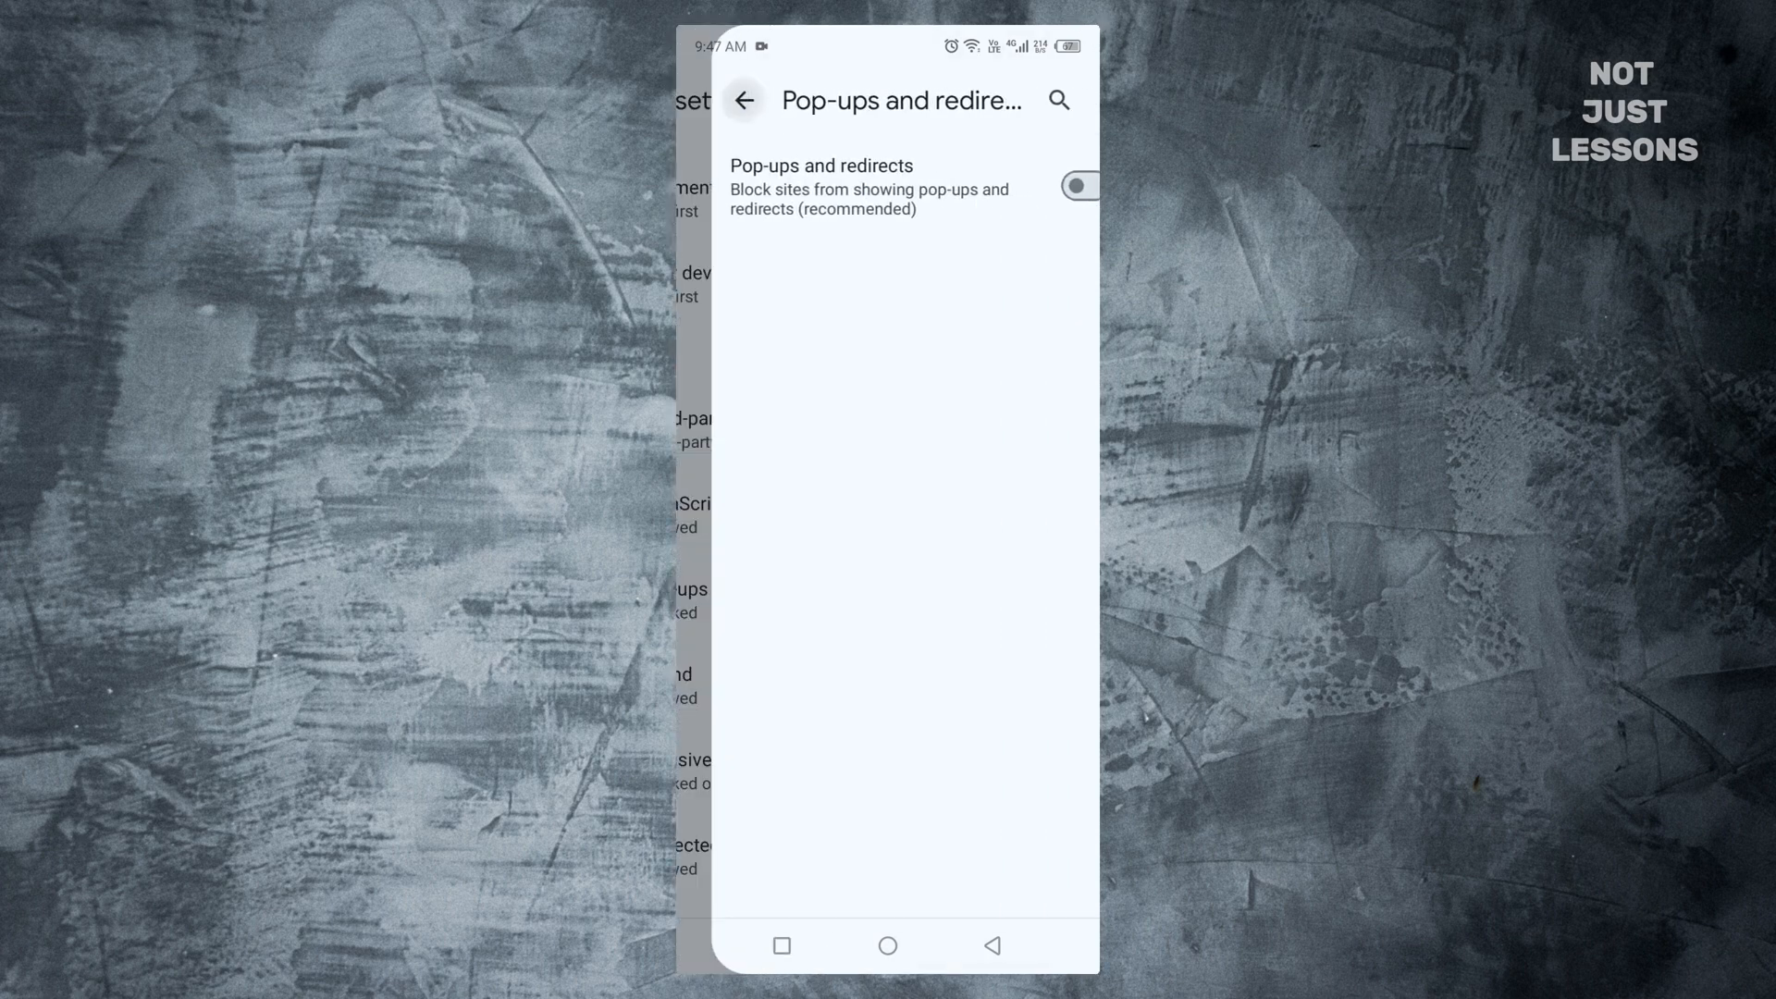
left_click(744, 100)
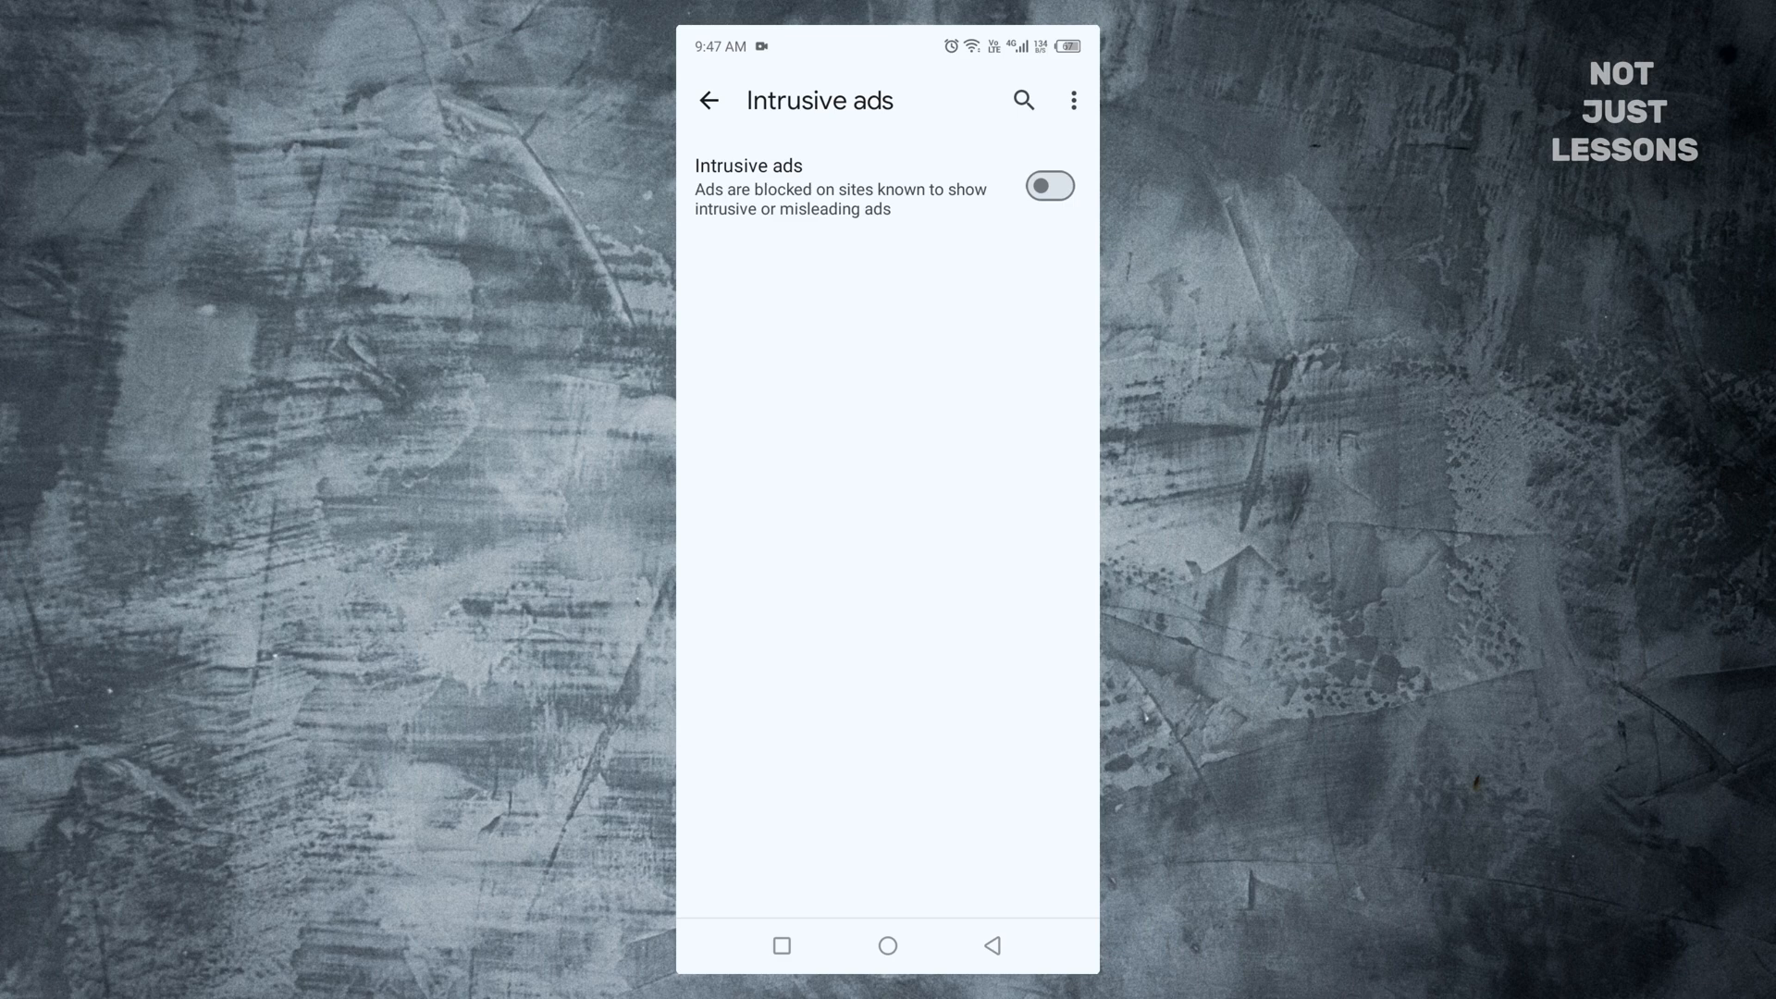
left_click(709, 99)
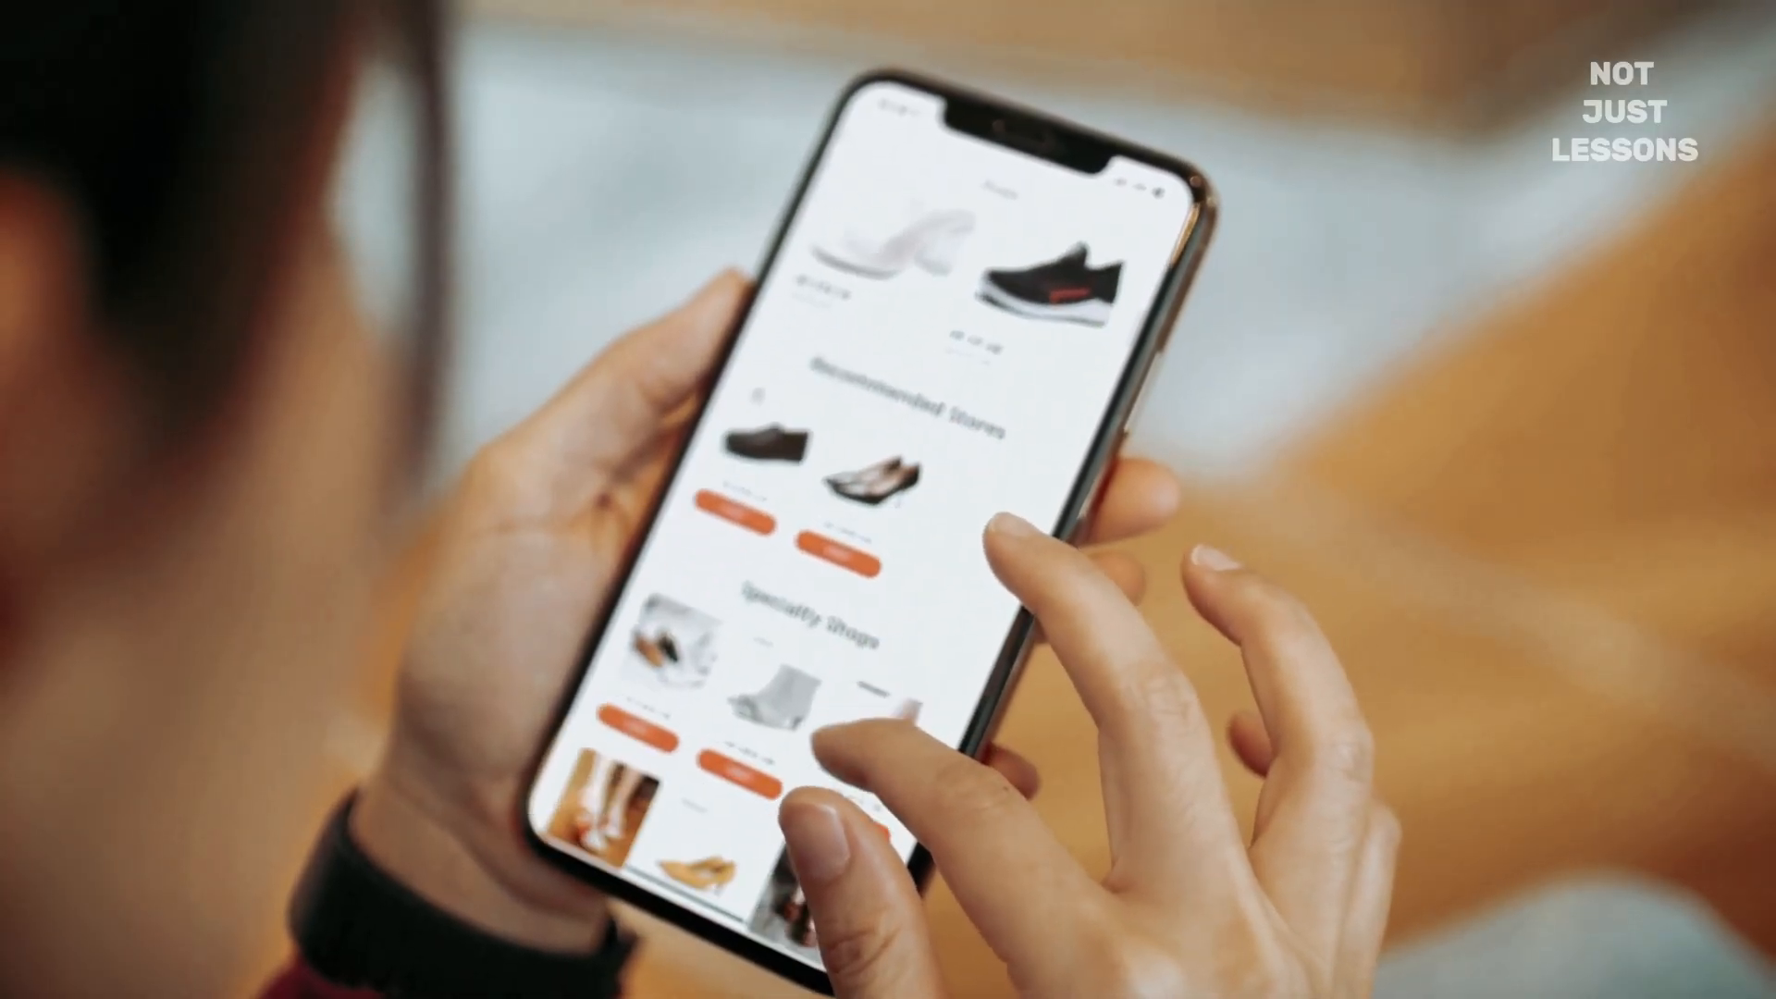
scroll("down", 3)
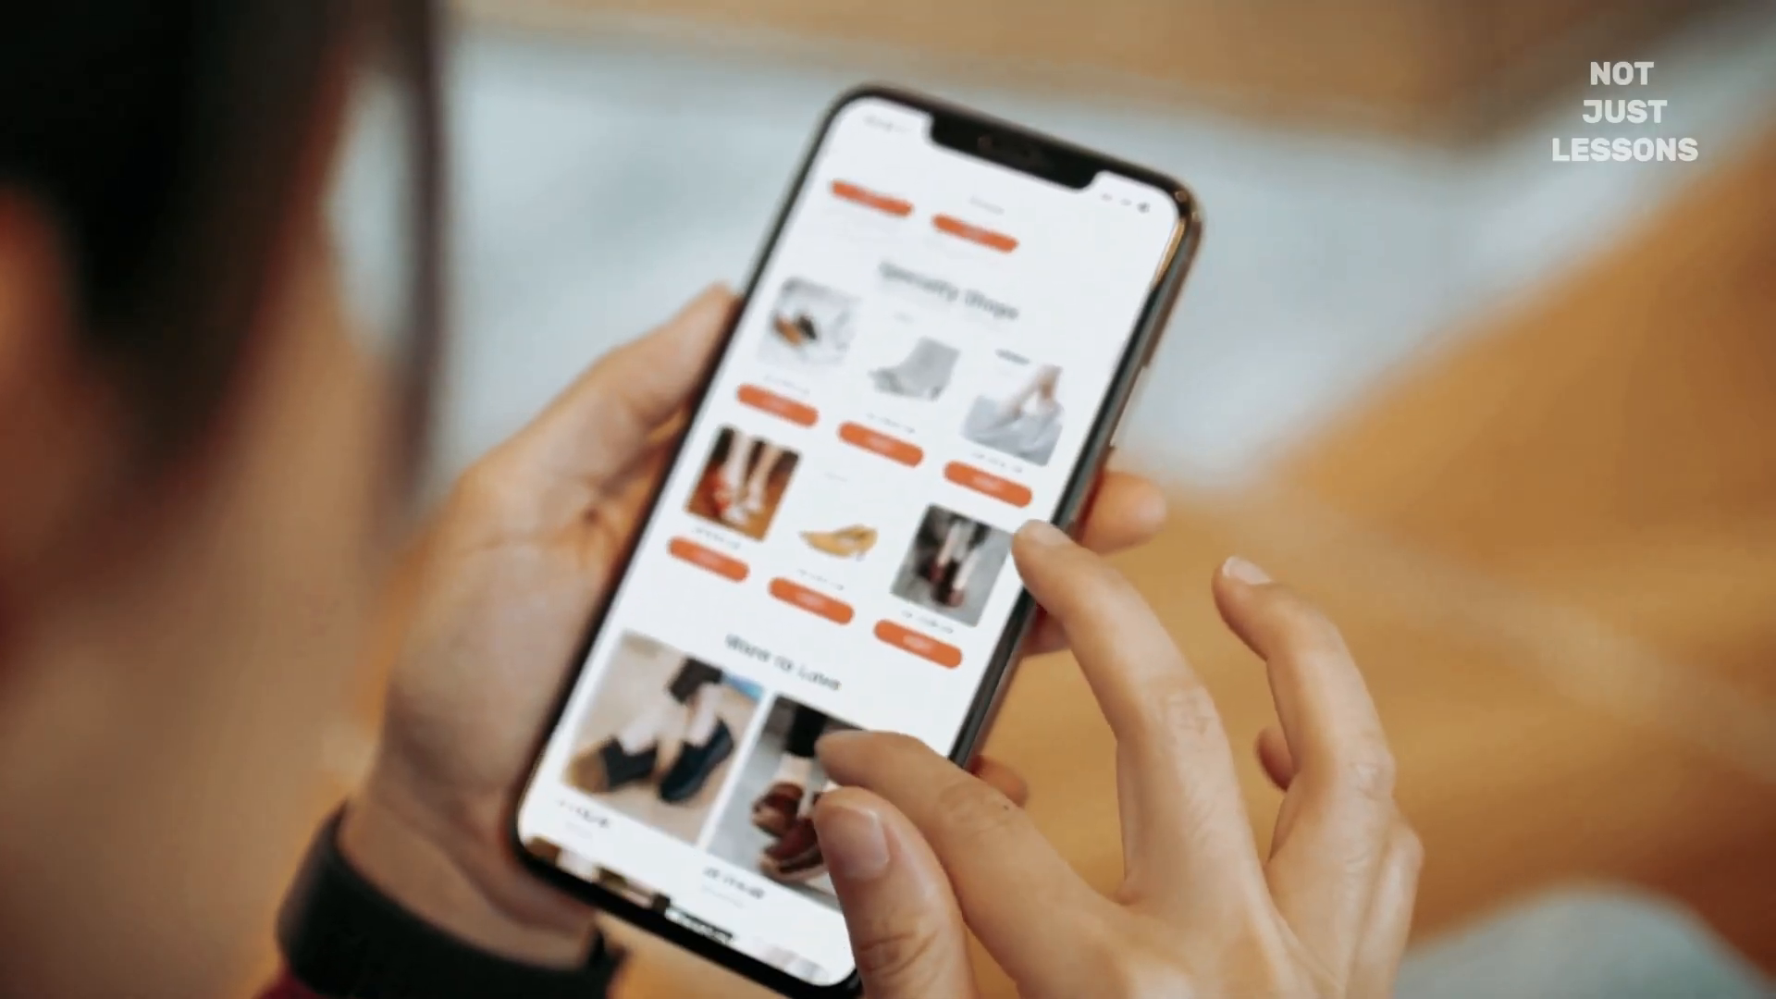
scroll("down", 3)
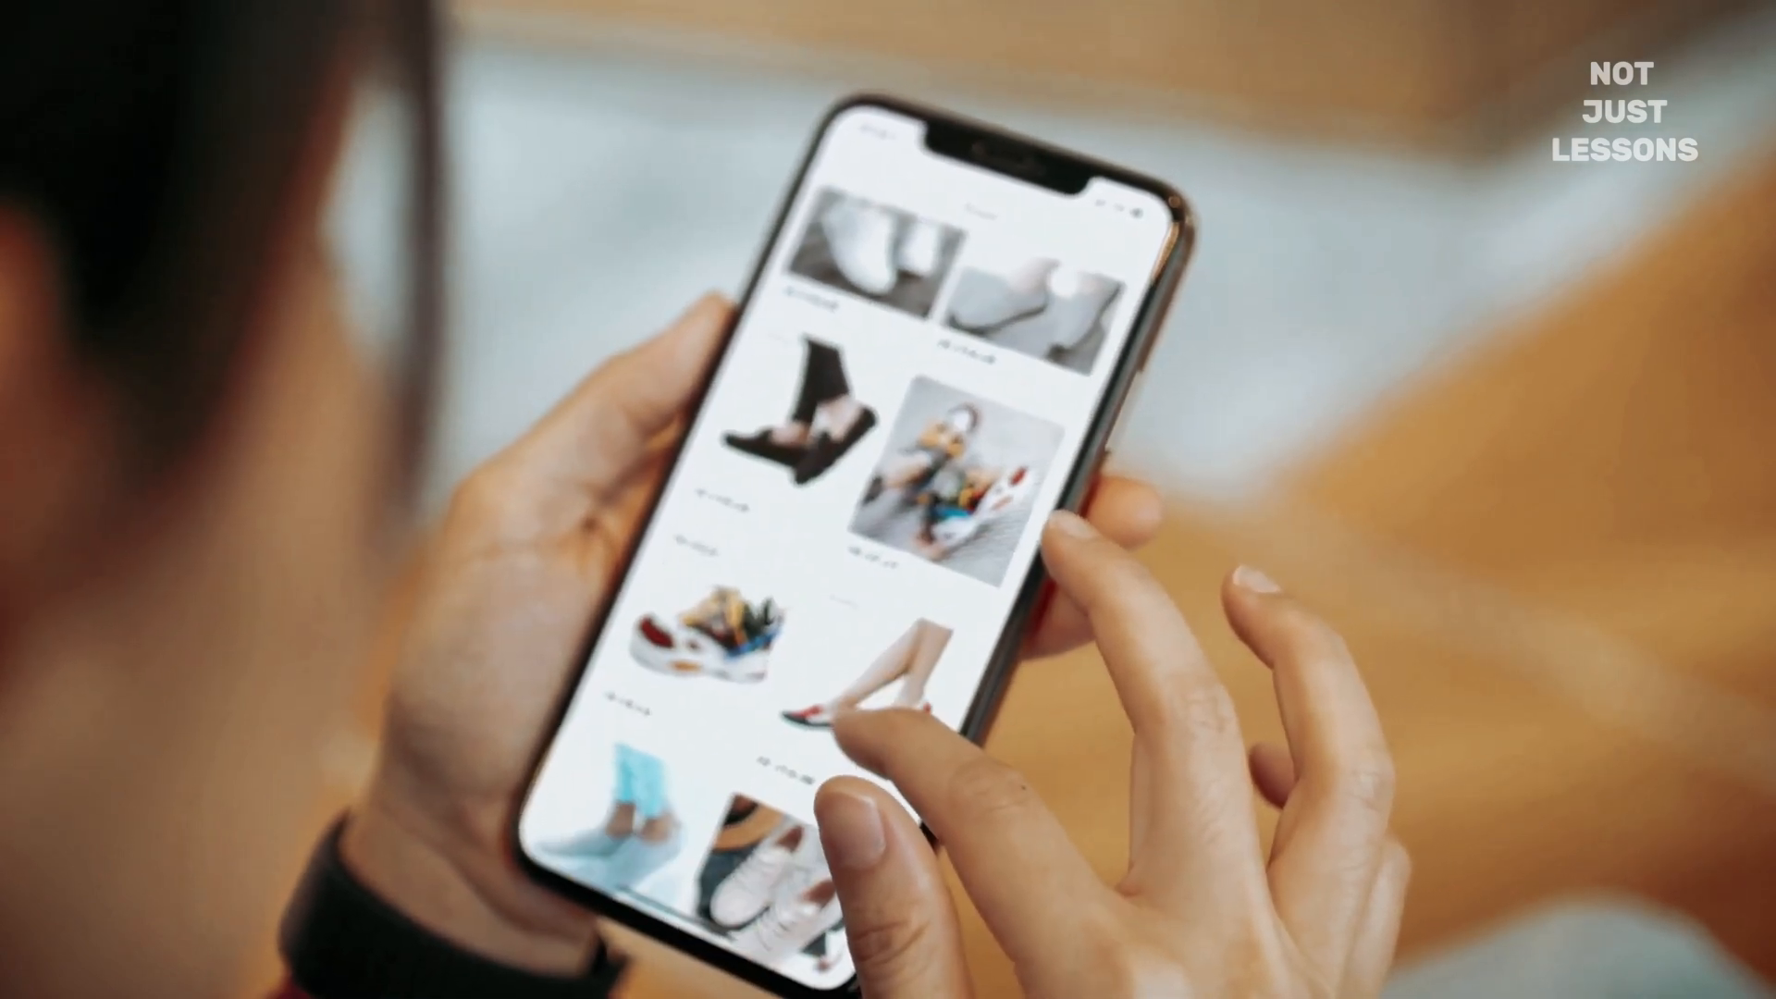
scroll("down", 3)
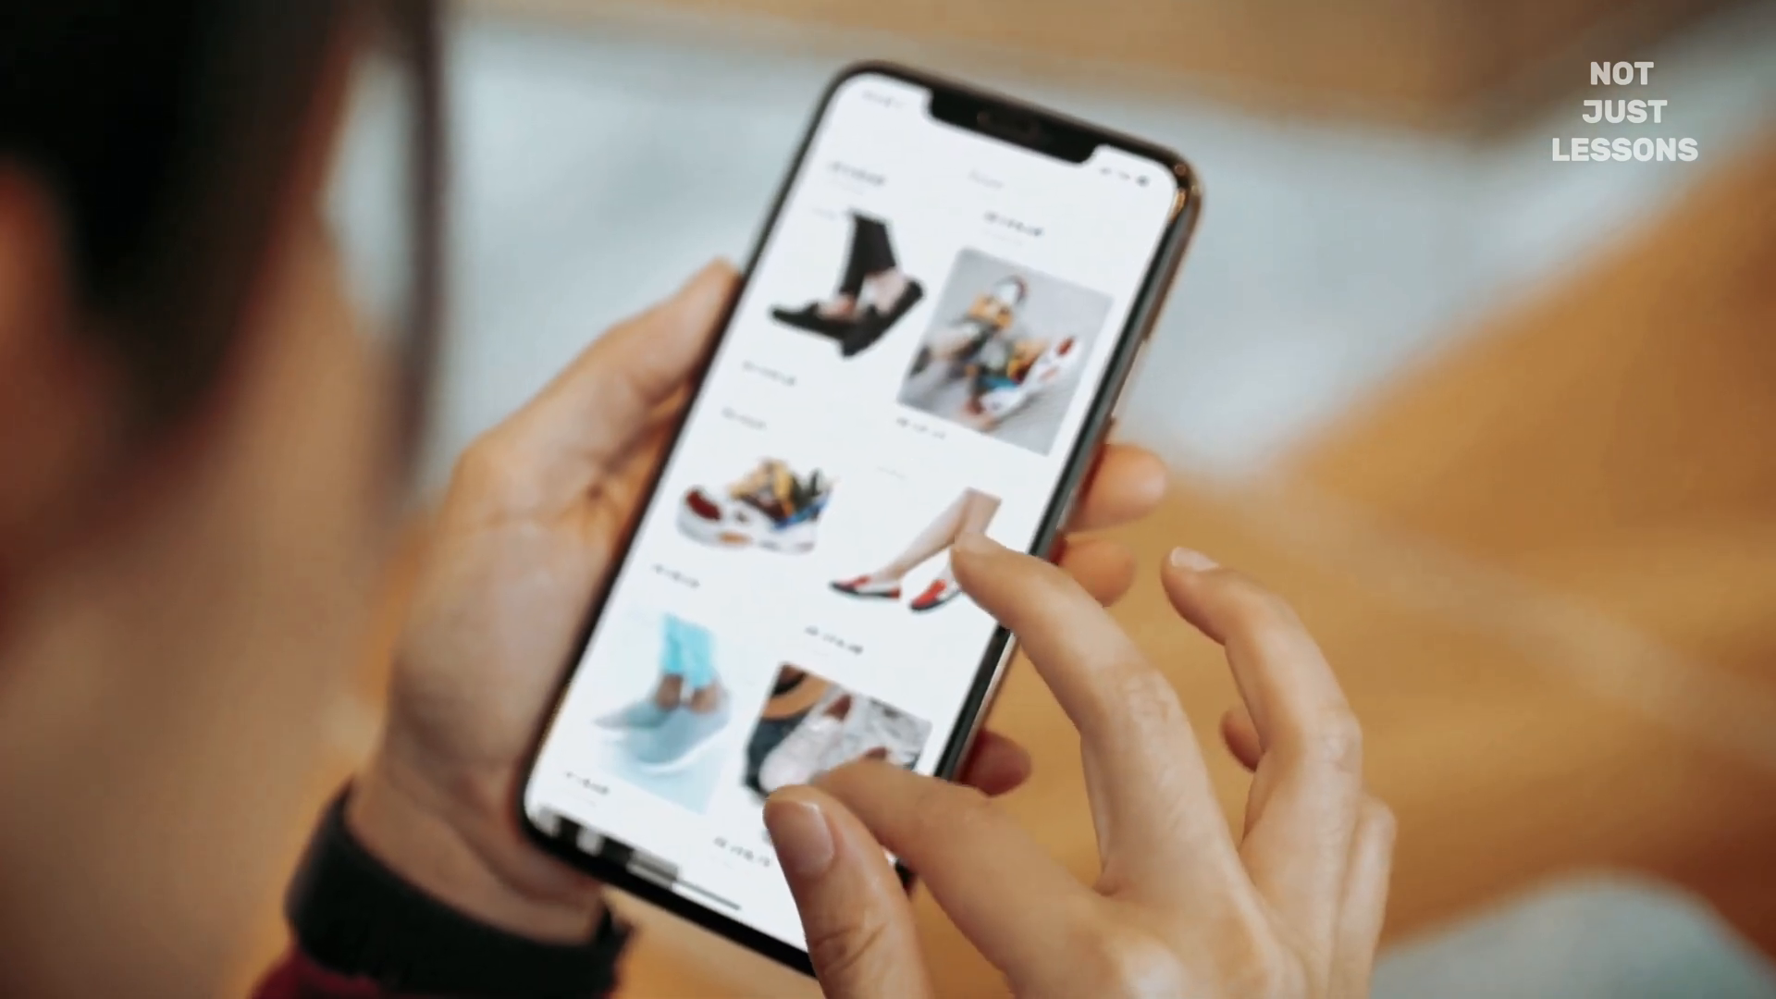
scroll("down", 3)
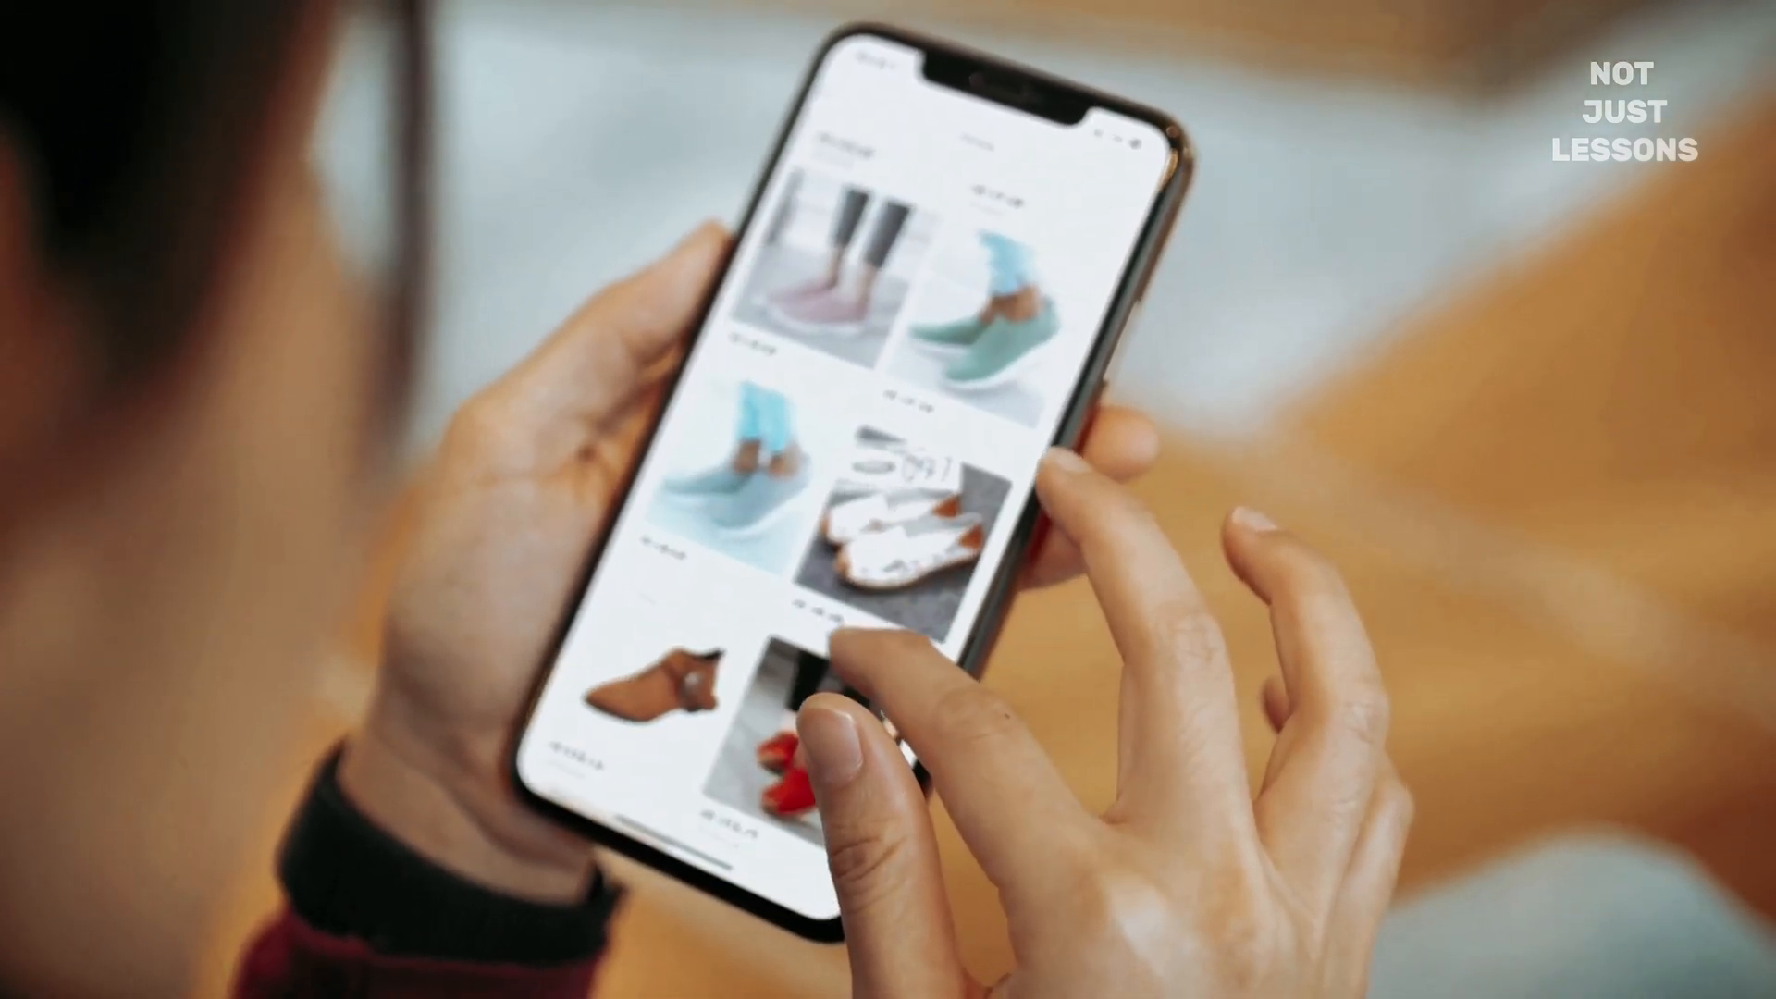
scroll("down", 3)
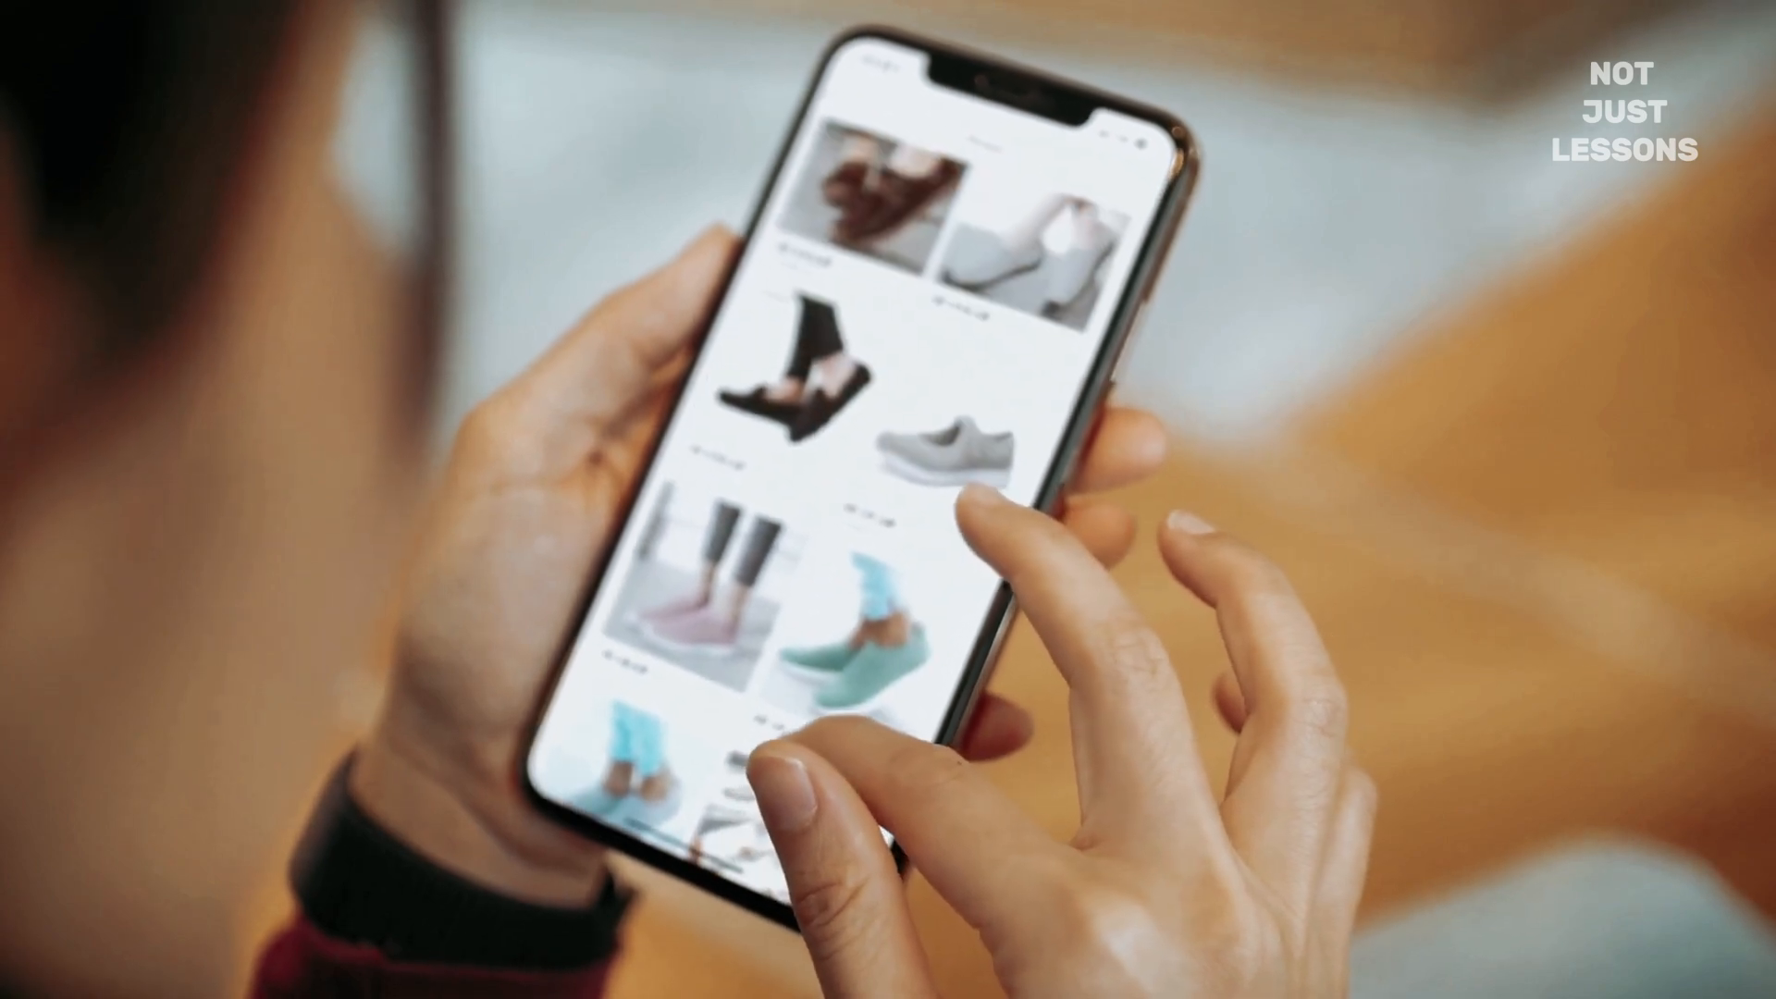
scroll("down", 3)
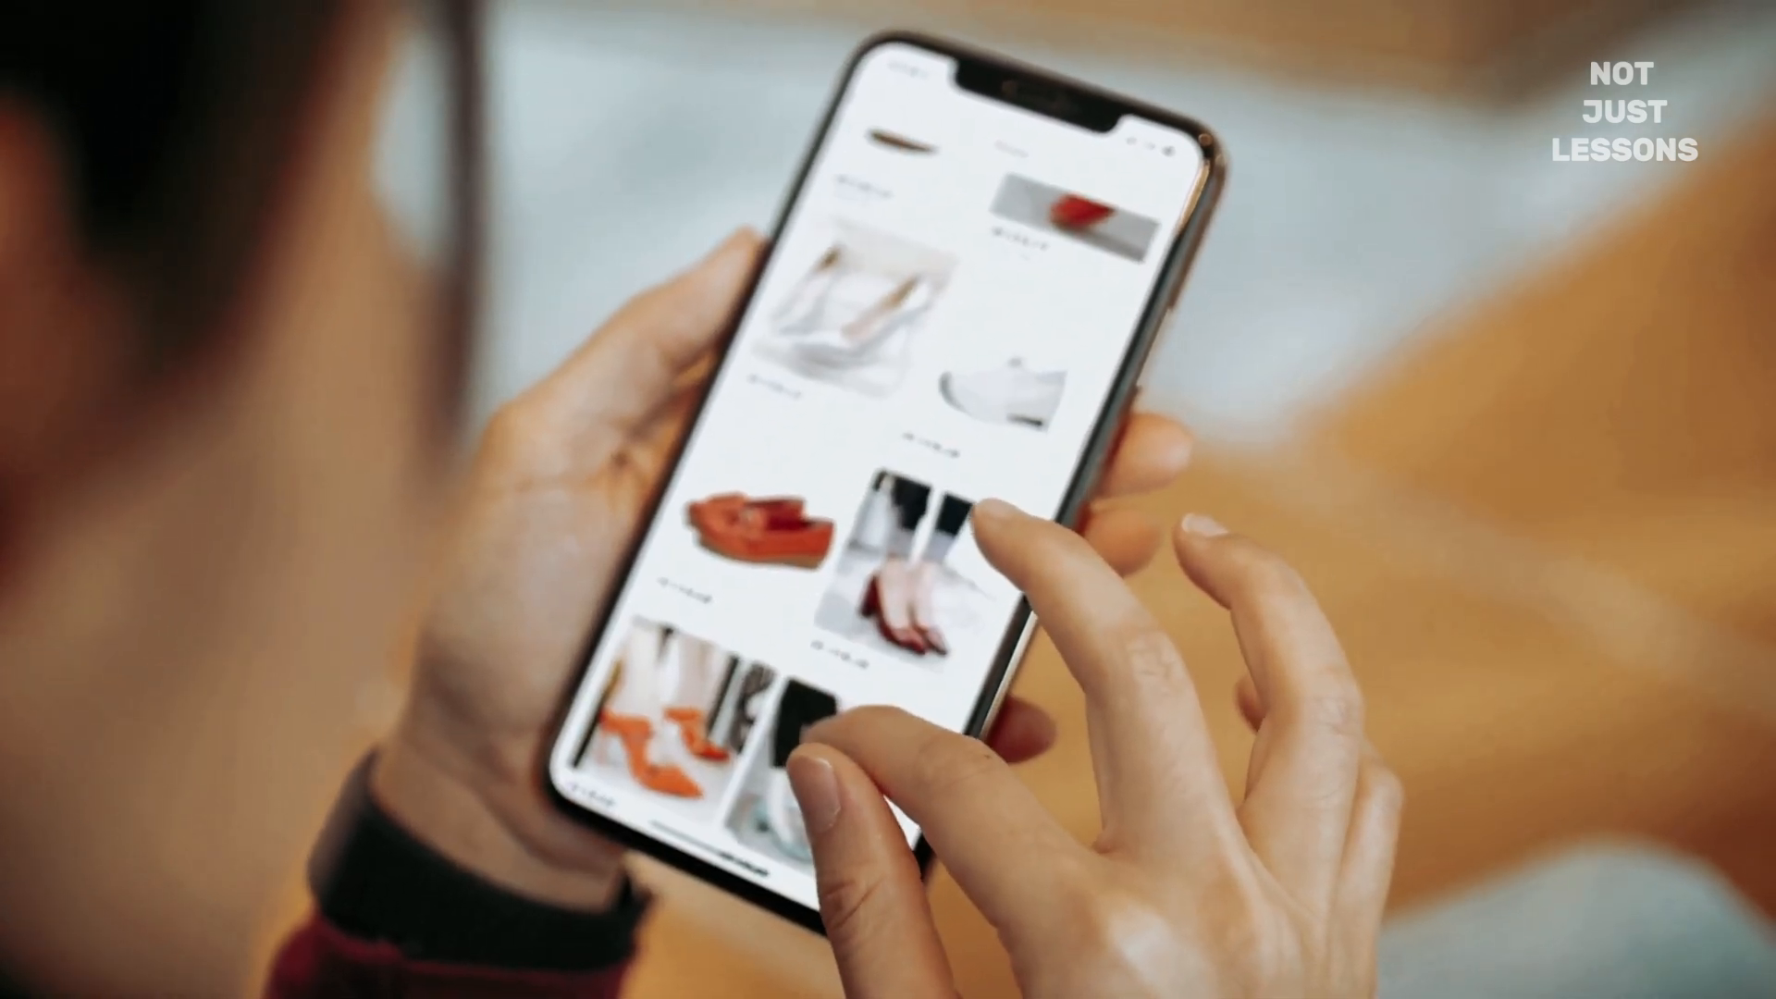
scroll("down", 3)
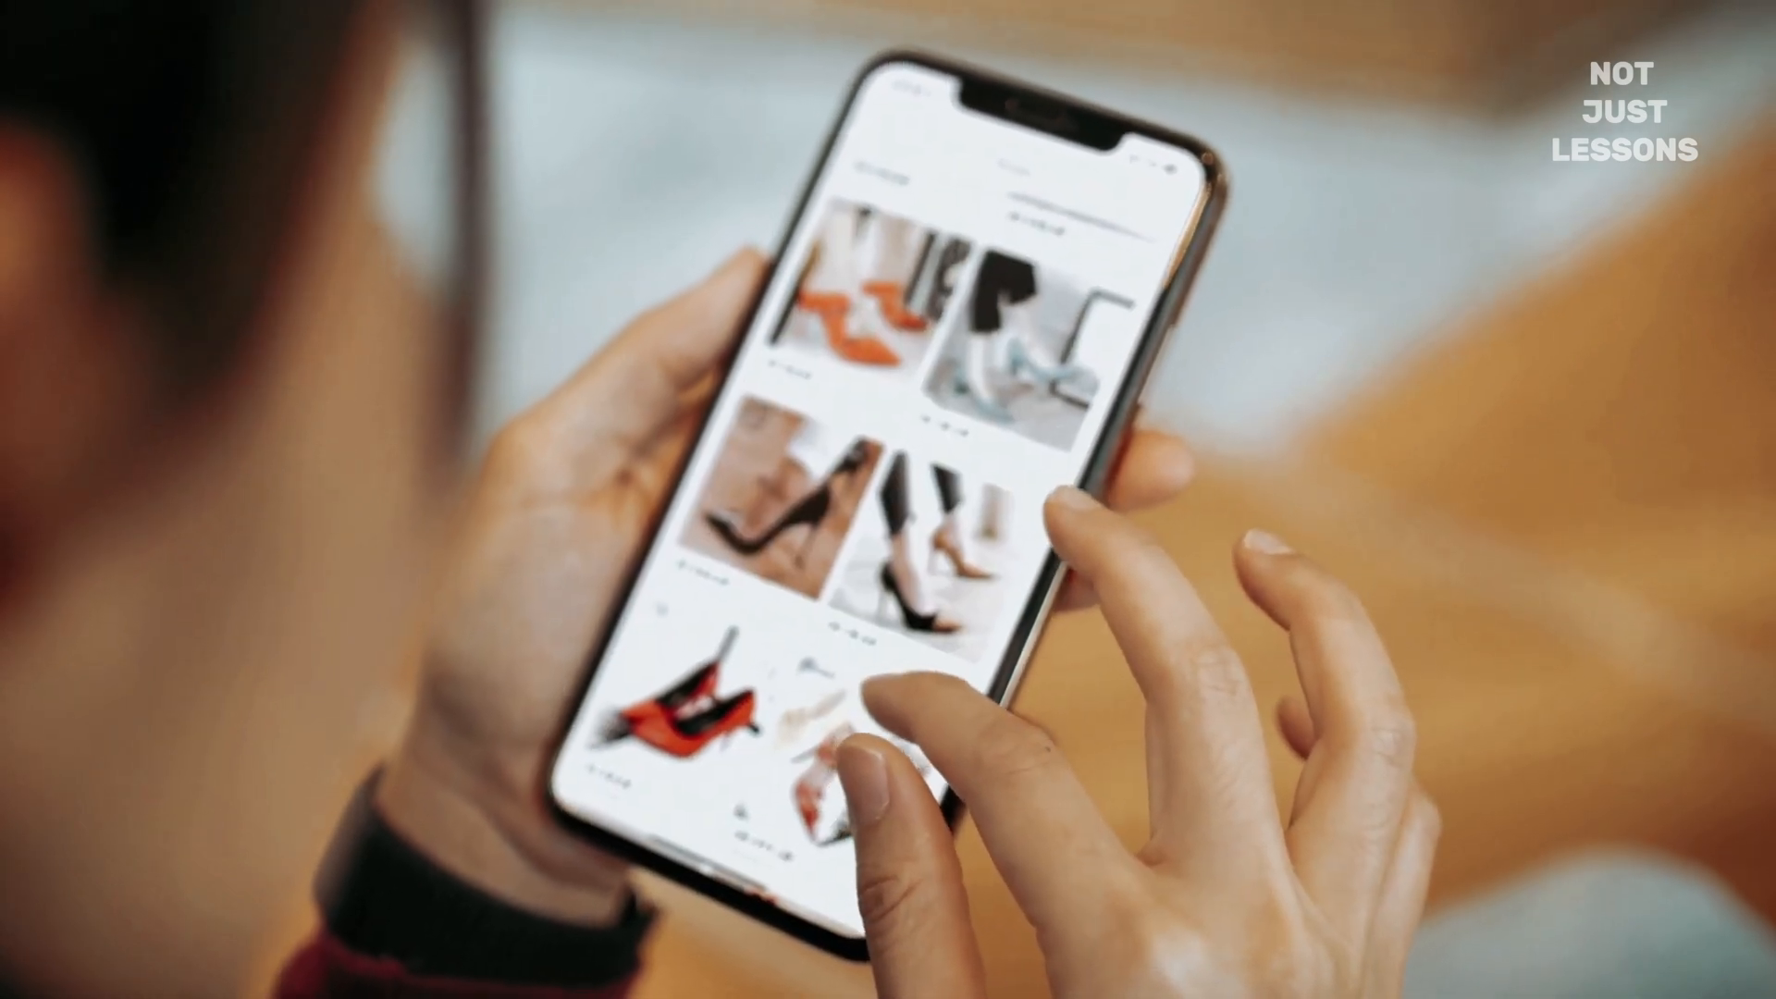
scroll("down", 3)
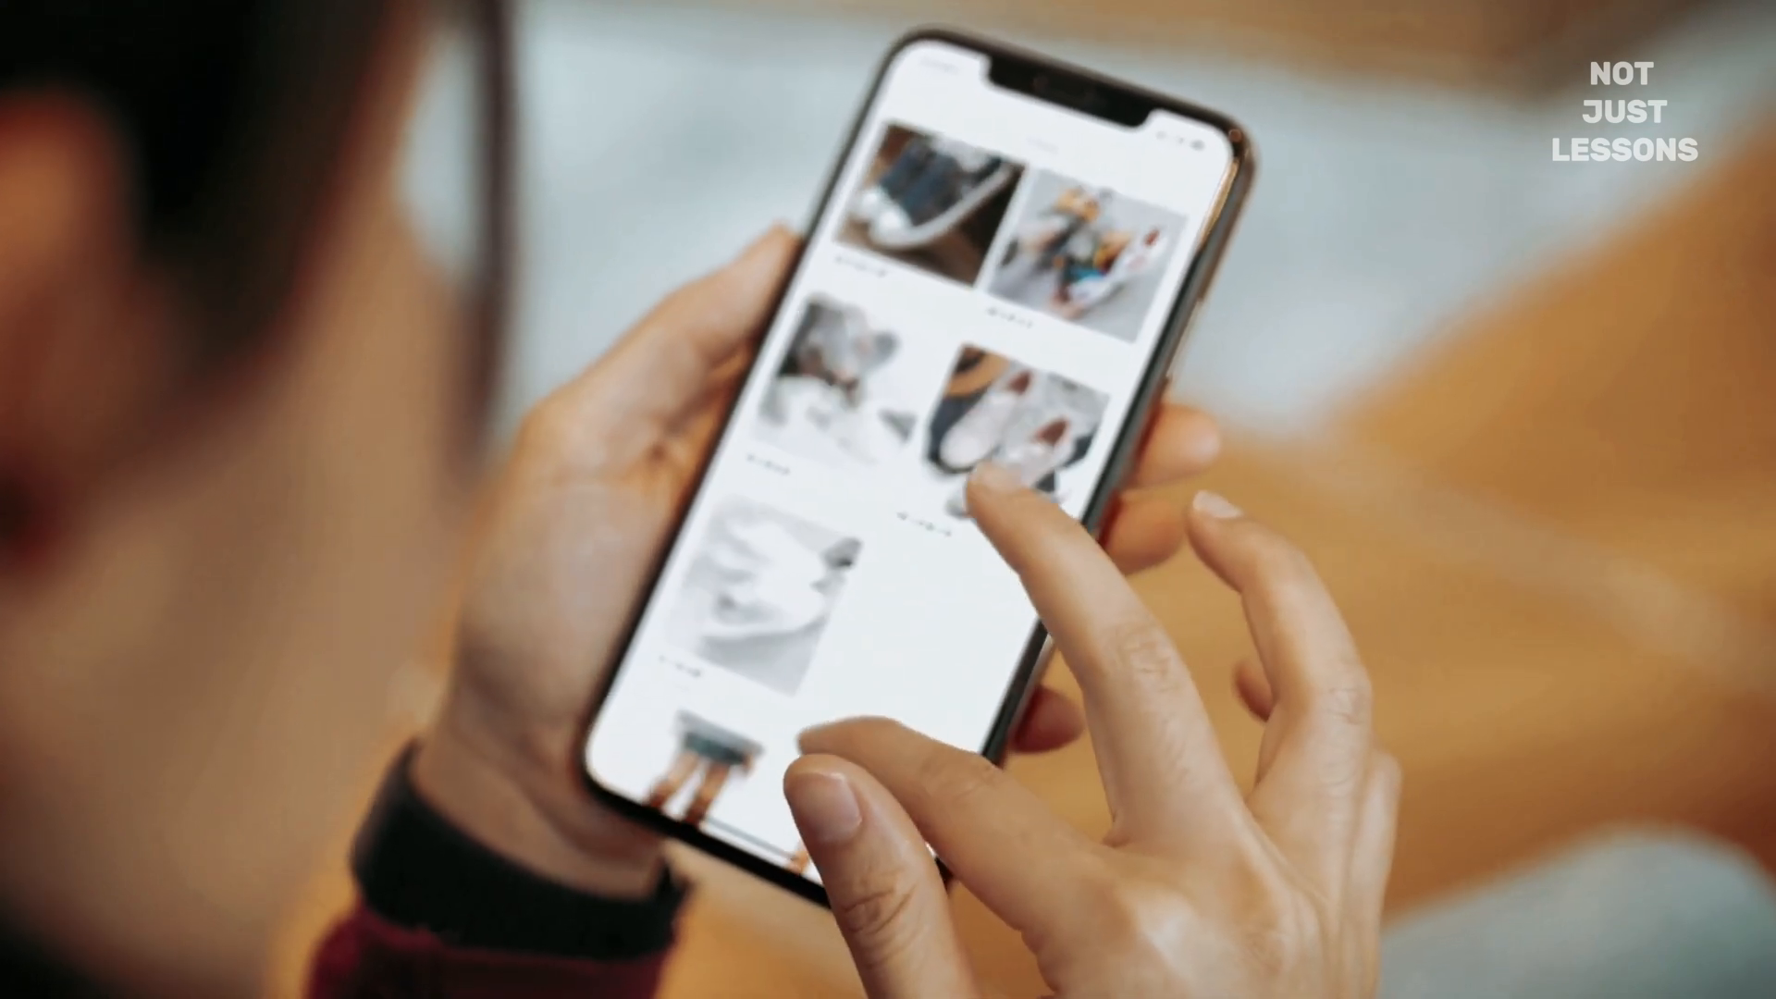
scroll("down", 3)
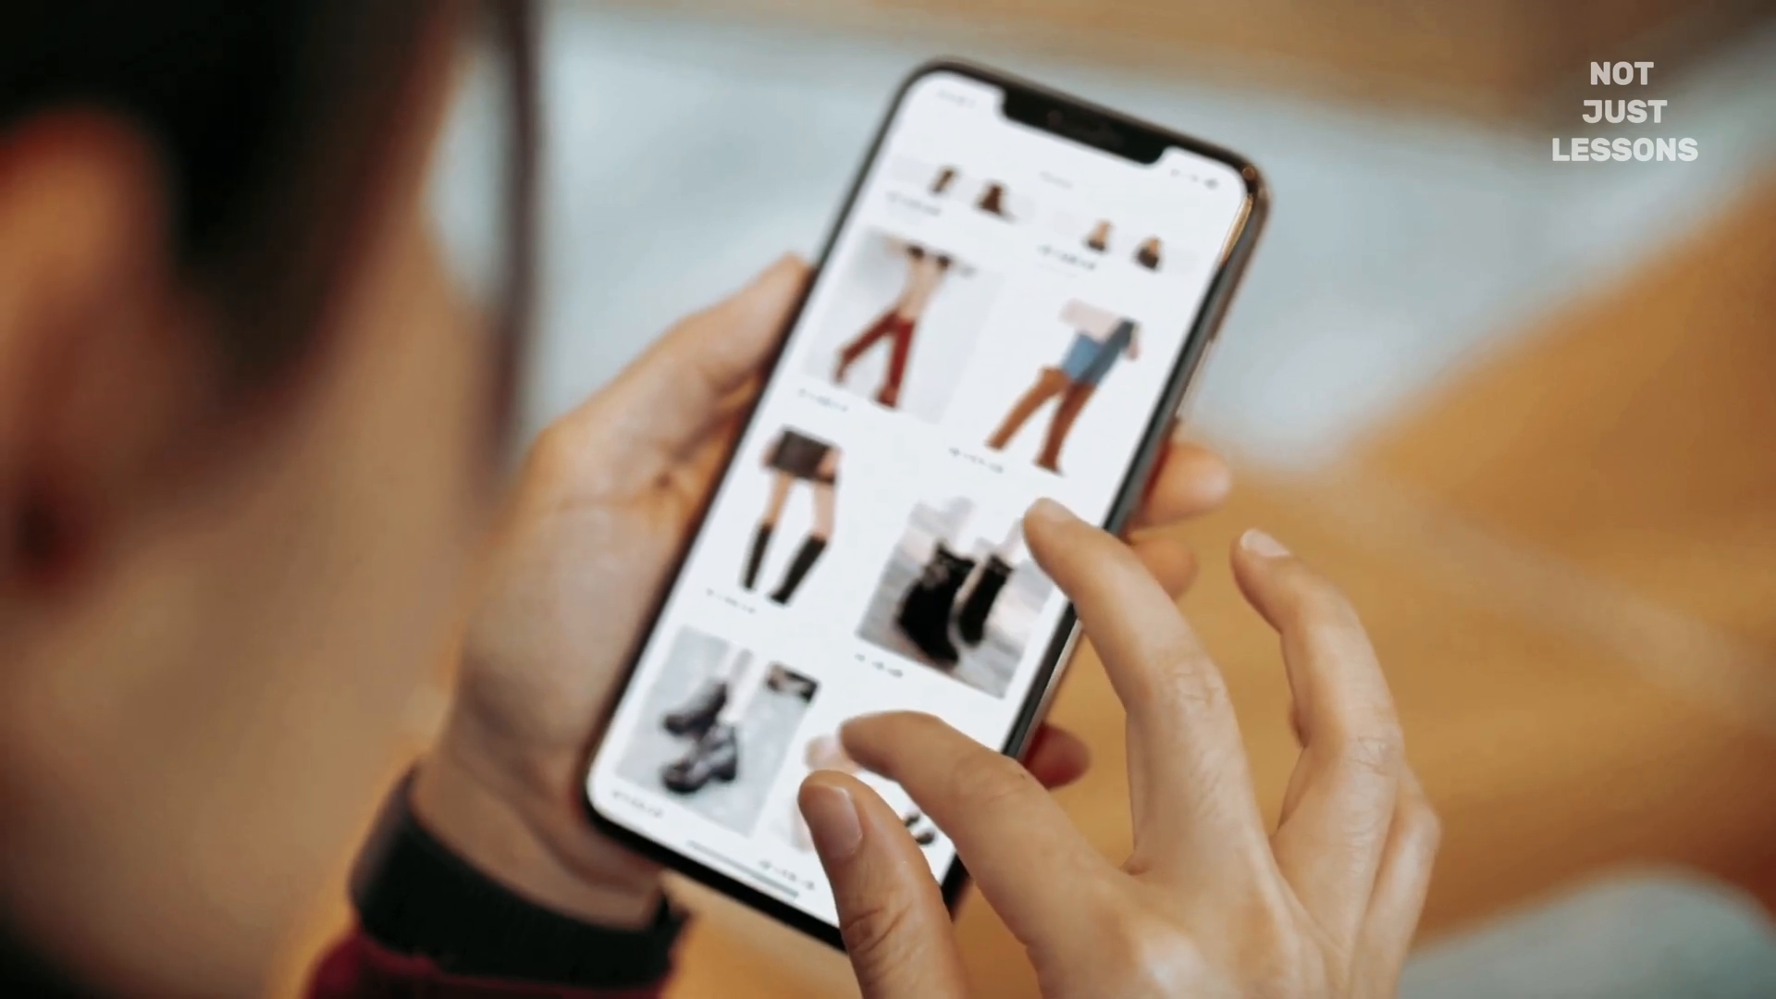
scroll("down", 3)
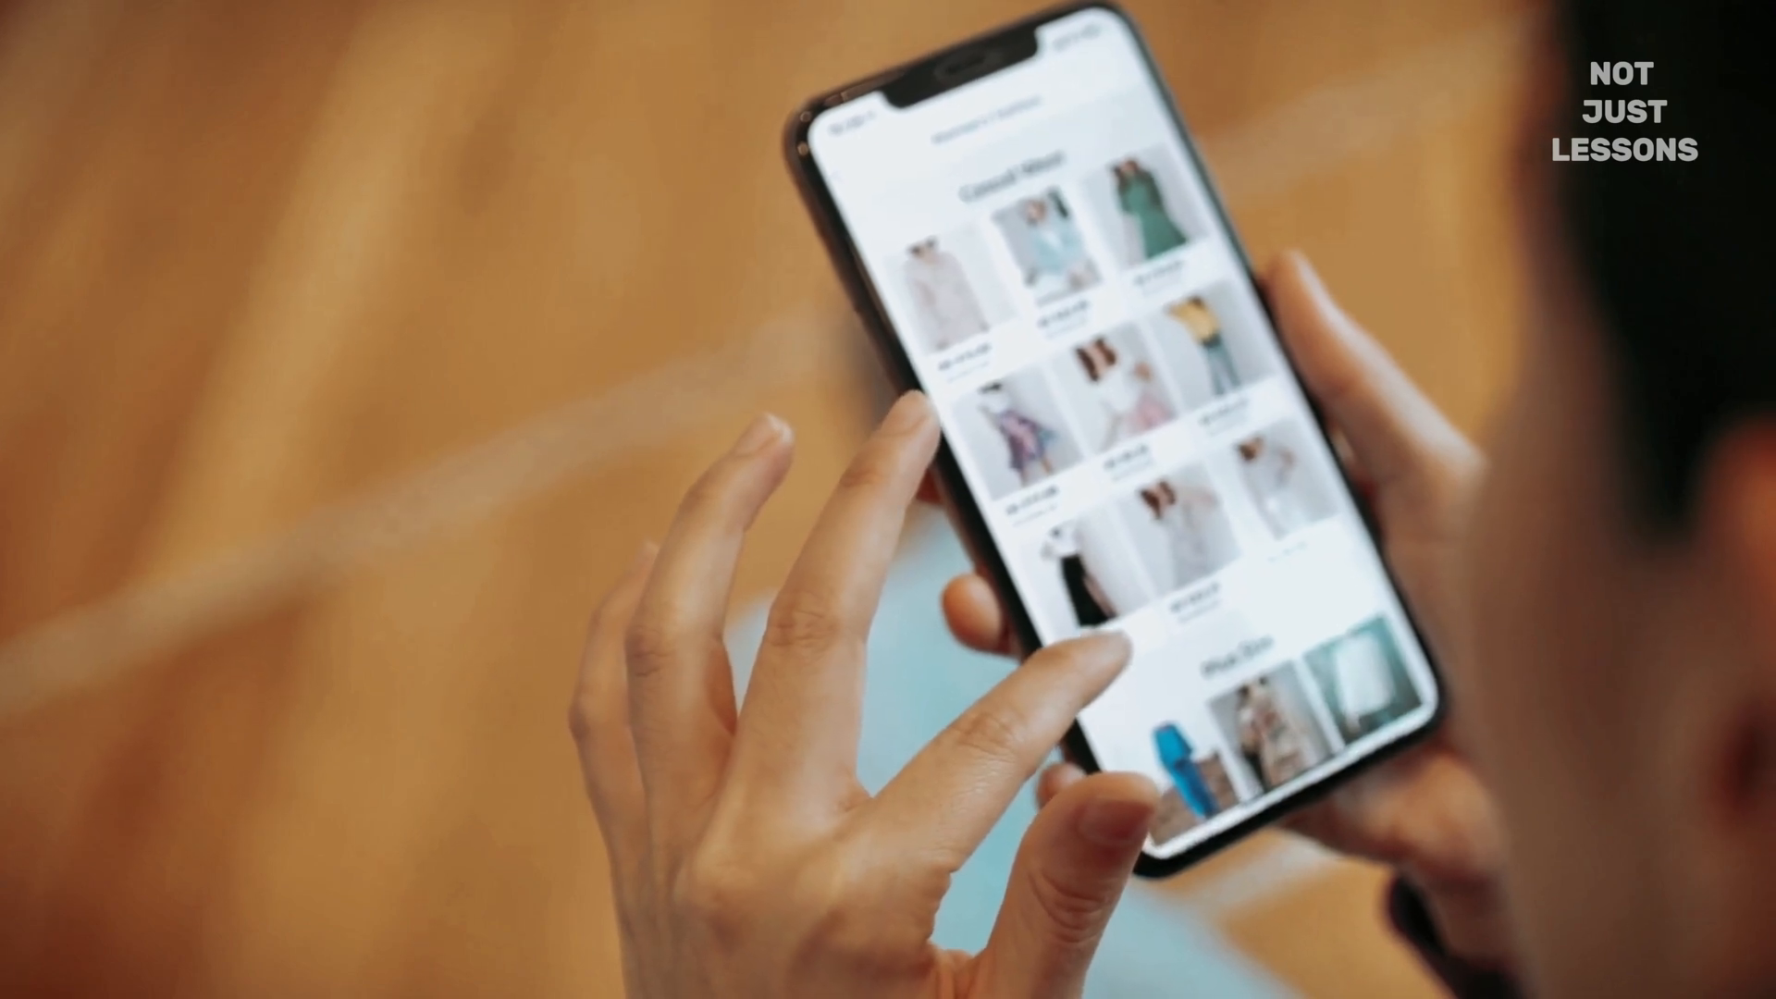
scroll("down", 3)
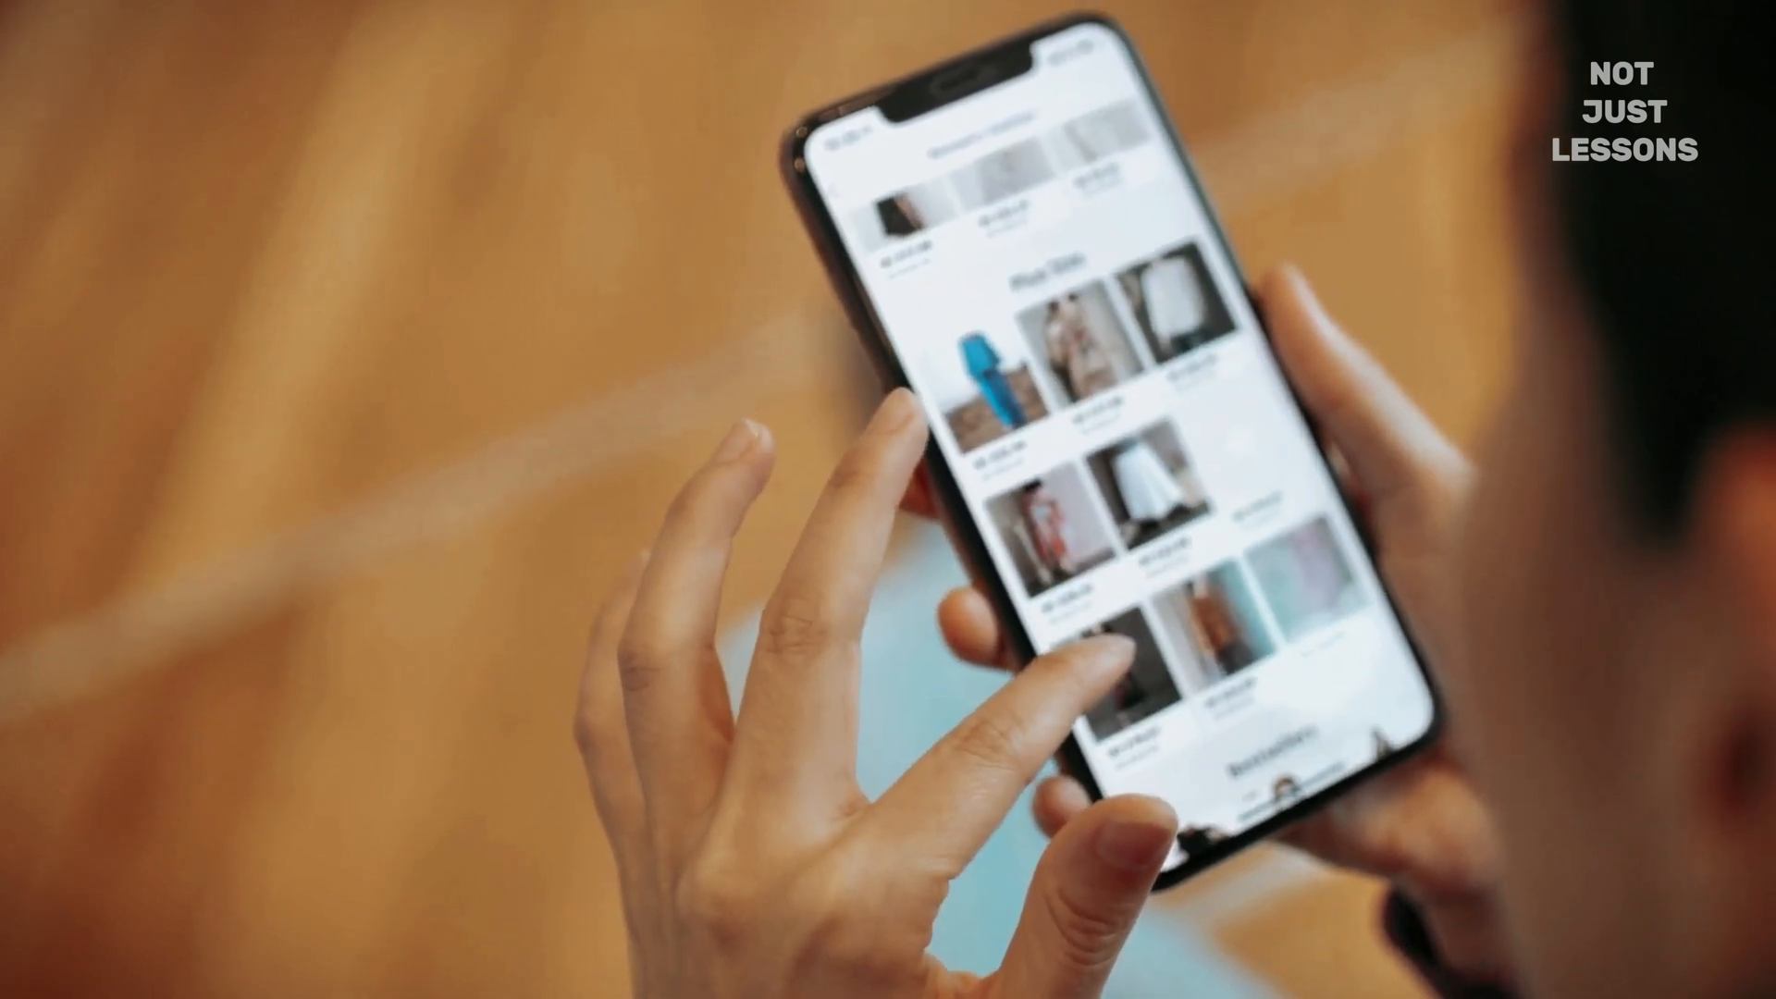
scroll("down", 3)
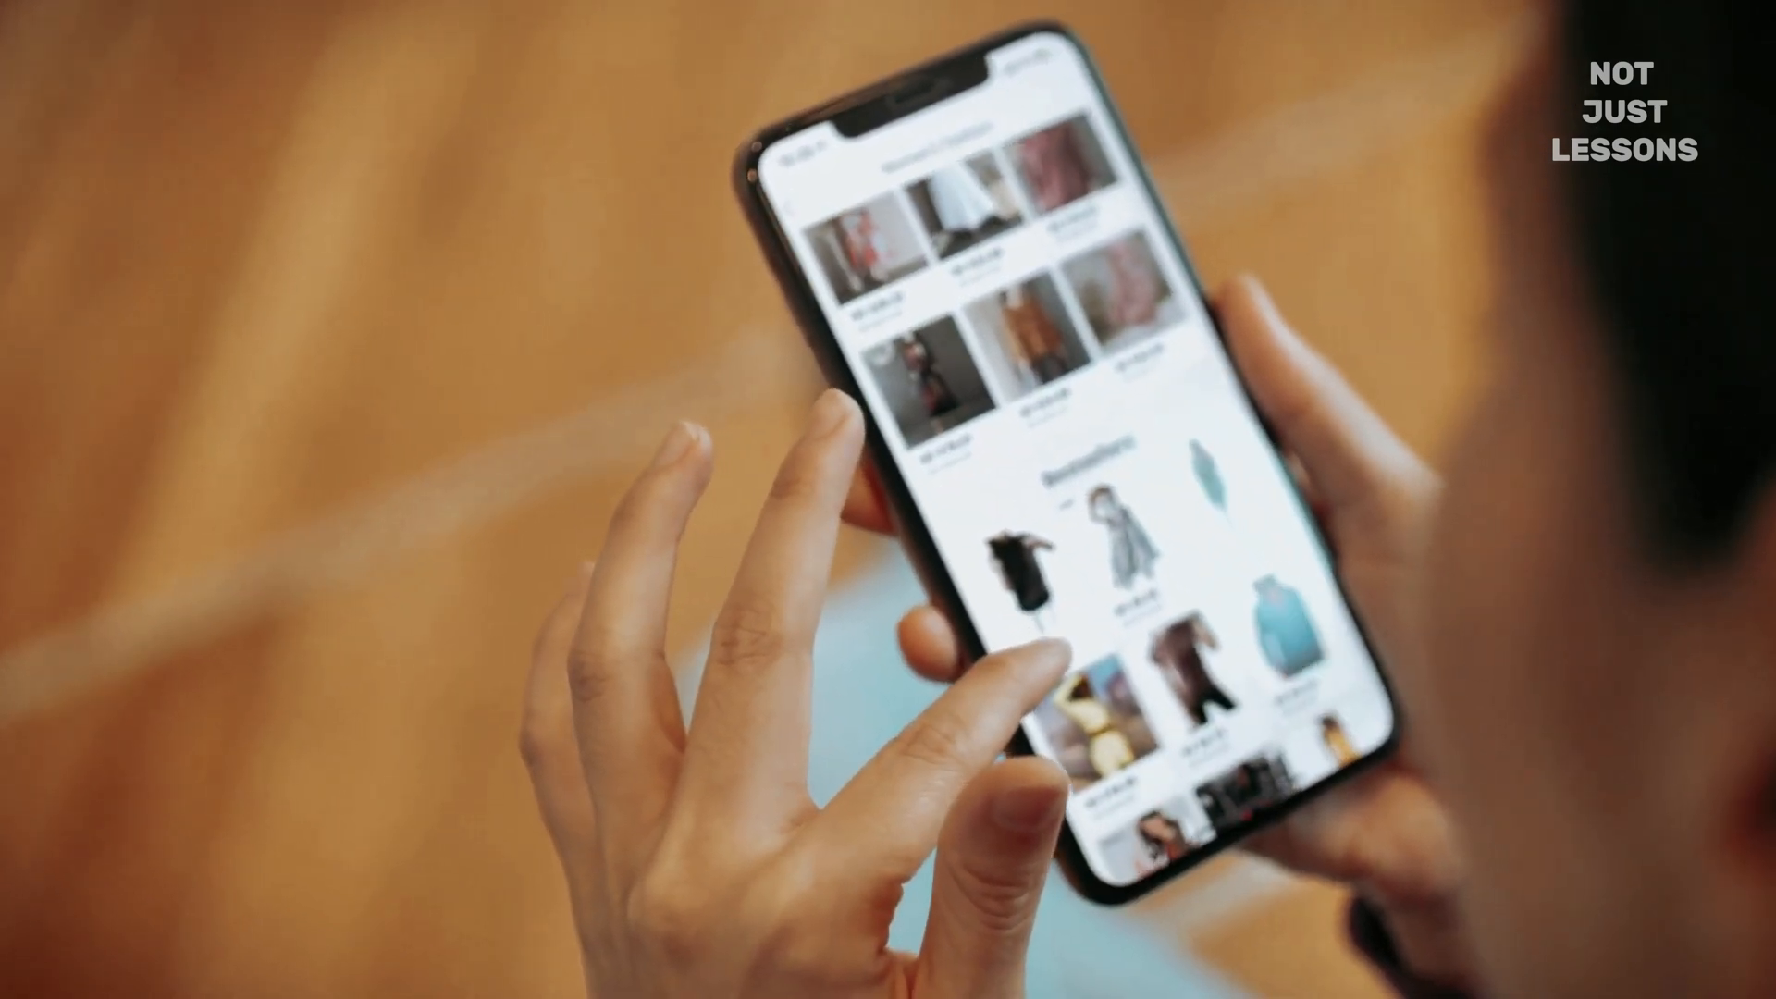
scroll("down", 3)
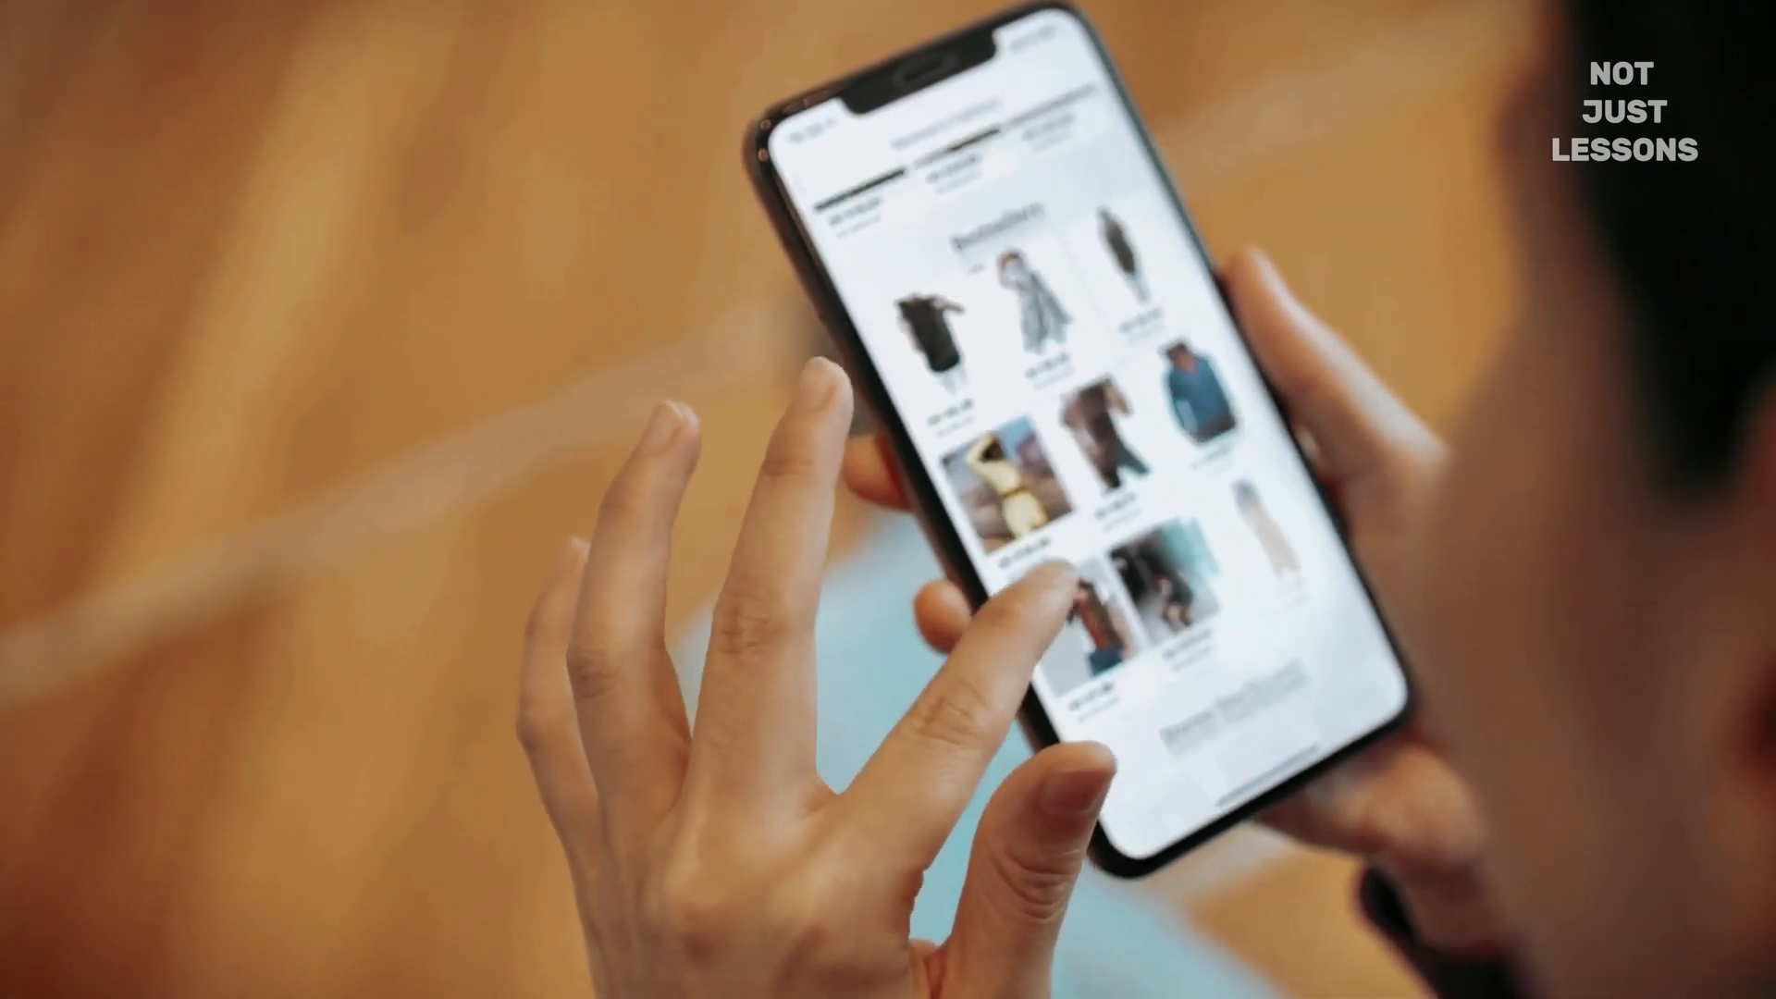
scroll("down", 3)
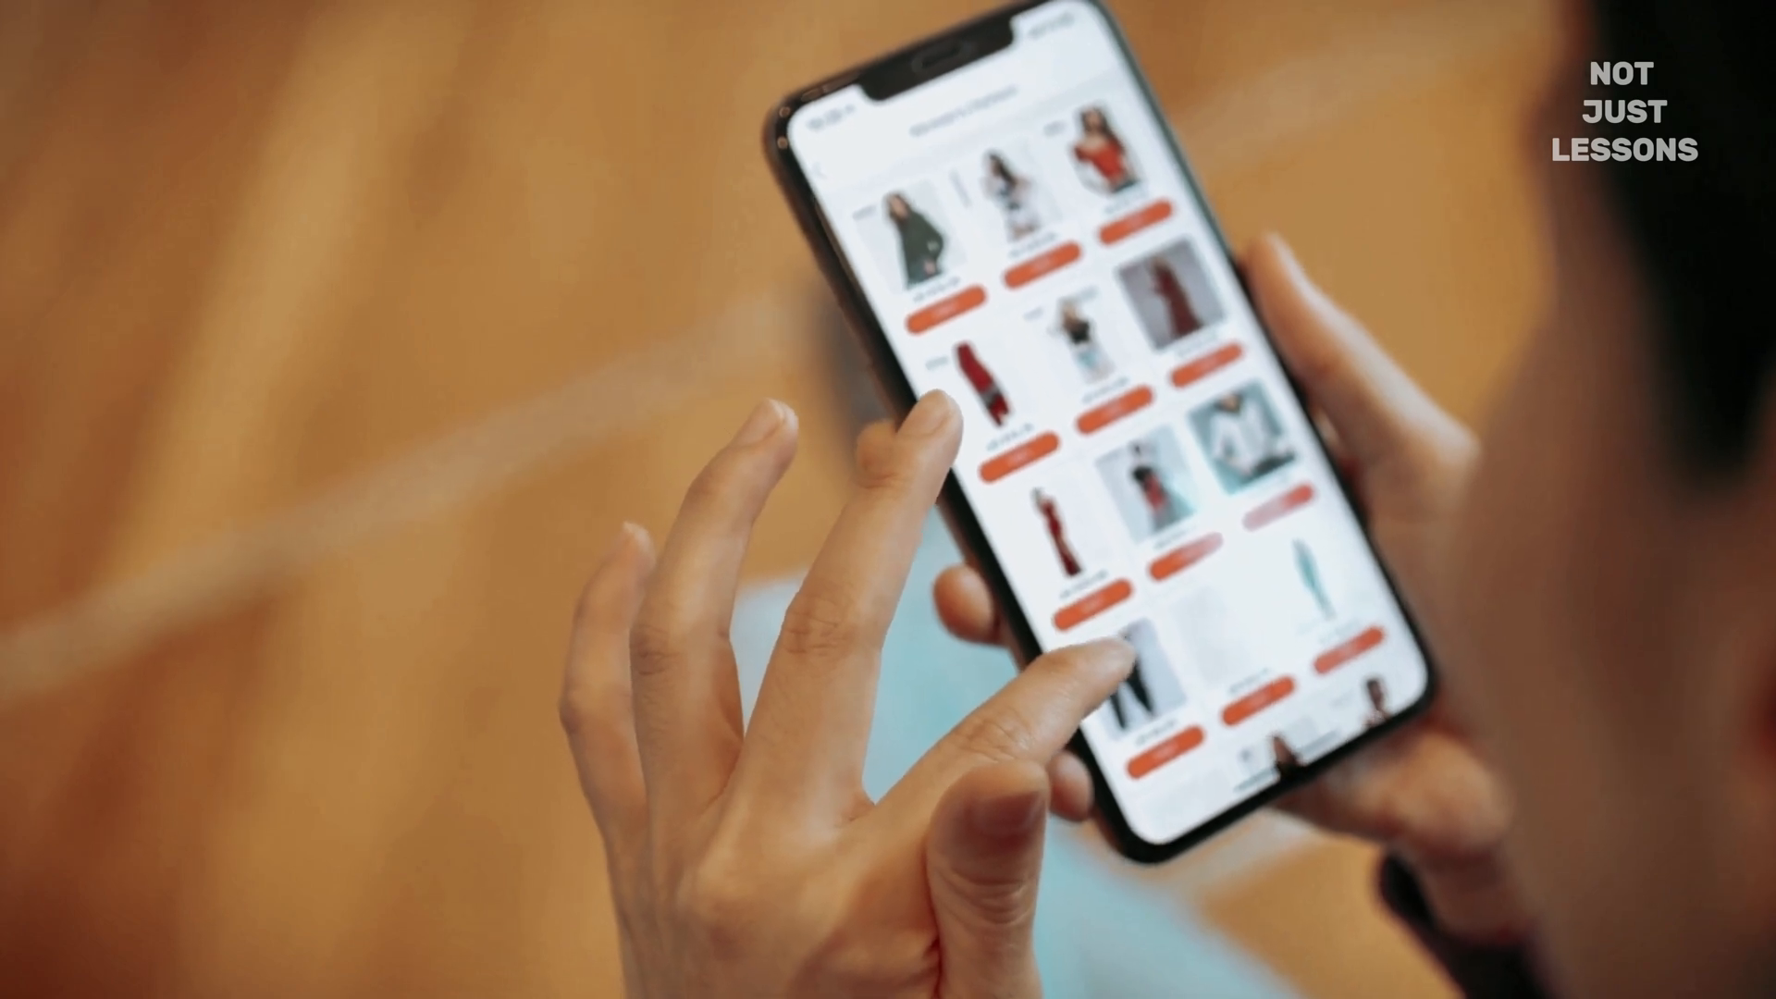
scroll("down", 3)
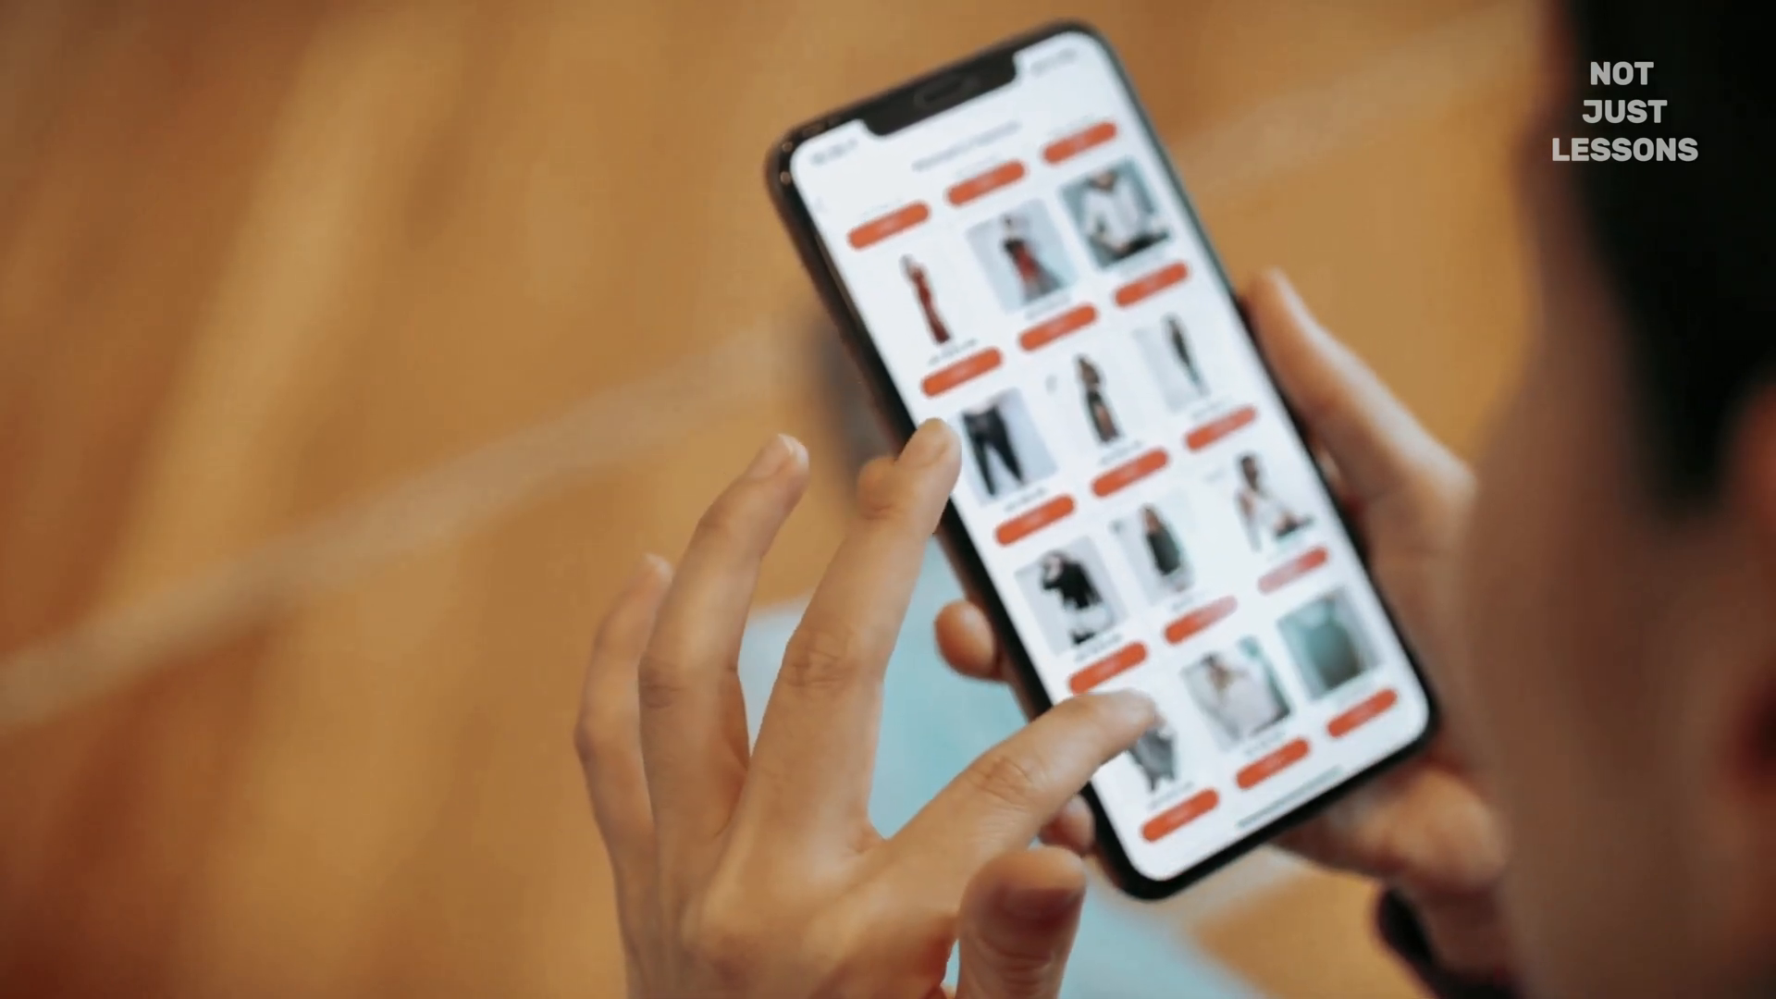